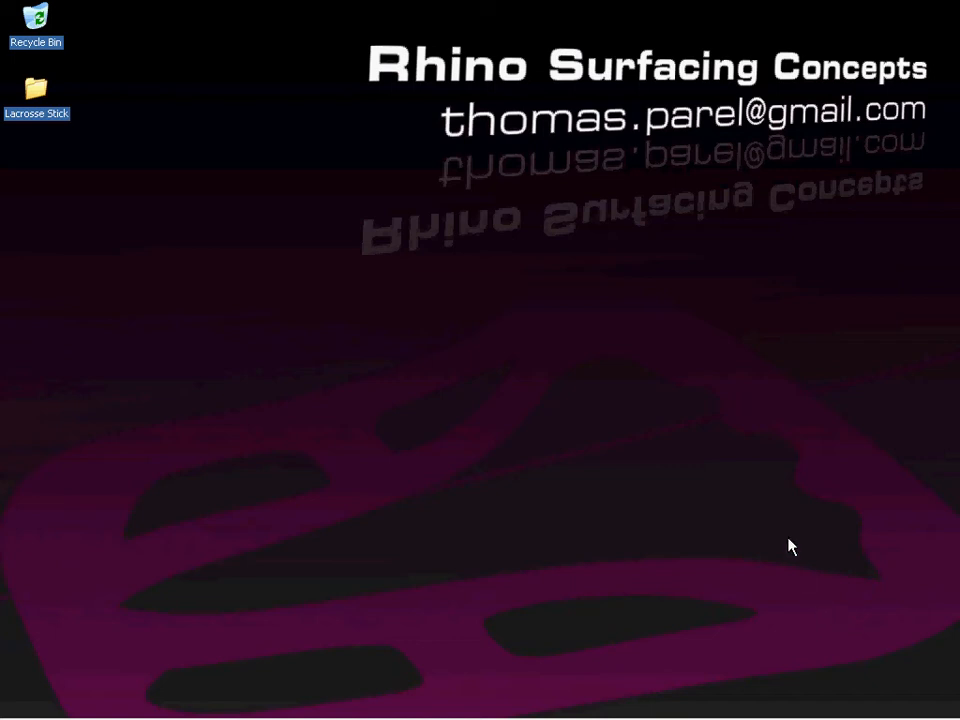
mouse_move(740, 589)
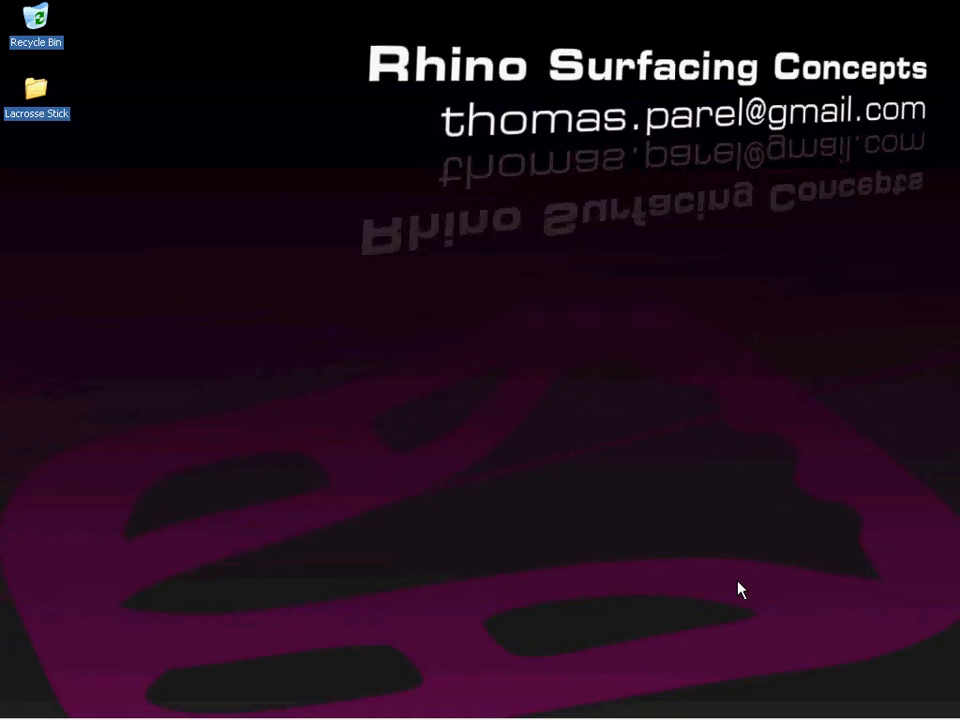
mouse_move(52, 145)
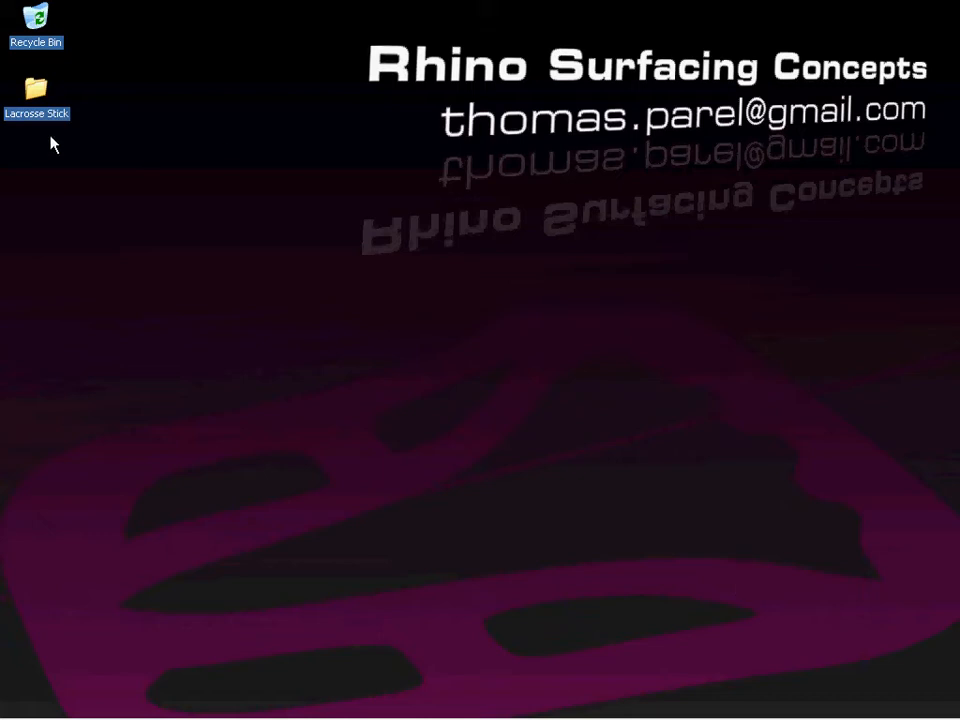
Open the Lacrosse Stick folder, open 2007_m_lacrosse_rules, then select 20060907_crosse_construction
double_click(36, 88)
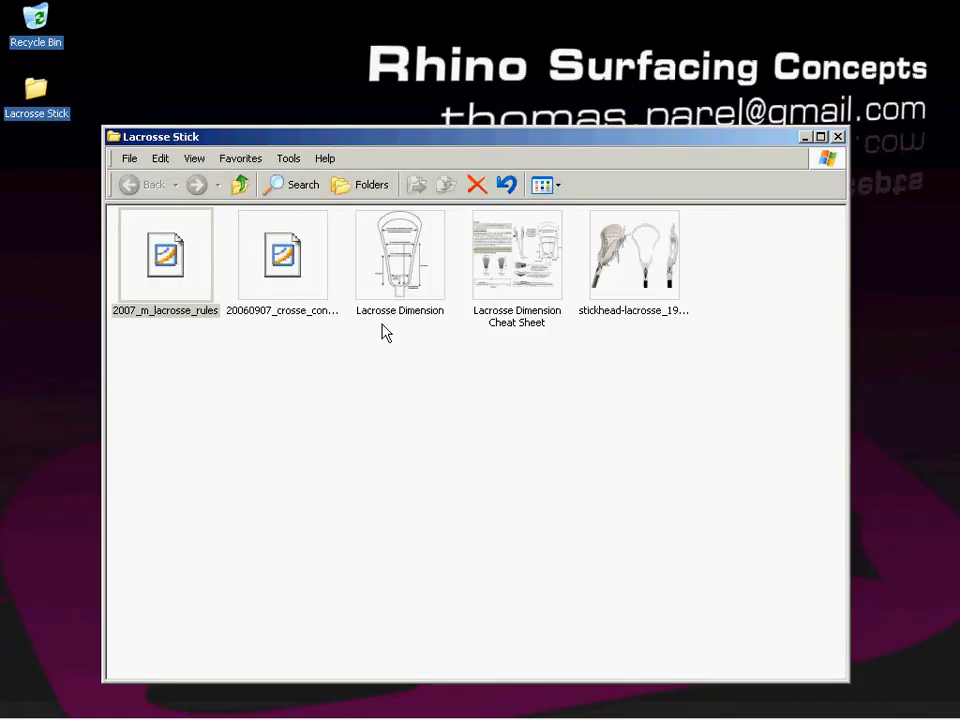
left_click(165, 255)
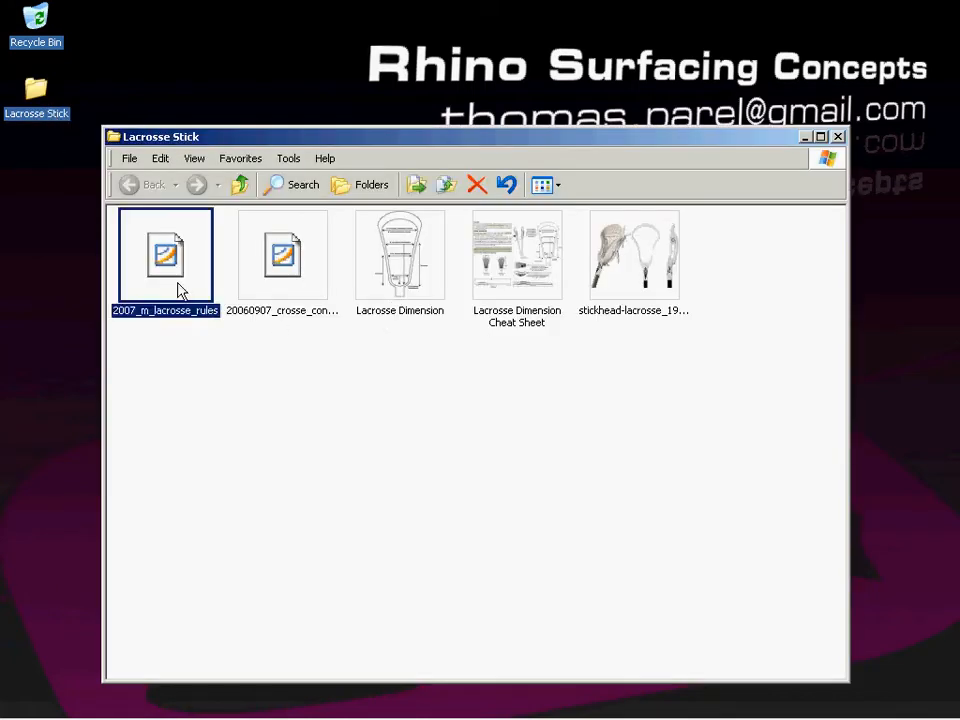
double_click(165, 255)
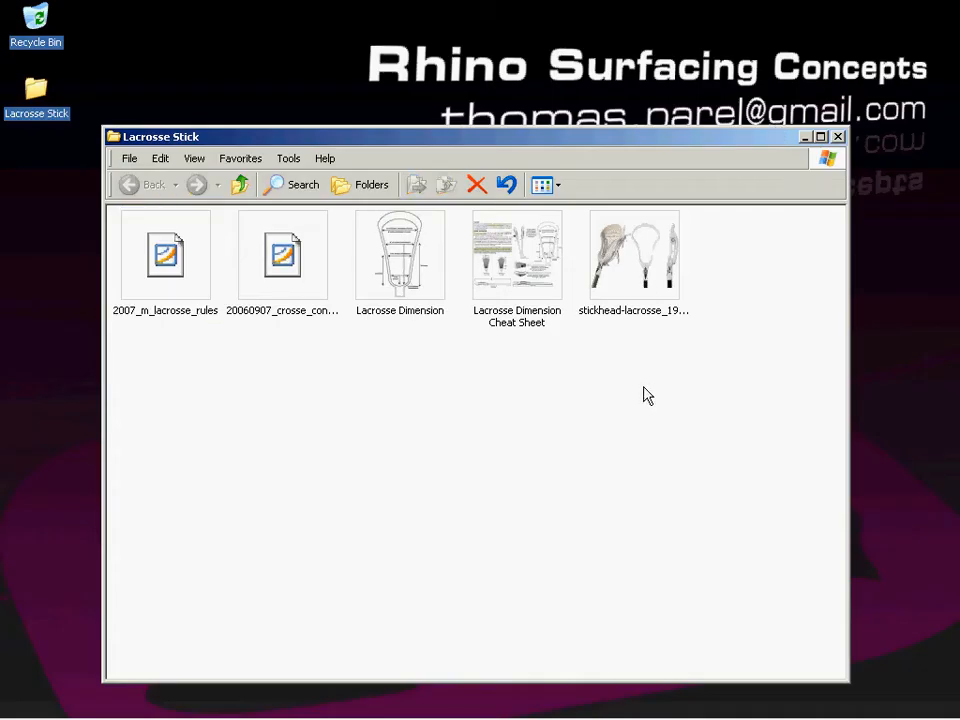
left_click(283, 255)
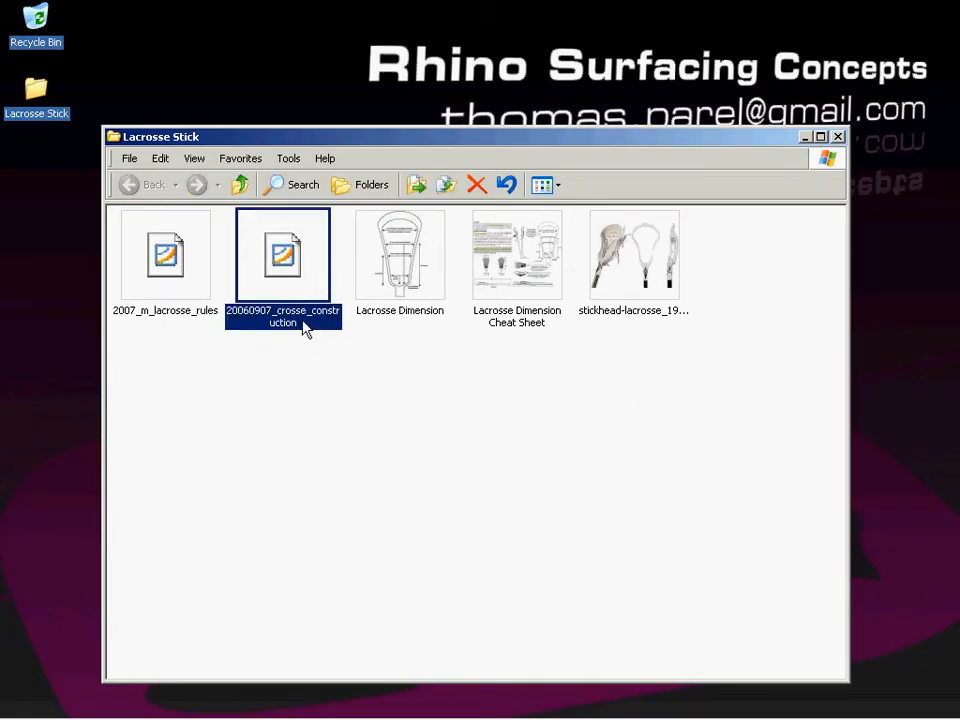
double_click(283, 255)
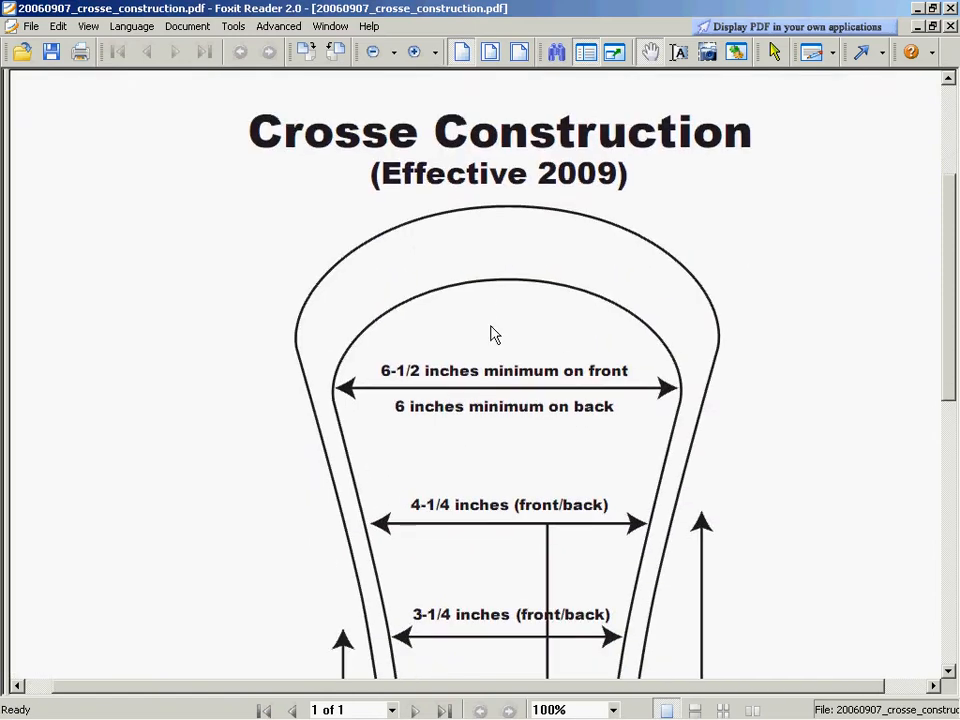
mouse_move(738, 402)
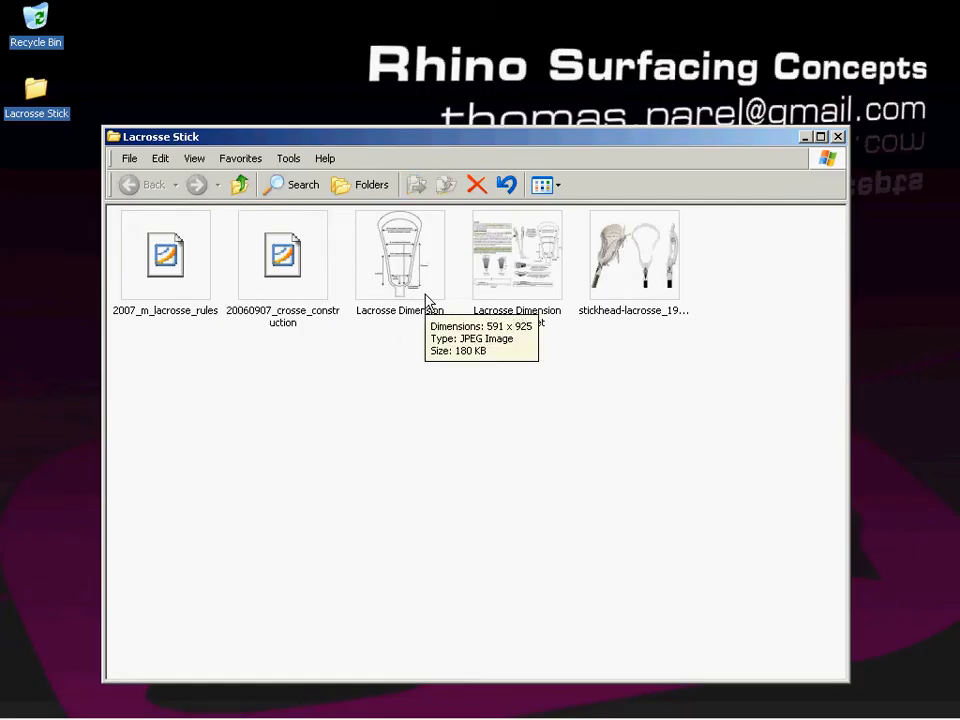
Open the Lacrosse Dimension Cheat Sheet JPEG in Windows Picture and Fax Viewer
double_click(400, 255)
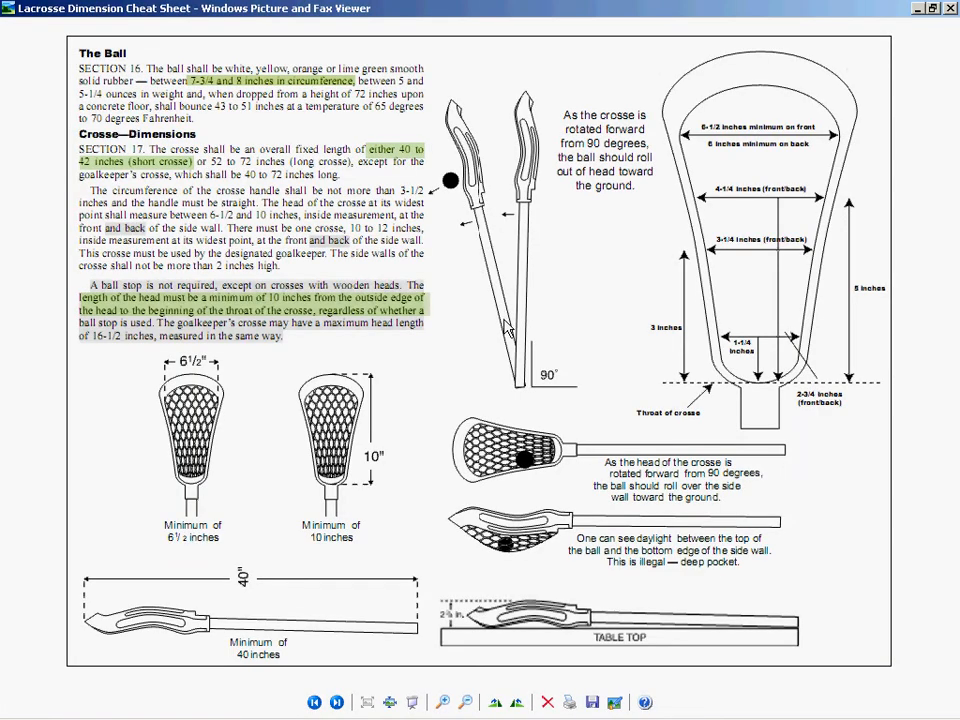
mouse_move(518, 245)
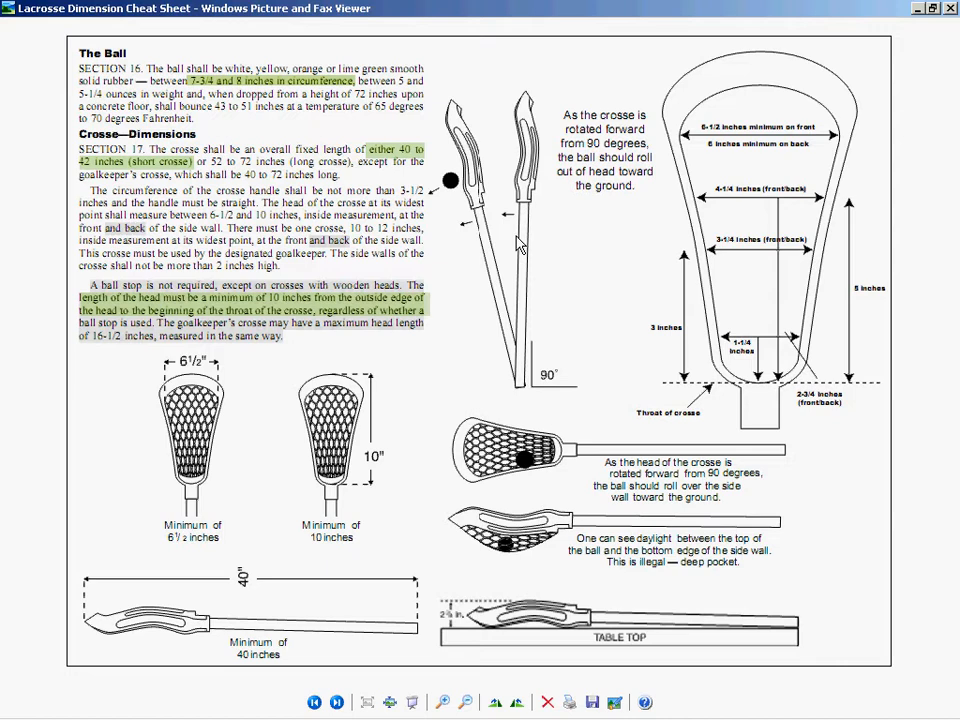
mouse_move(755, 130)
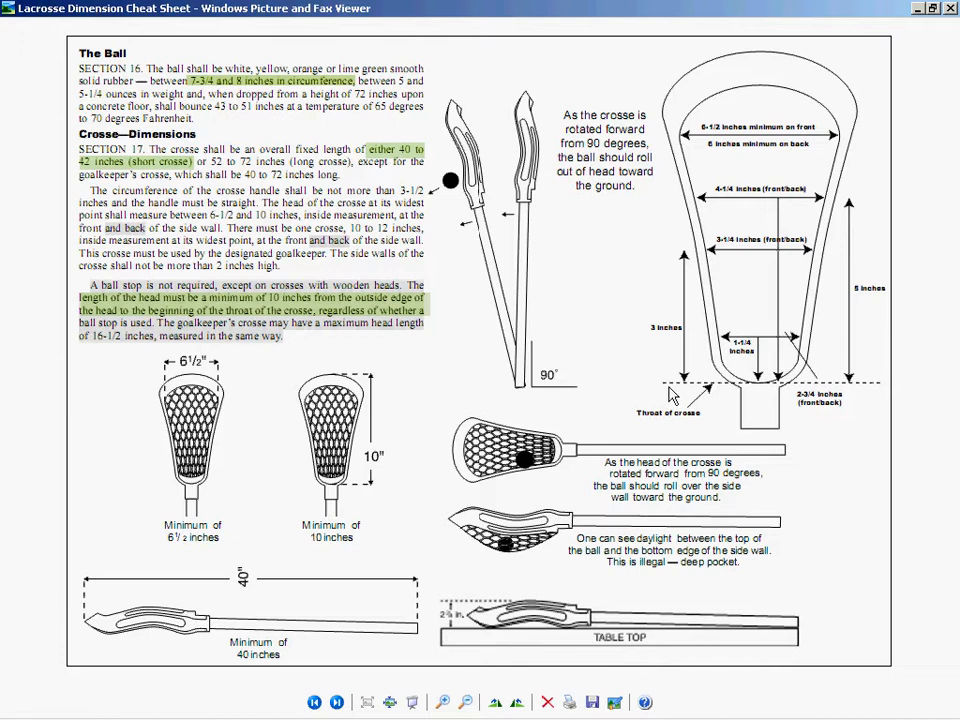
mouse_move(877, 392)
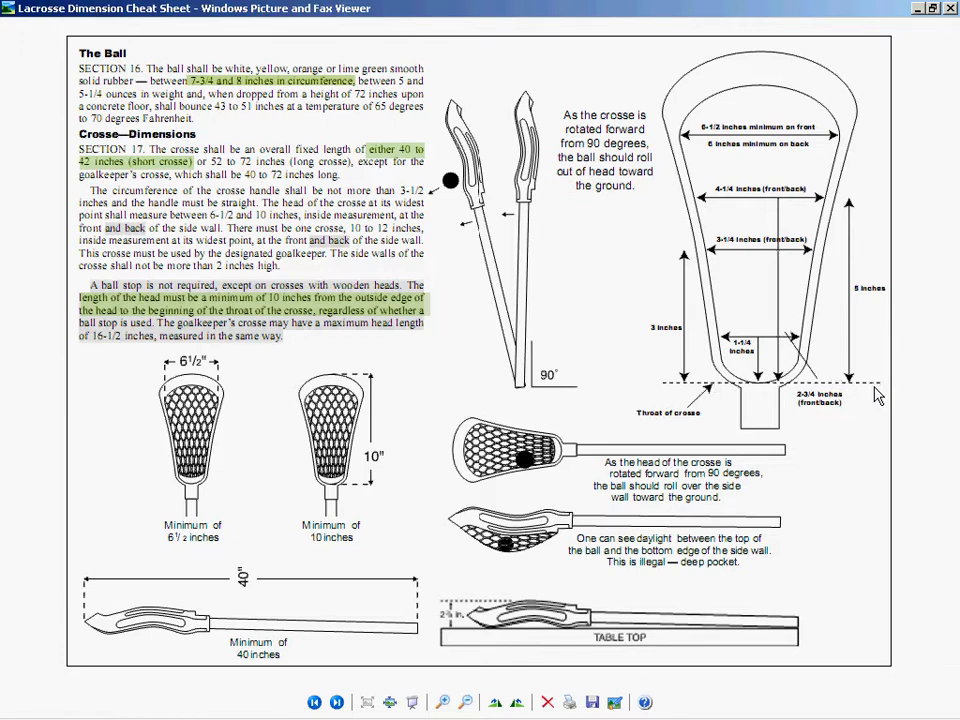
mouse_move(758, 435)
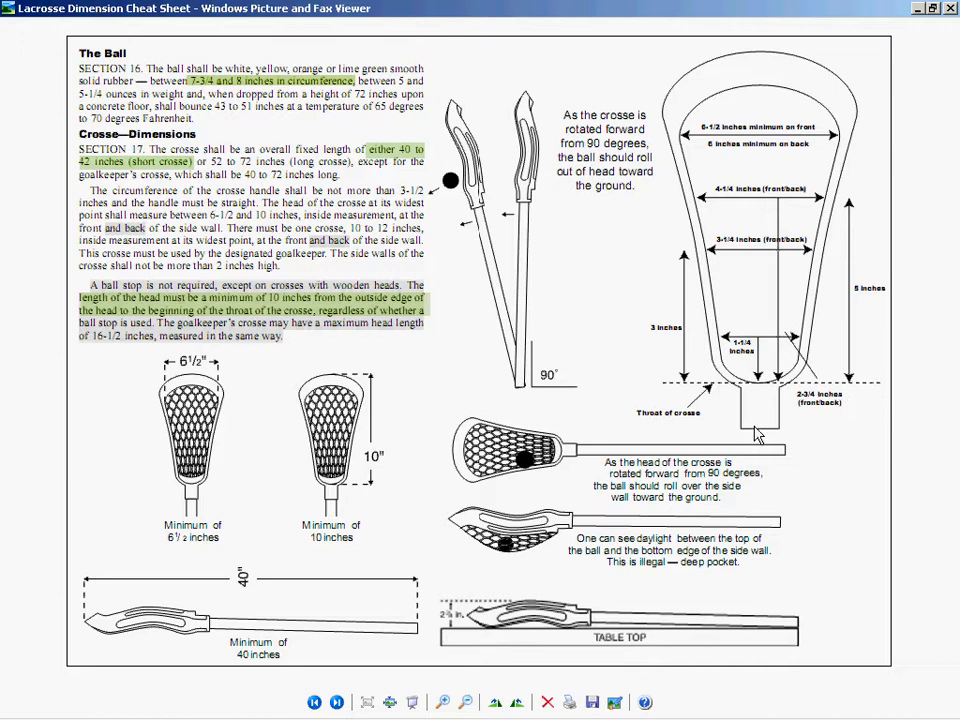
mouse_move(762, 392)
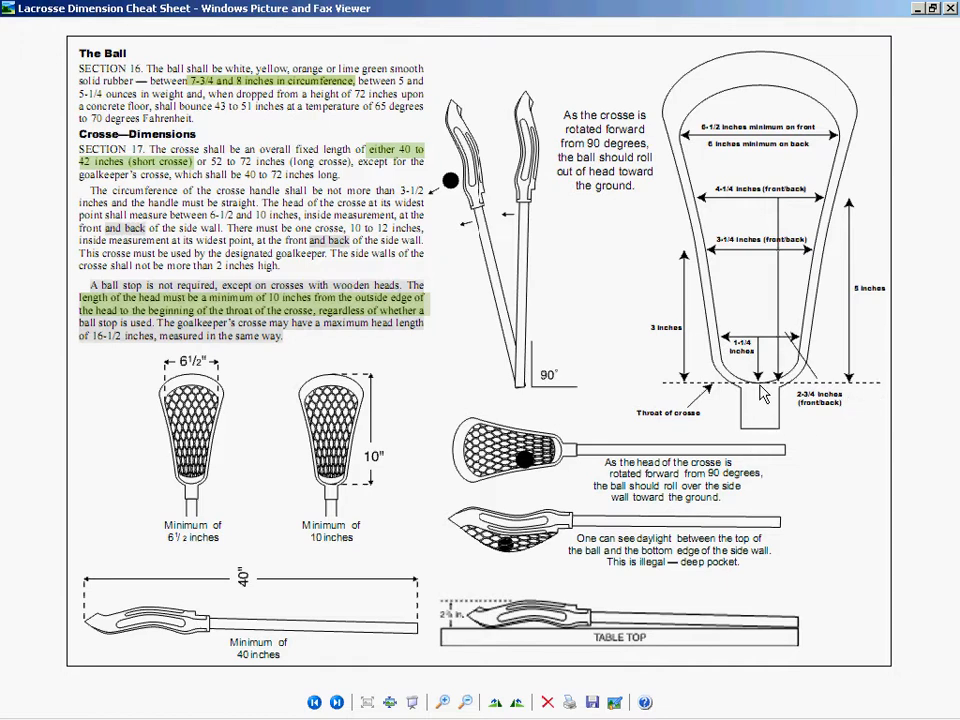
mouse_move(753, 162)
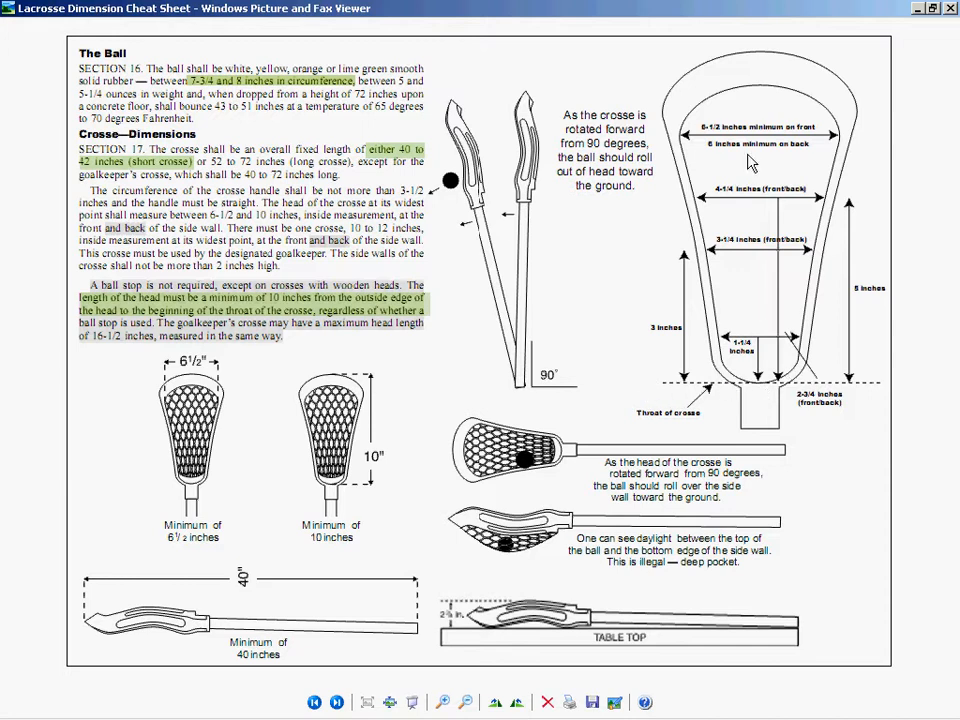
mouse_move(754, 572)
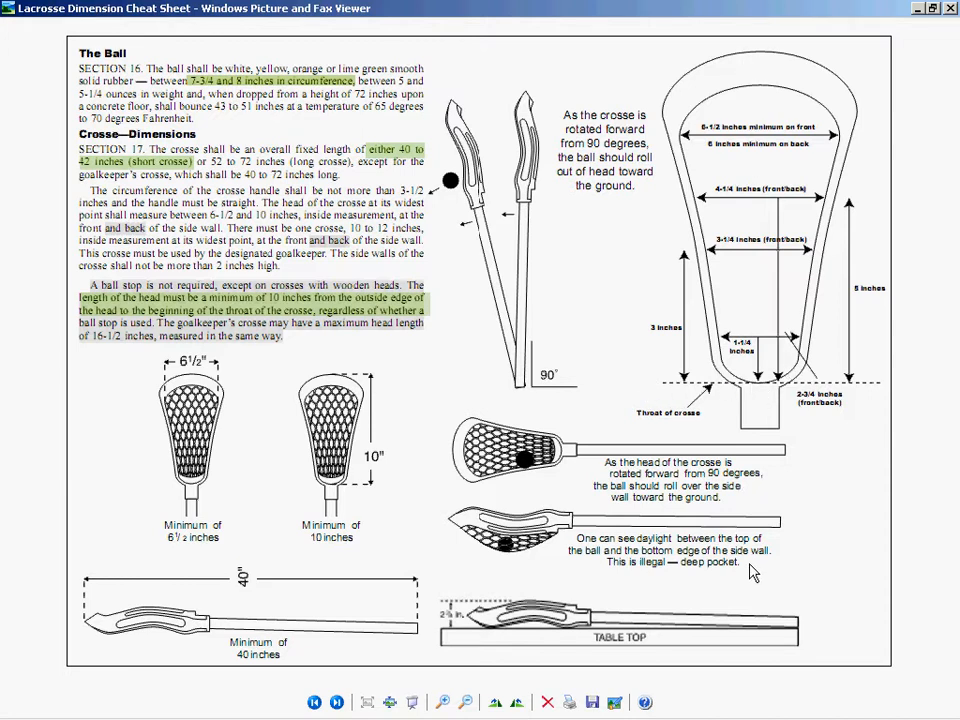
mouse_move(872, 66)
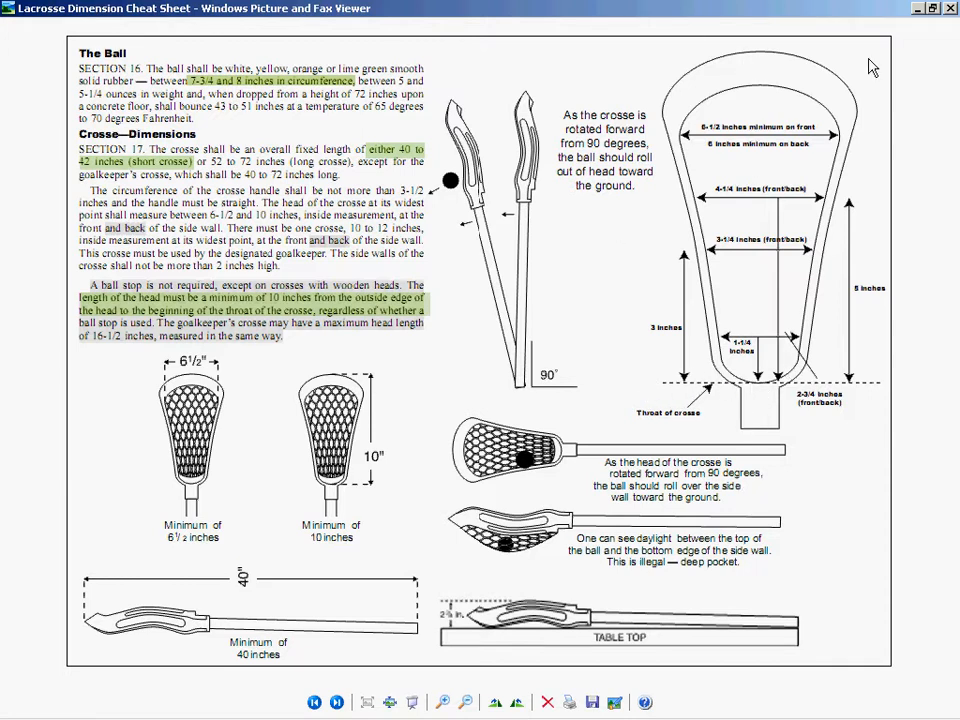
mouse_move(745, 408)
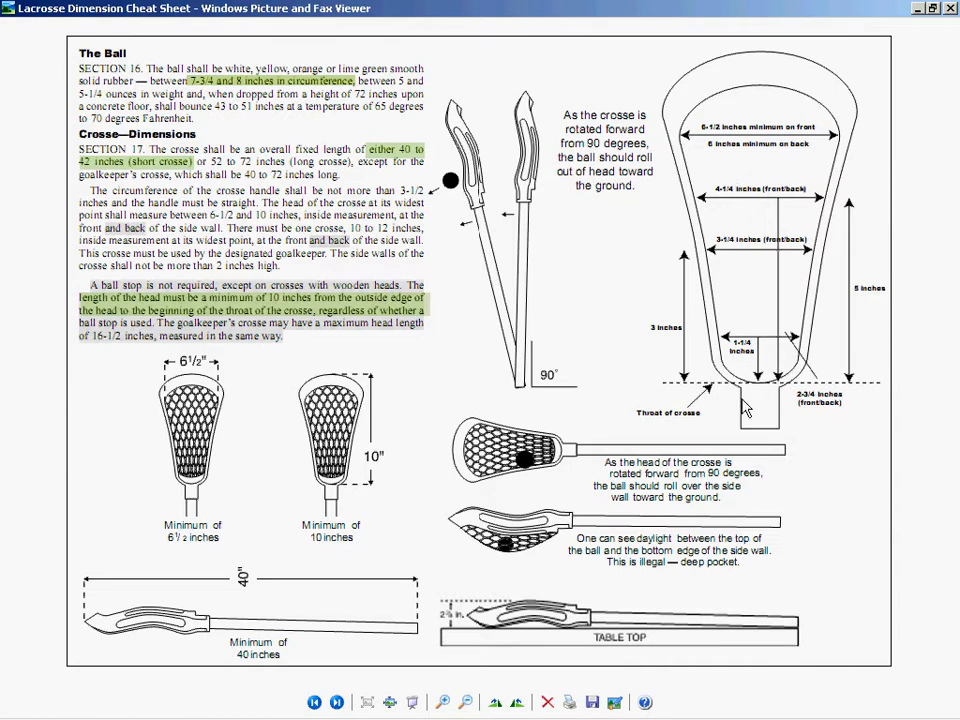
mouse_move(765, 388)
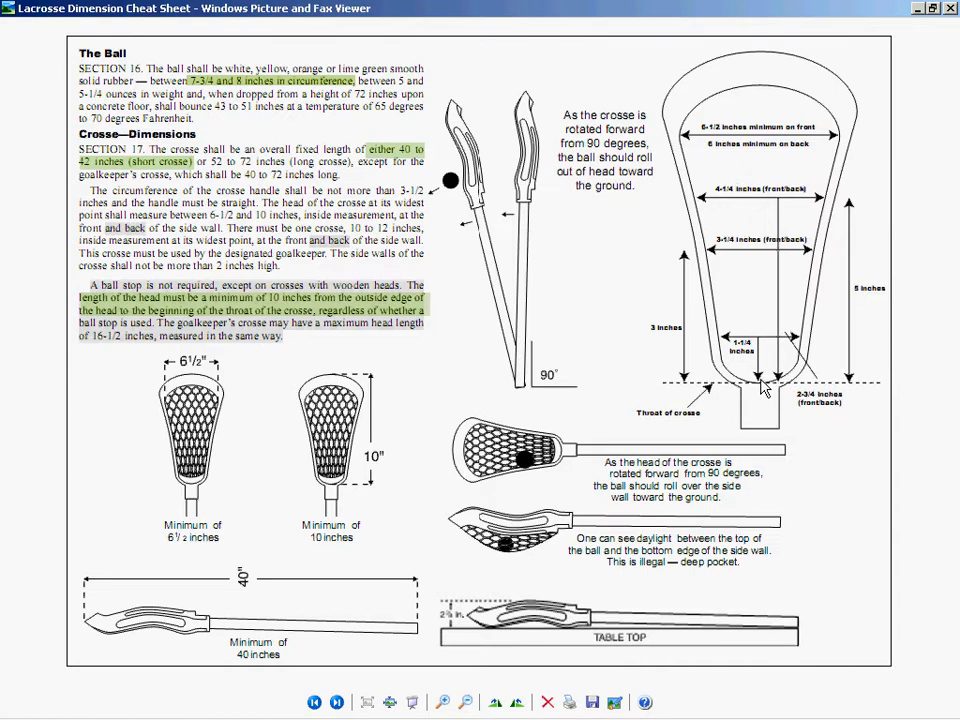
mouse_move(765, 607)
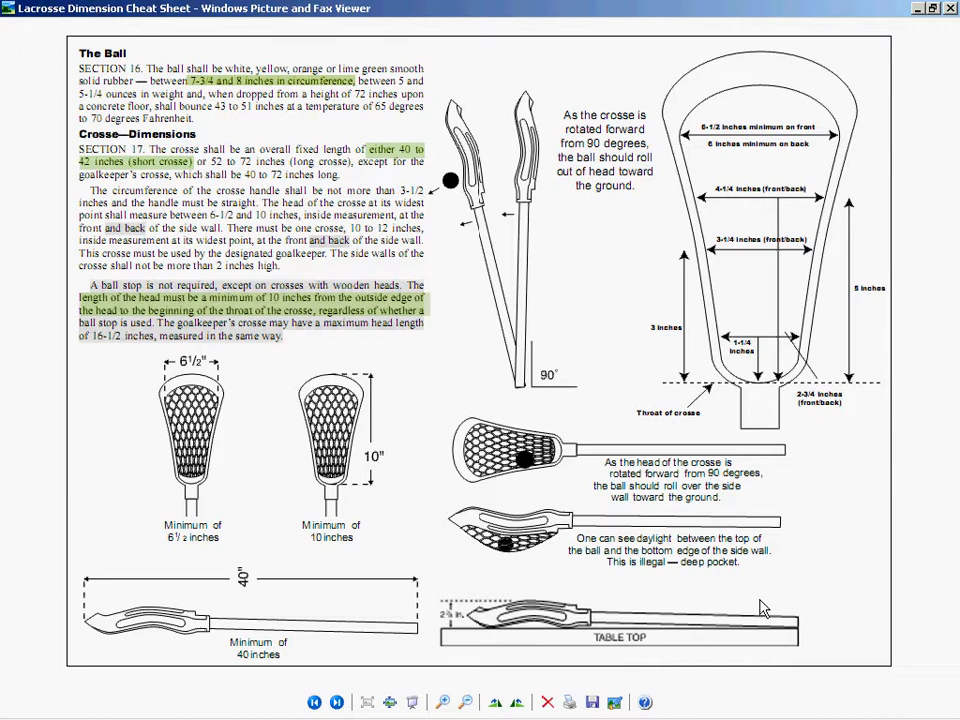
mouse_move(855, 392)
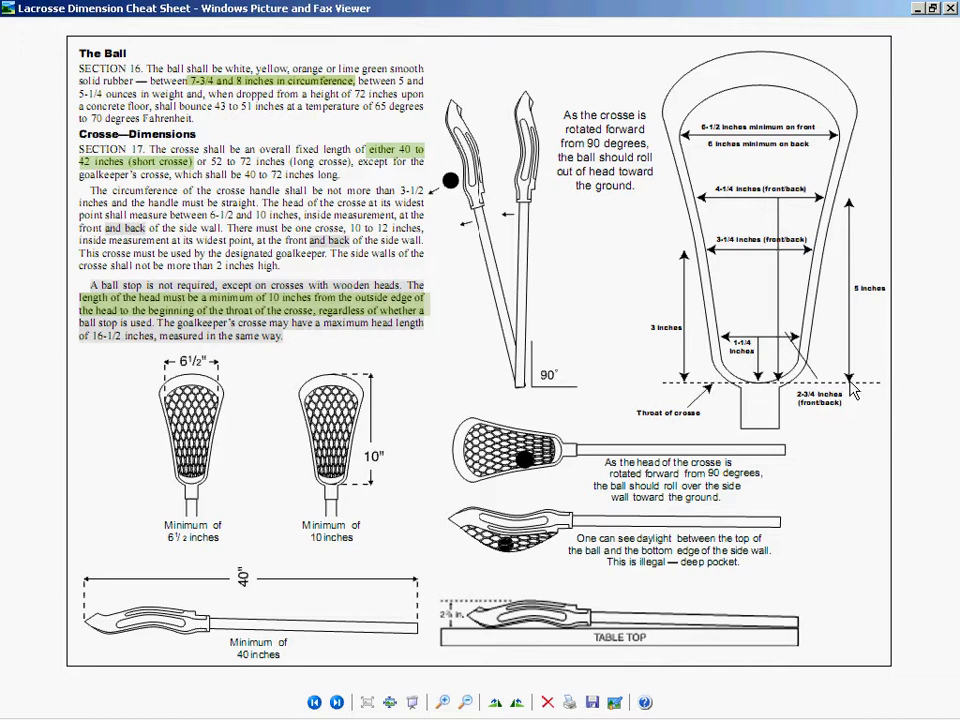
mouse_move(852, 390)
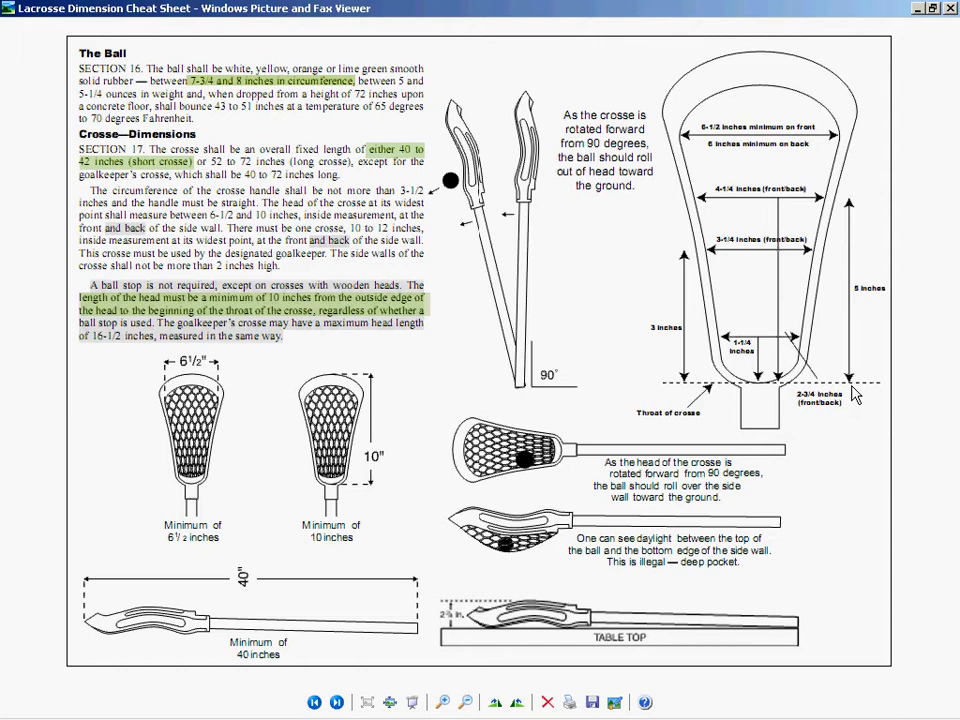
mouse_move(600, 288)
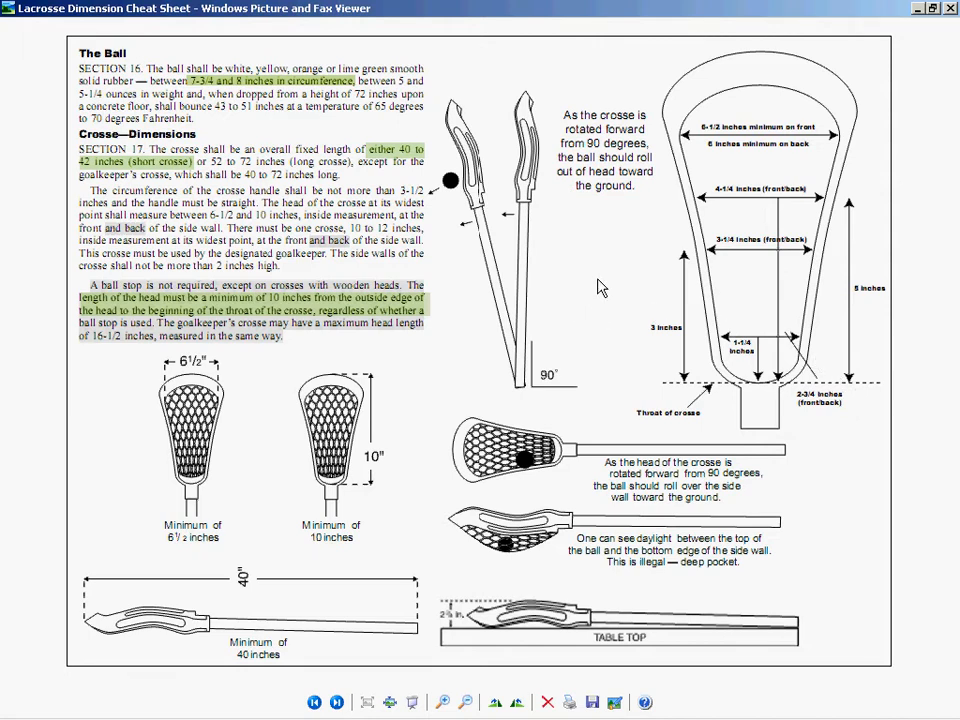
mouse_move(605, 285)
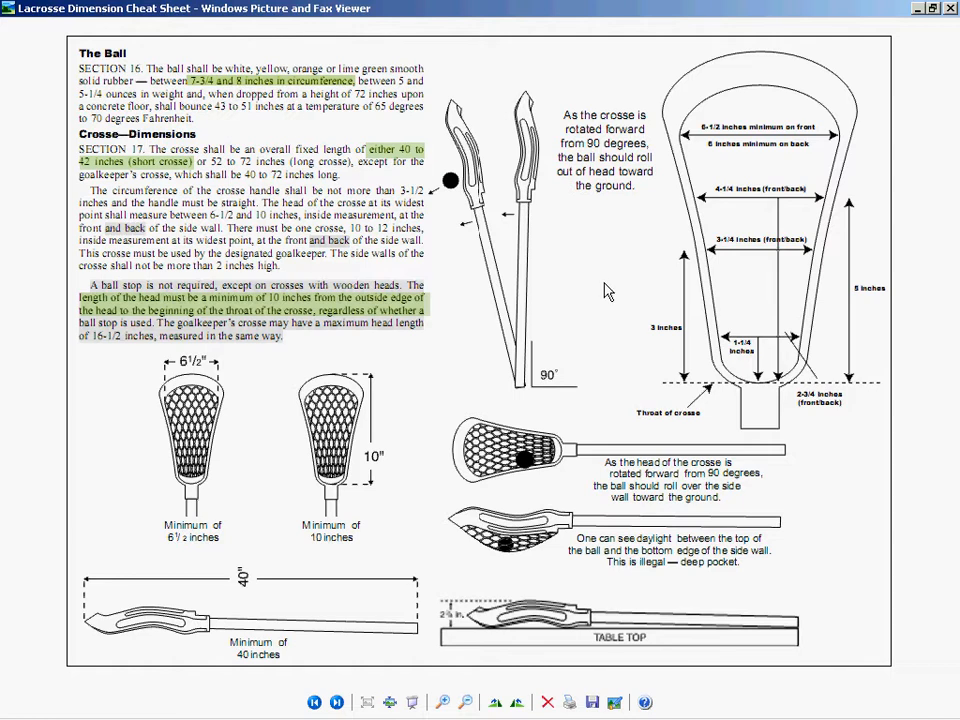
mouse_move(607, 291)
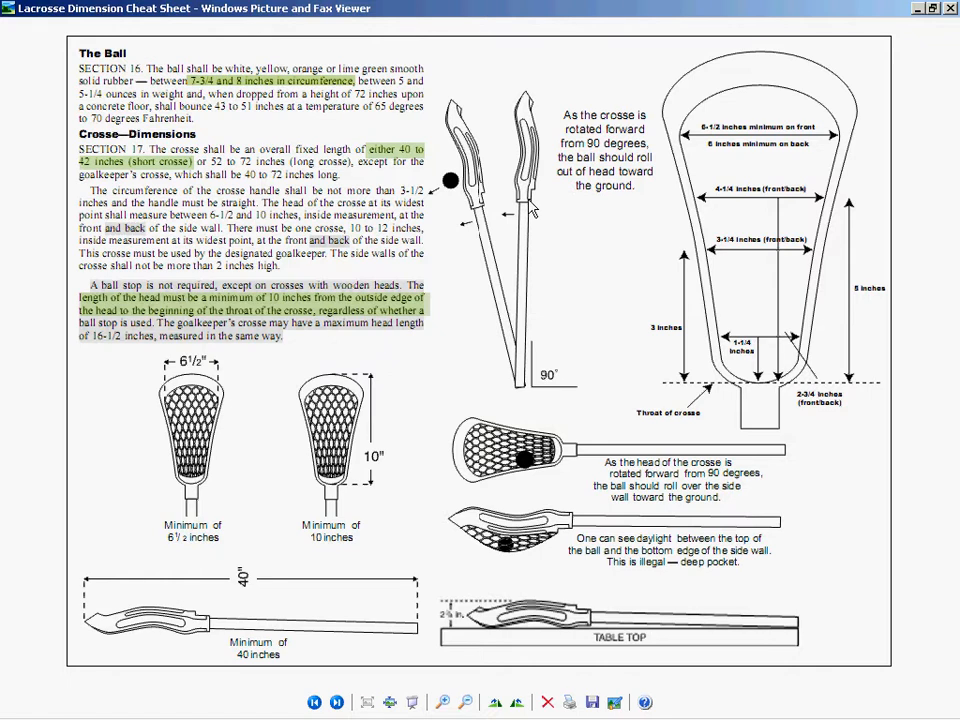
left_click(337, 702)
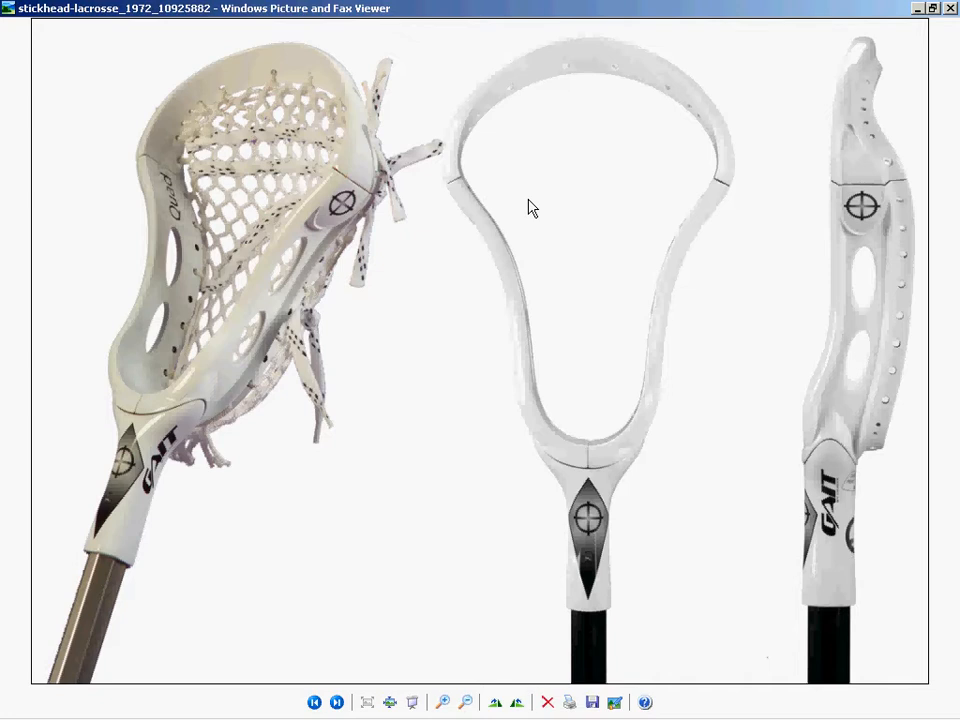
mouse_move(470, 242)
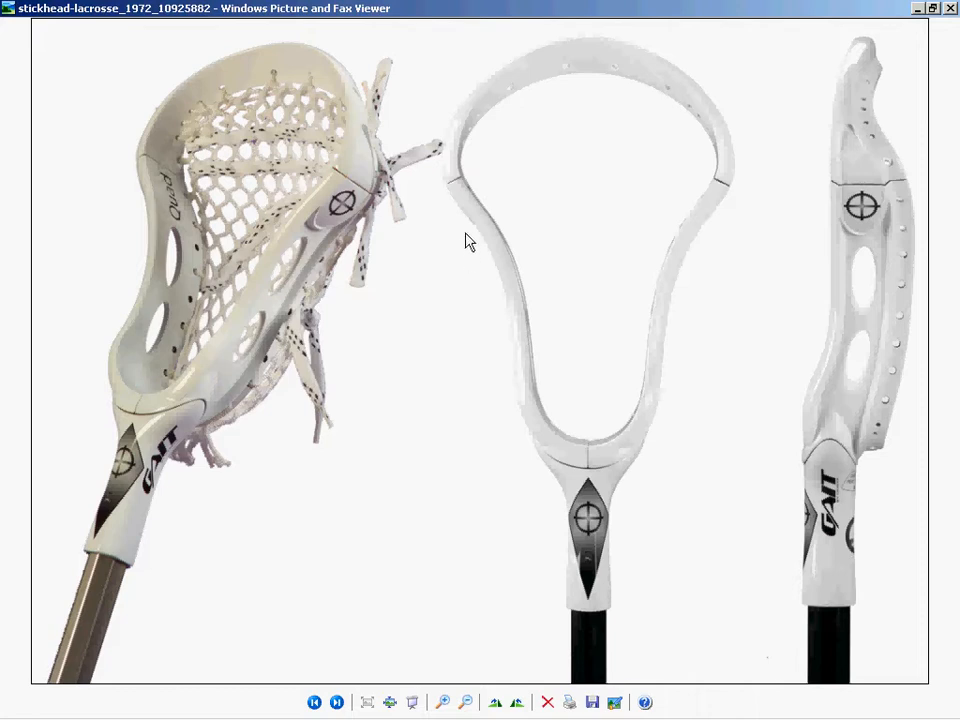
mouse_move(471, 221)
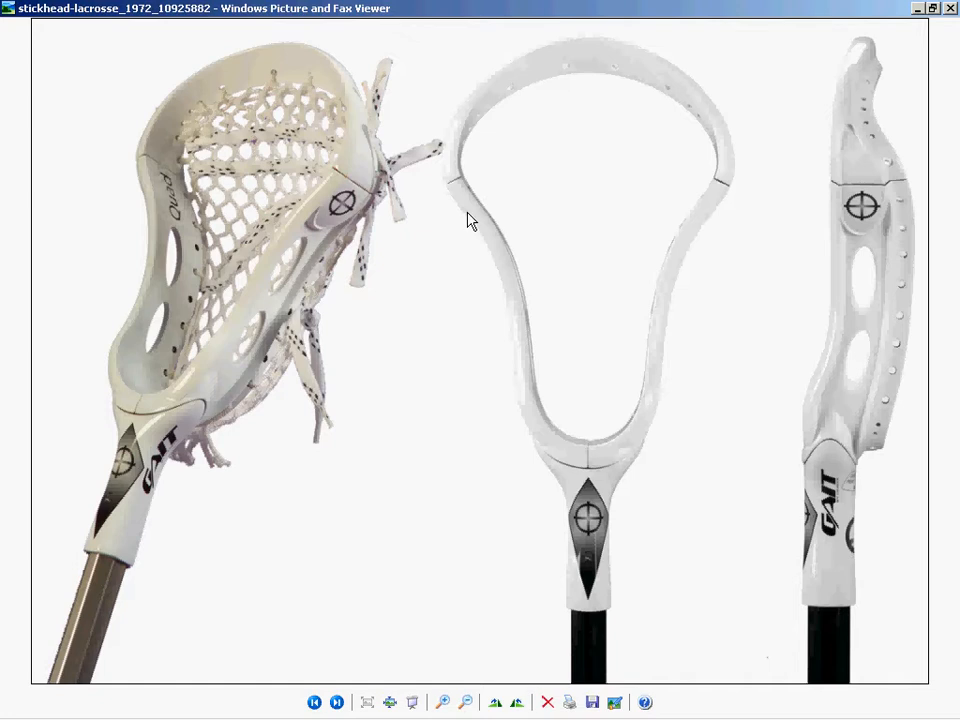
mouse_move(733, 127)
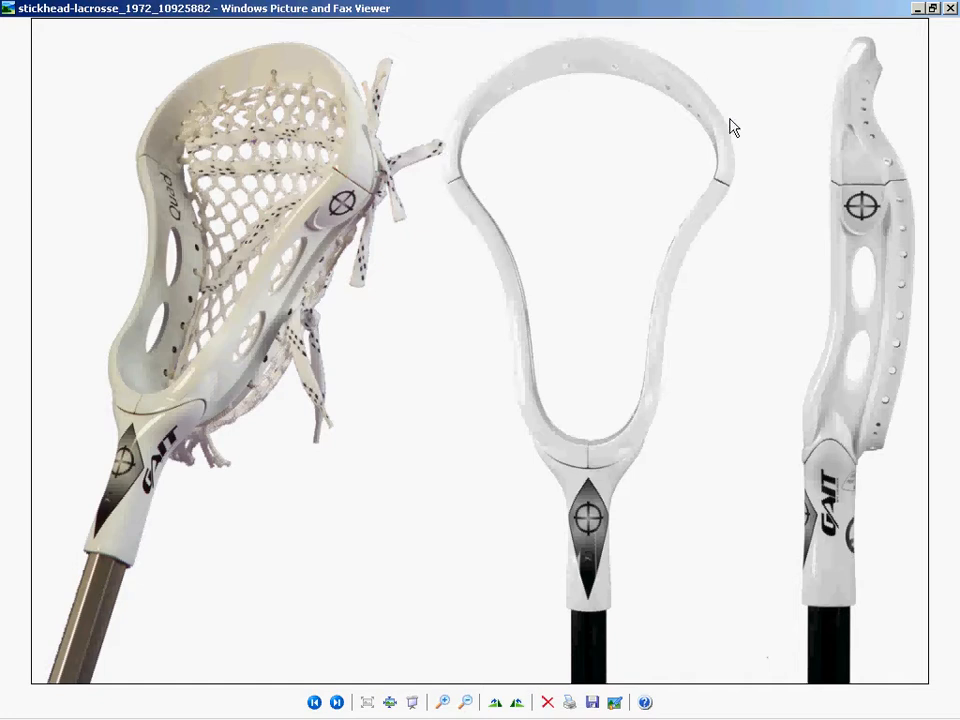
mouse_move(710, 113)
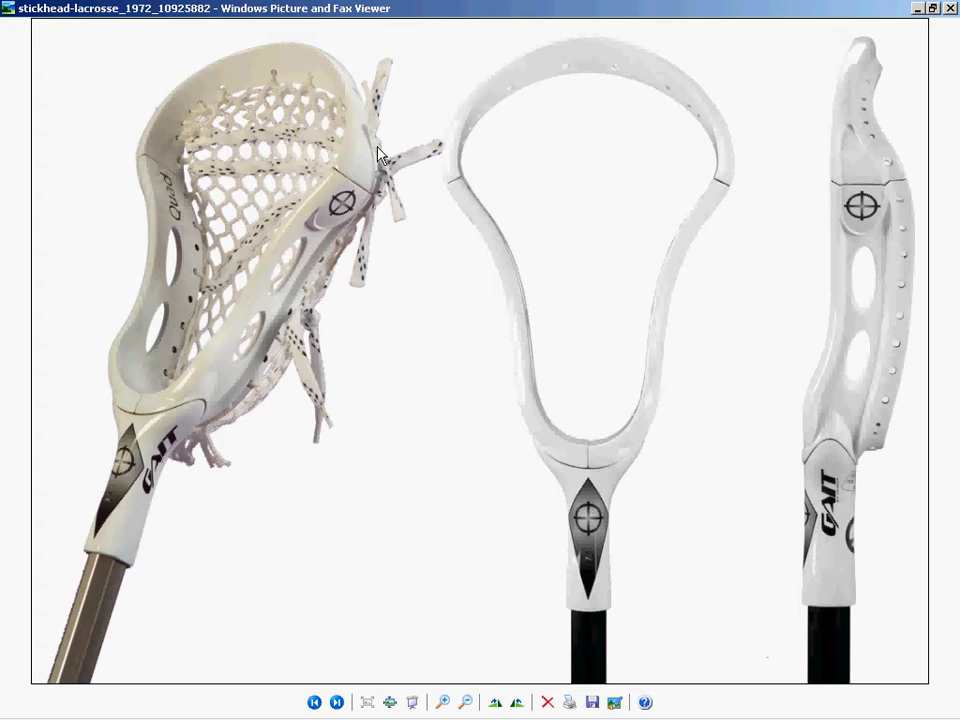
mouse_move(380, 160)
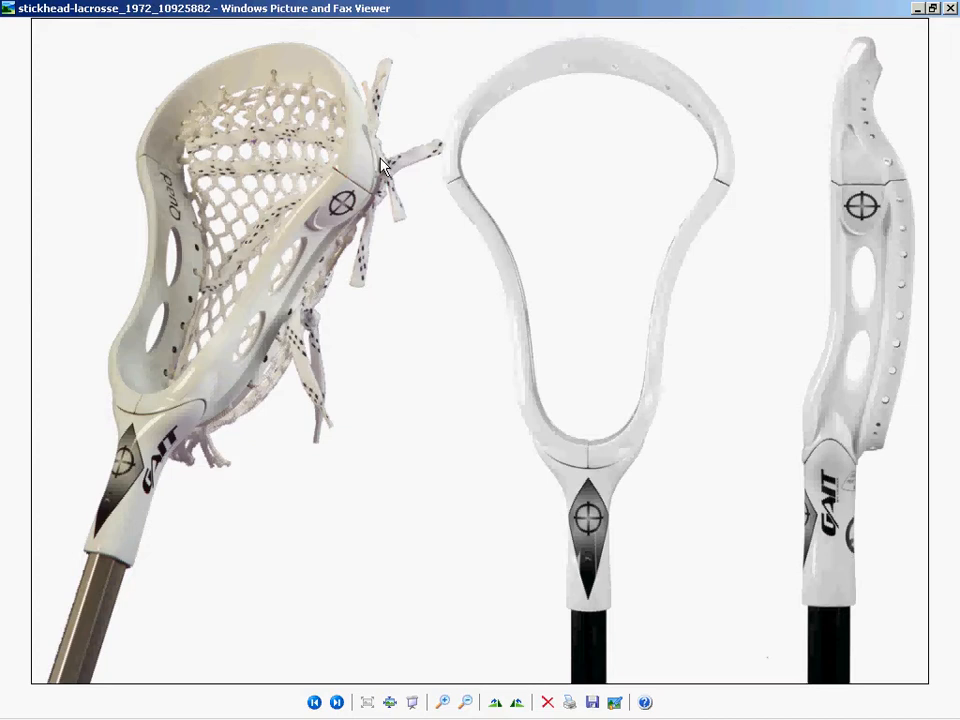
mouse_move(380, 170)
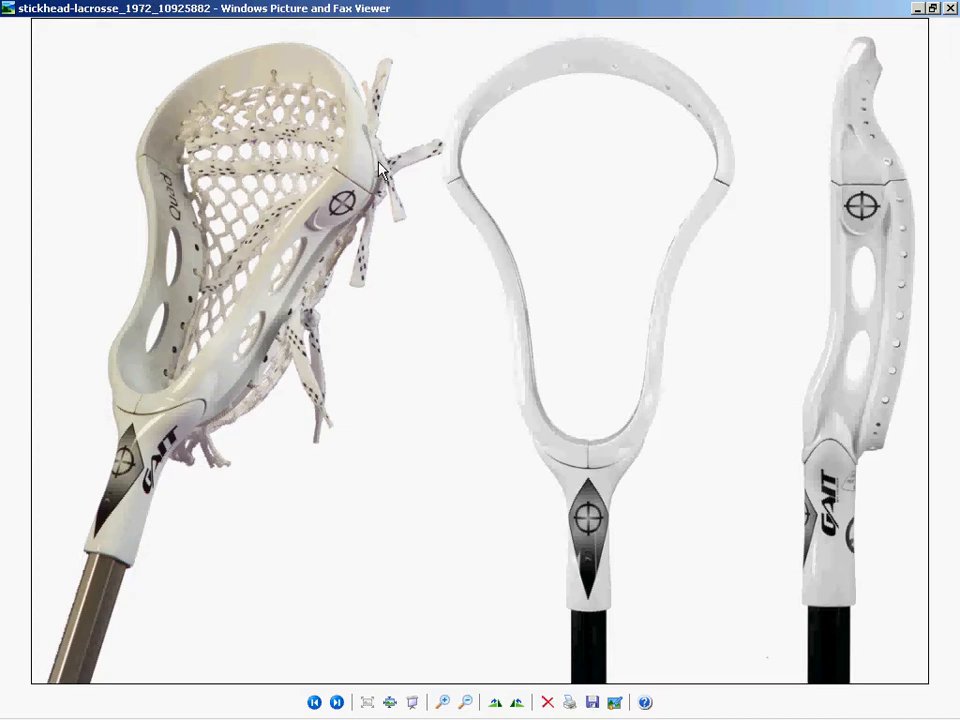
mouse_move(380, 172)
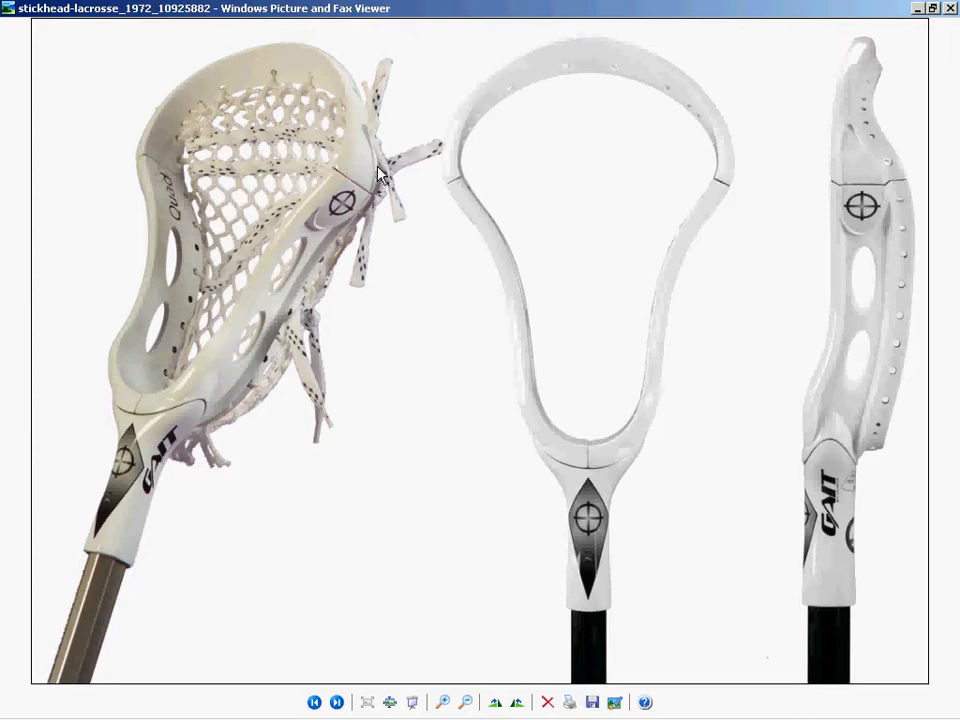
mouse_move(373, 145)
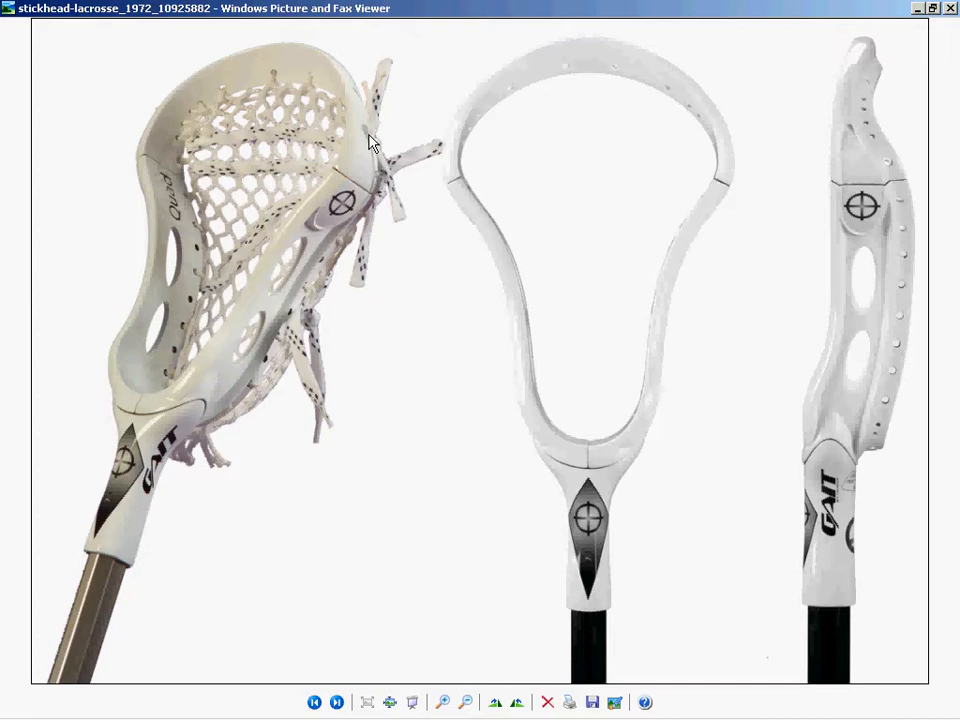
mouse_move(448, 208)
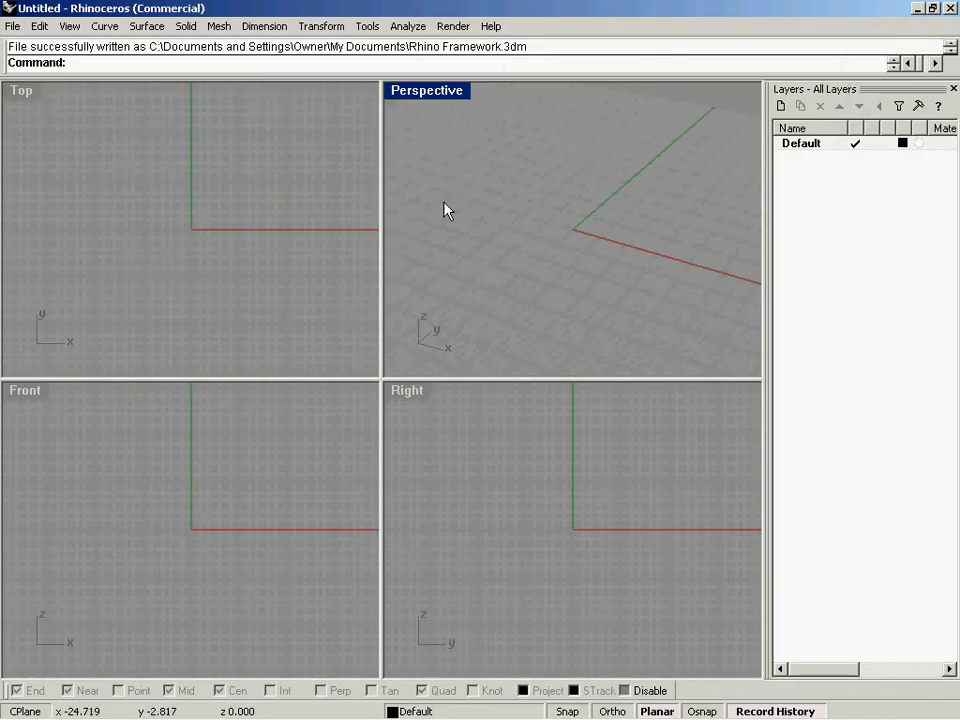
mouse_move(55, 78)
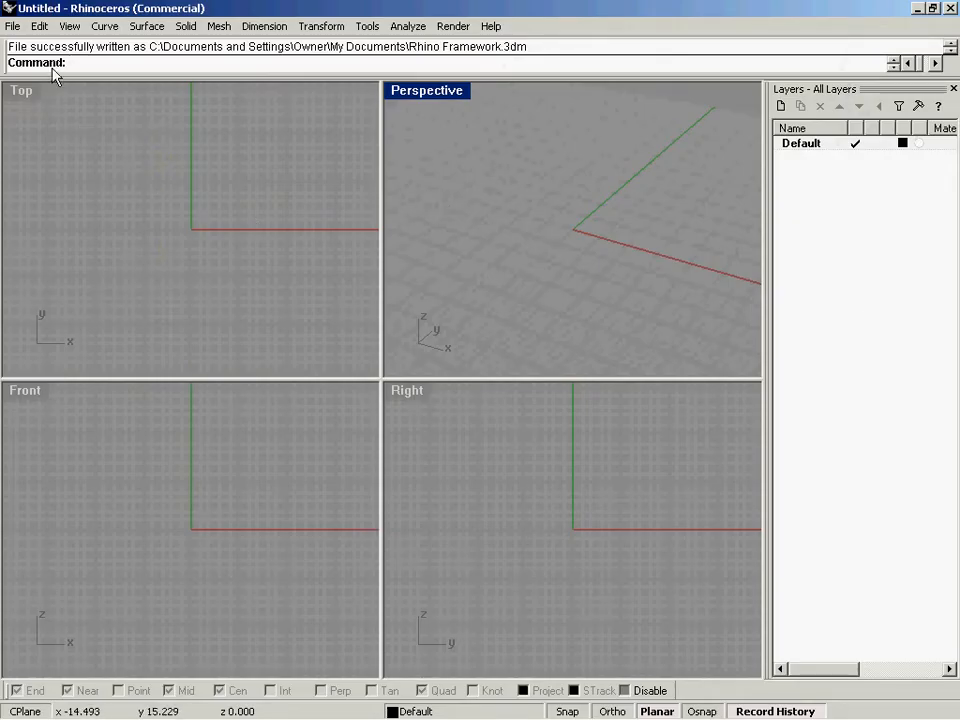
Open Rhino's File menu
left_click(13, 26)
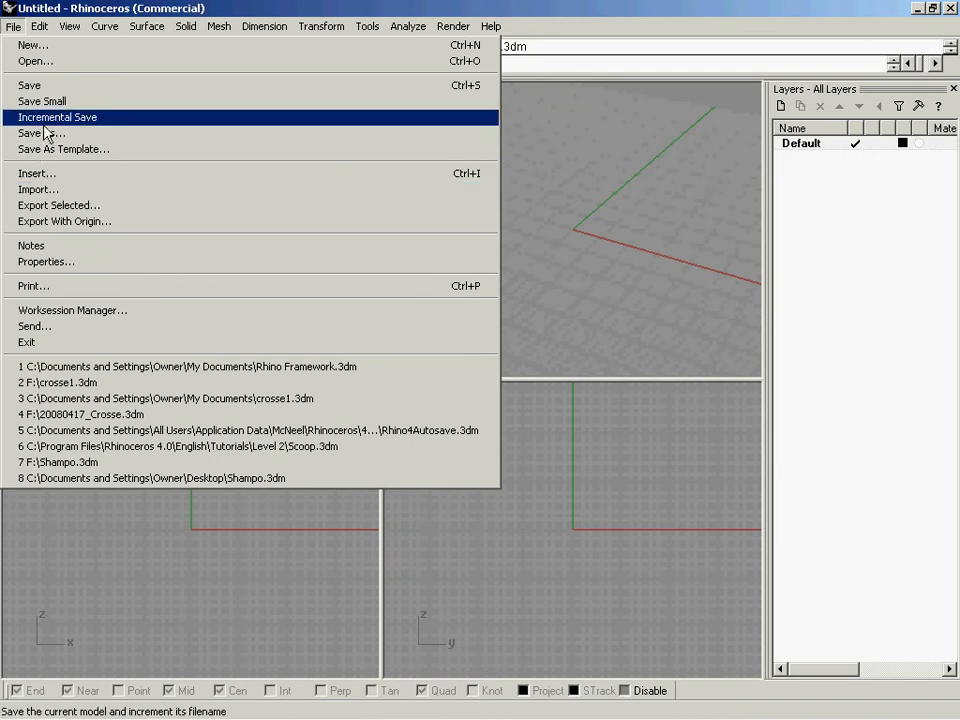
mouse_move(33, 45)
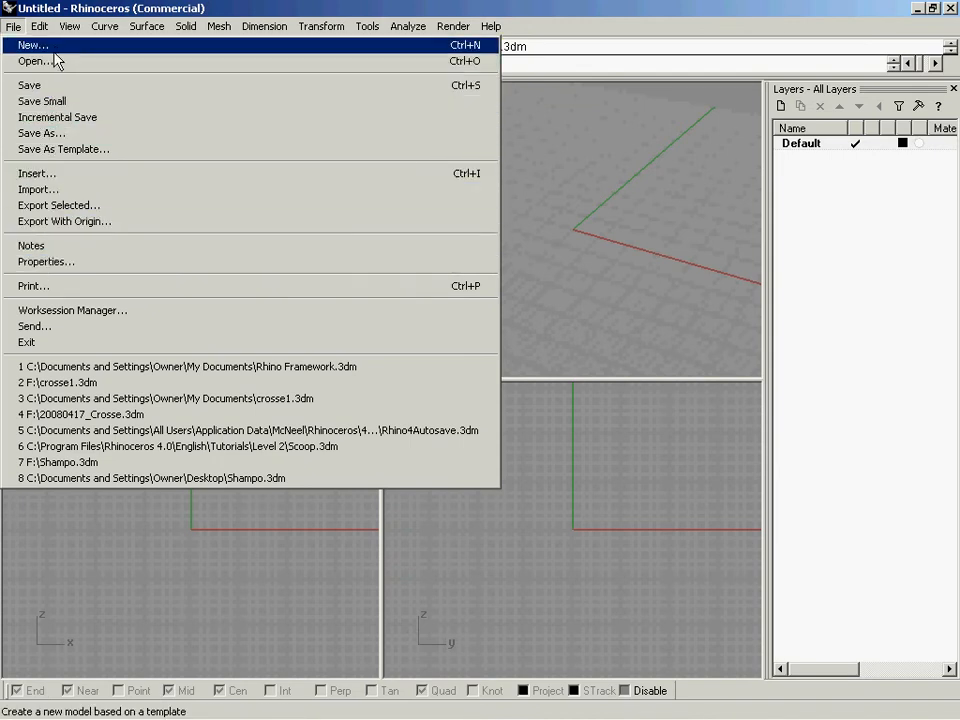
Create a new model from the Small Objects - Inches template
left_click(32, 45)
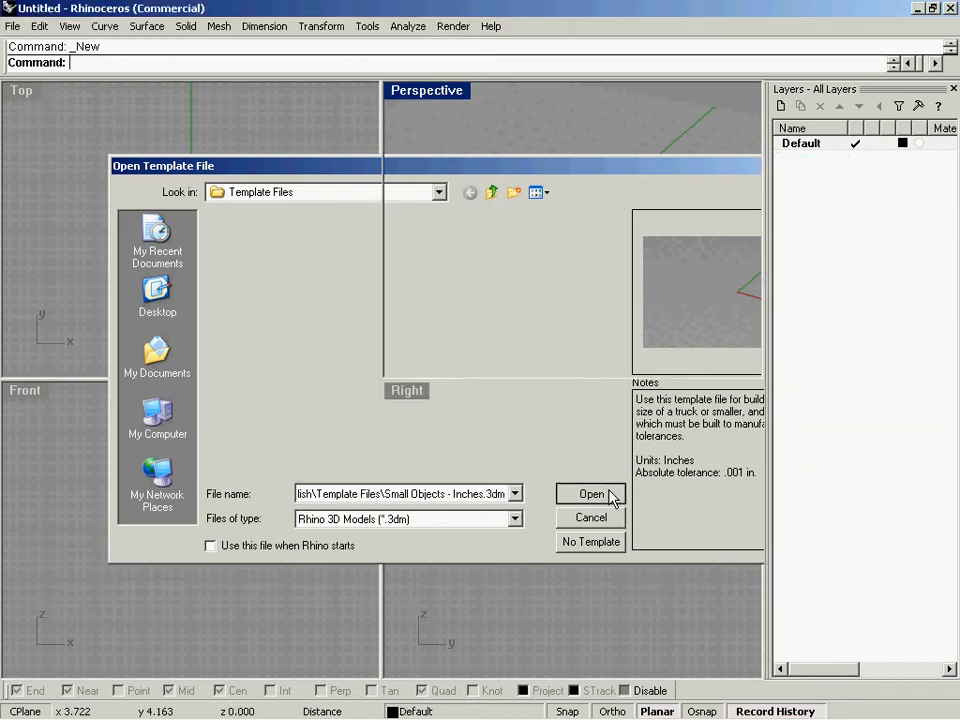
left_click(591, 494)
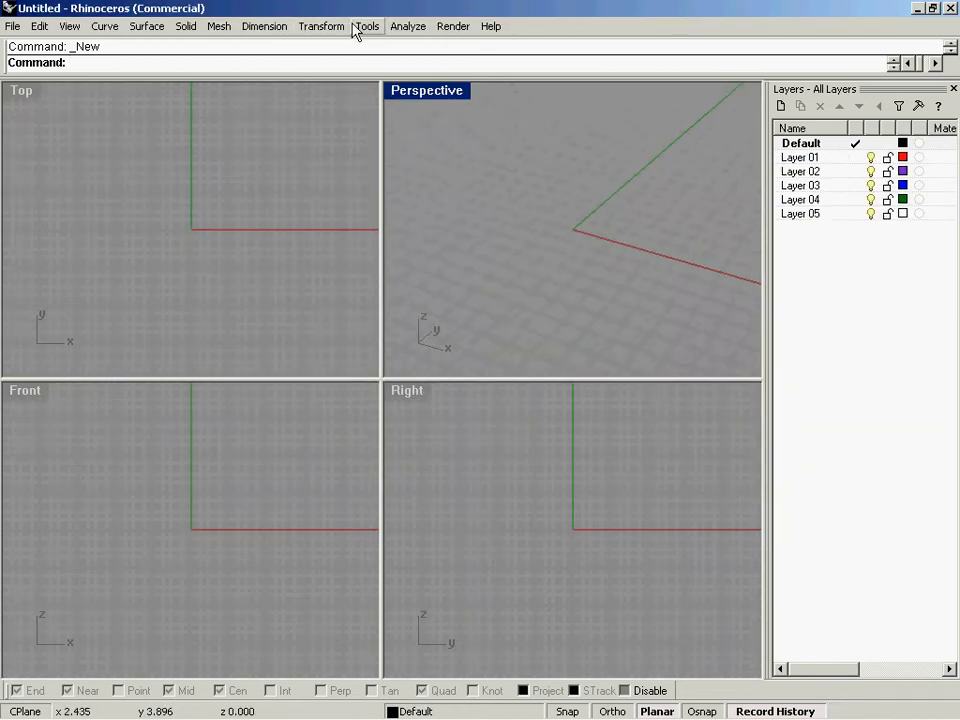
Hide grid lines via Tools > Options > Document Properties > Grid
left_click(366, 26)
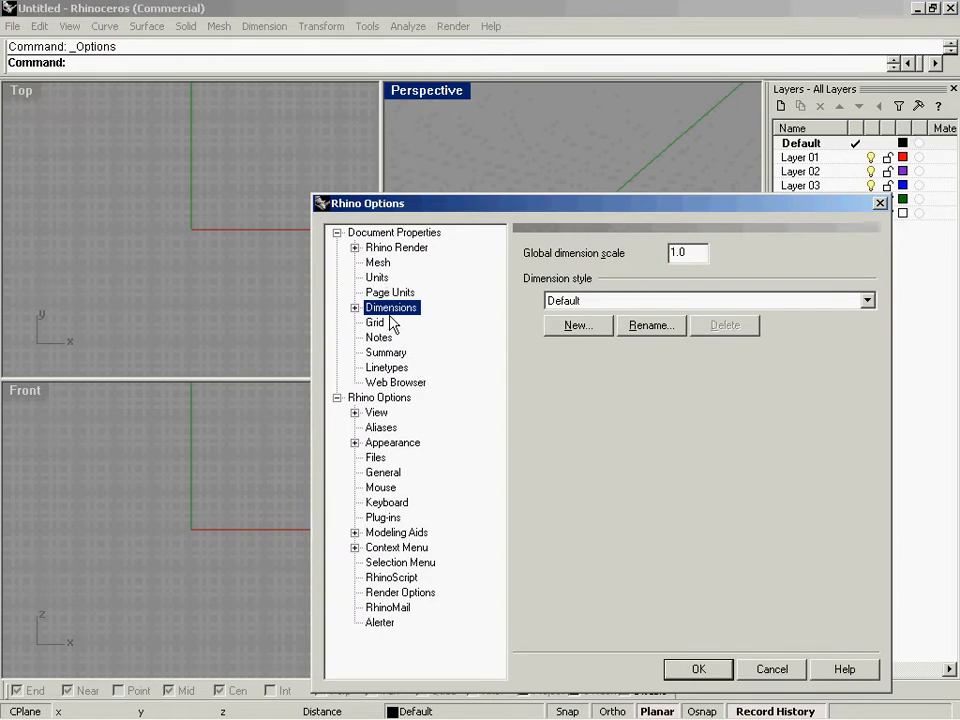
left_click(375, 322)
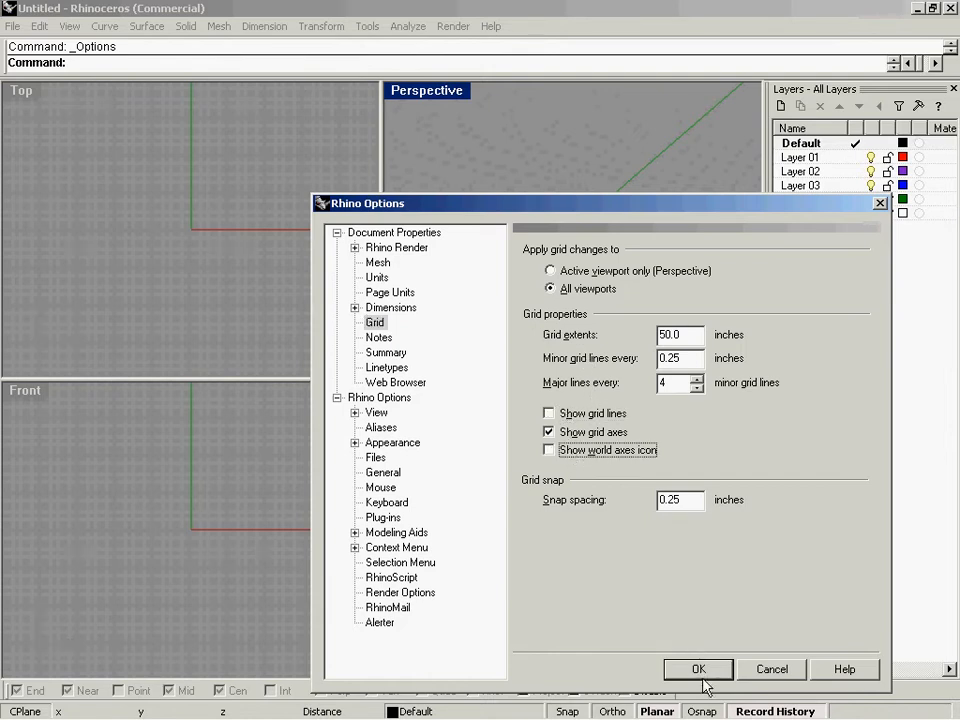
left_click(698, 669)
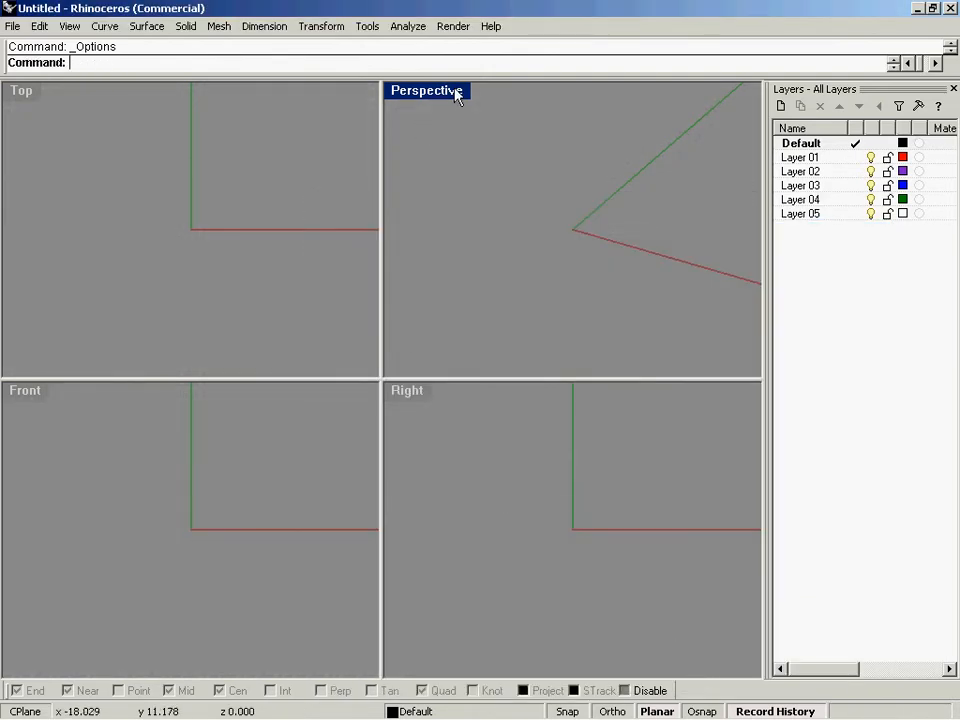
mouse_move(420, 140)
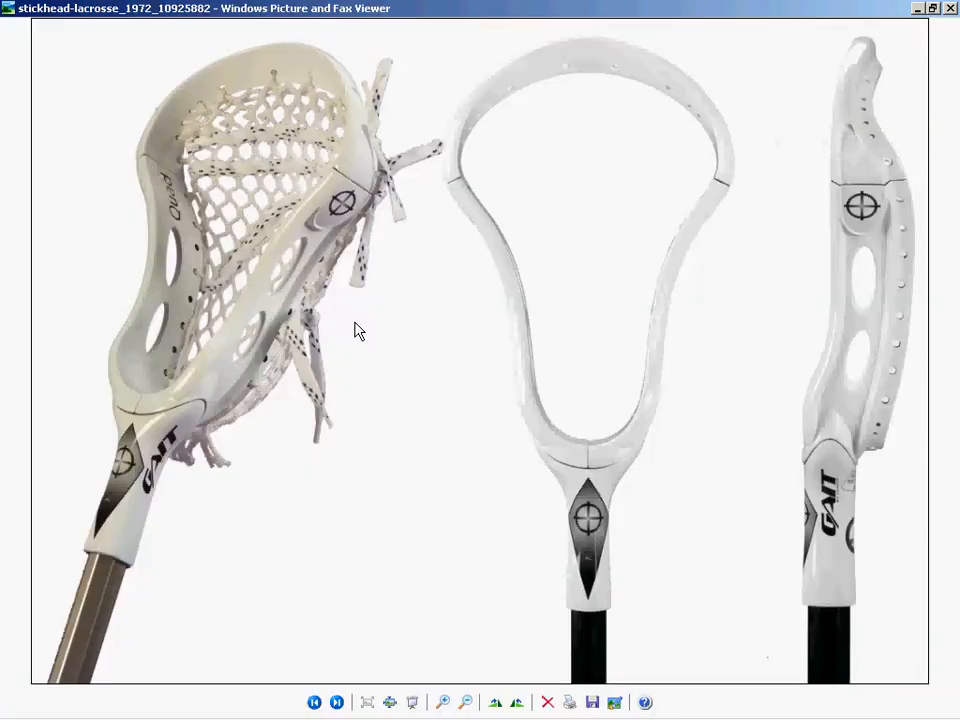
View the dimension cheat sheet, then return to Rhino's maximized Top view
left_click(337, 701)
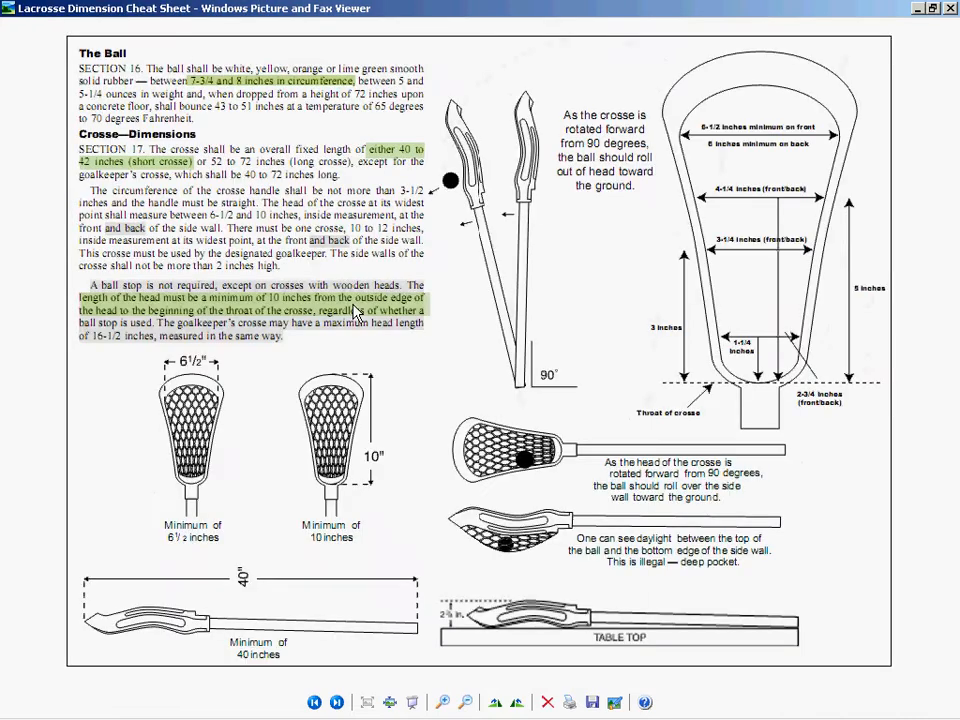
left_click(443, 702)
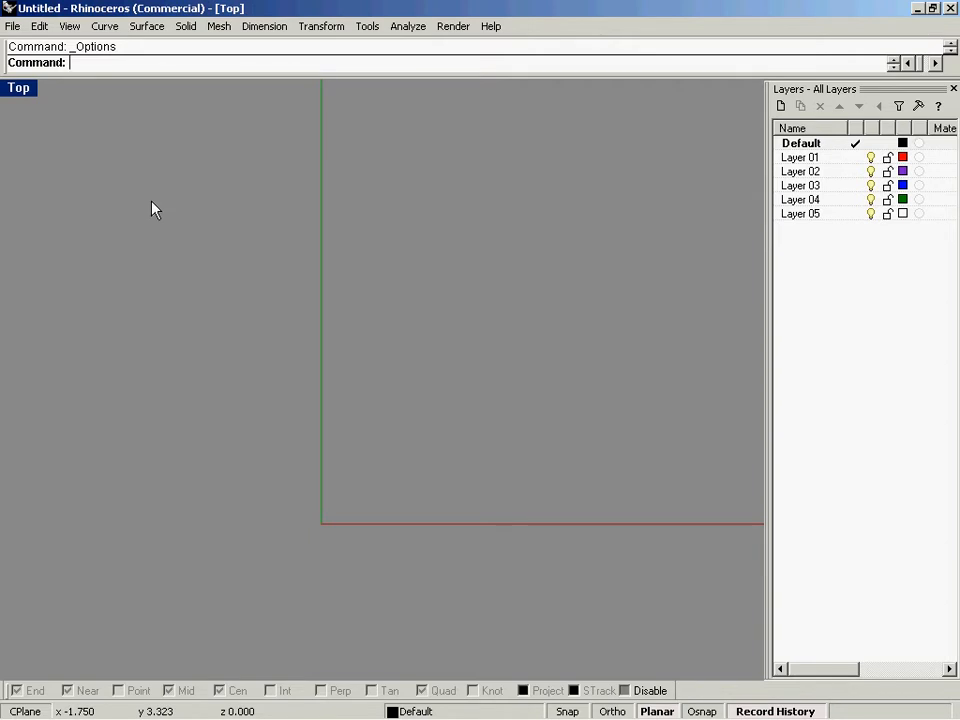
mouse_move(281, 378)
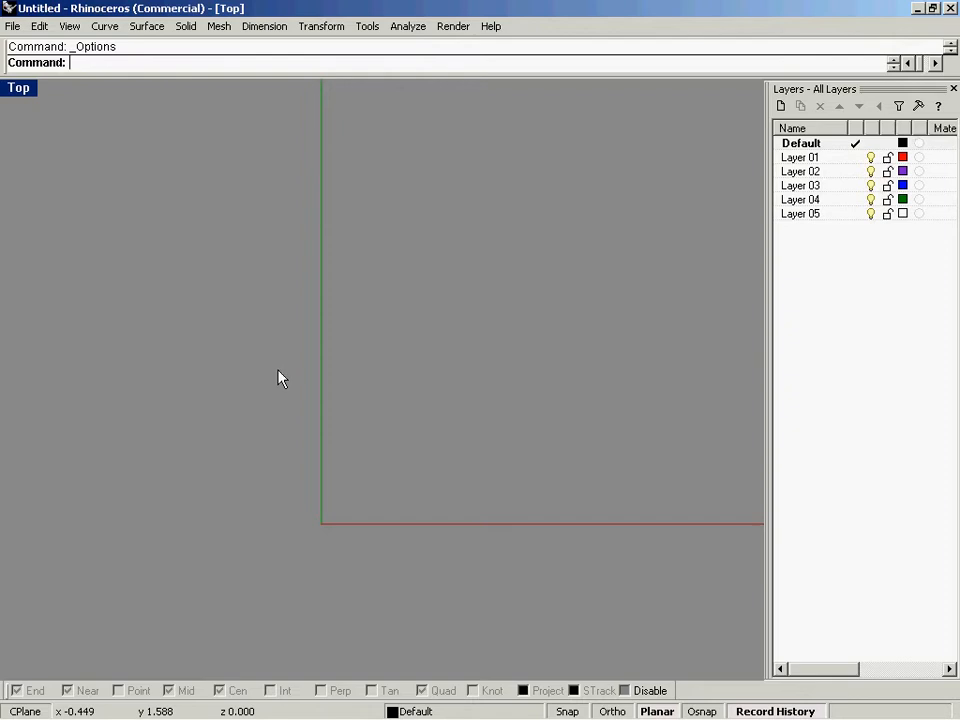
mouse_move(66, 143)
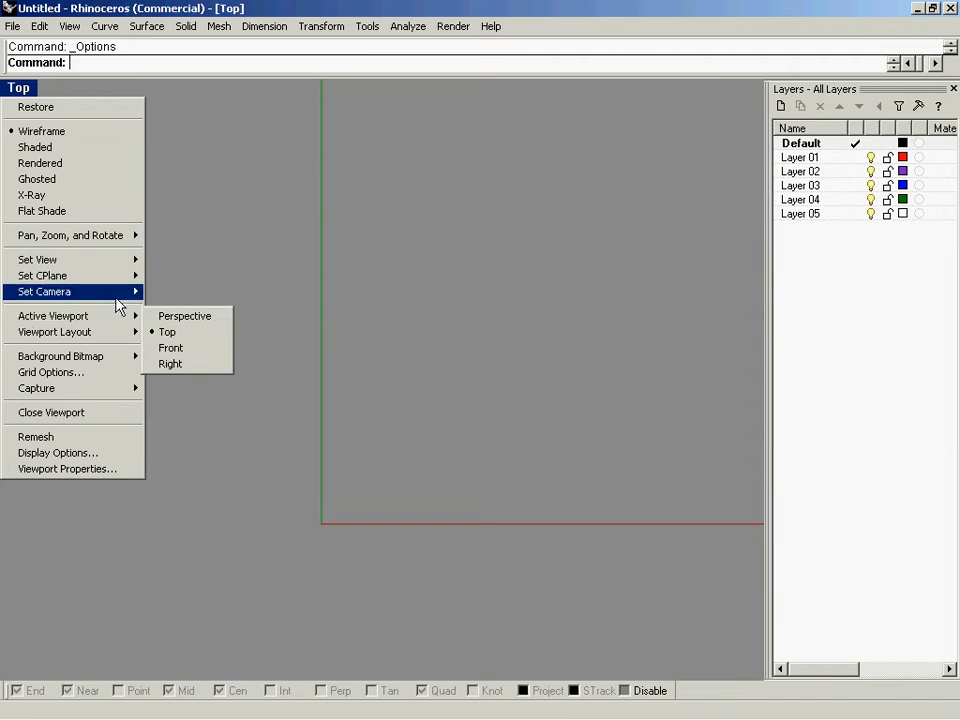
mouse_move(60, 356)
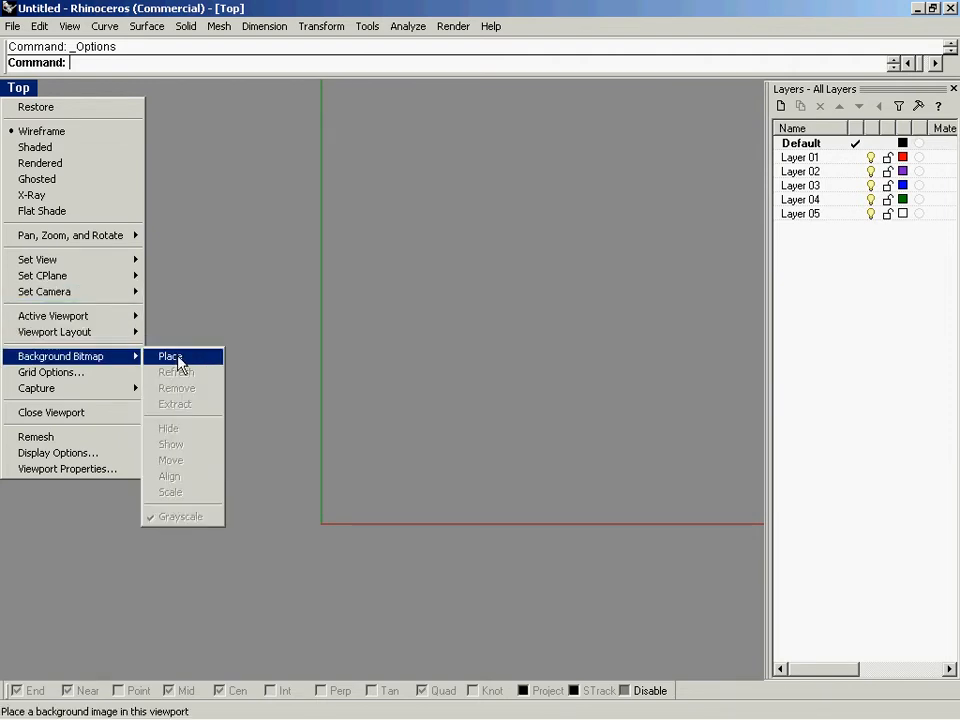
Place the Lacrosse Dimension image as Top-view background and set its first corner
left_click(170, 356)
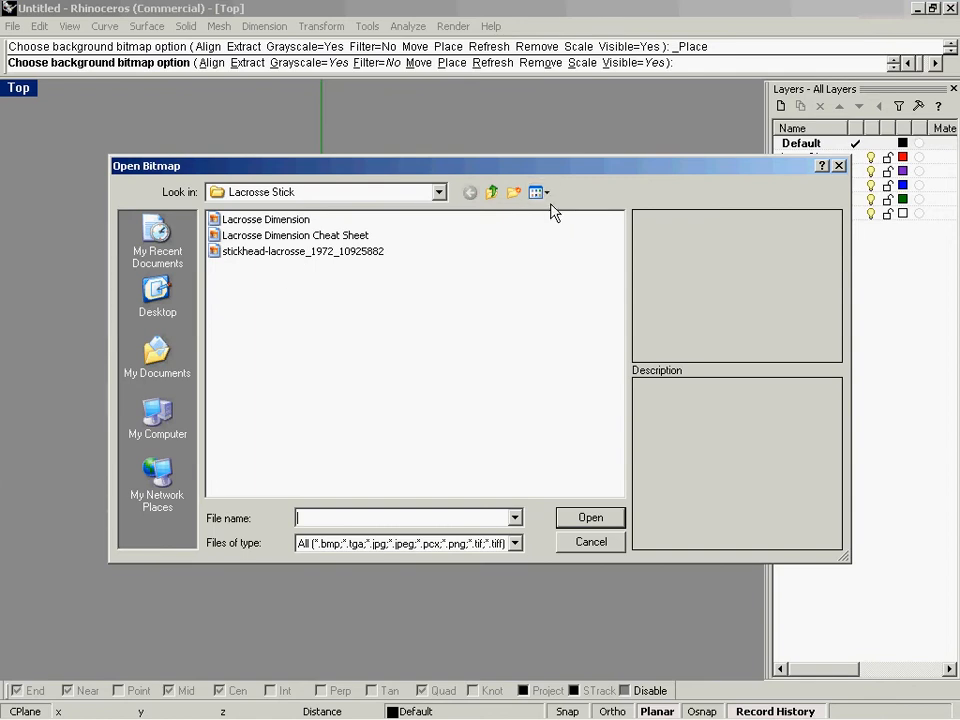
left_click(537, 192)
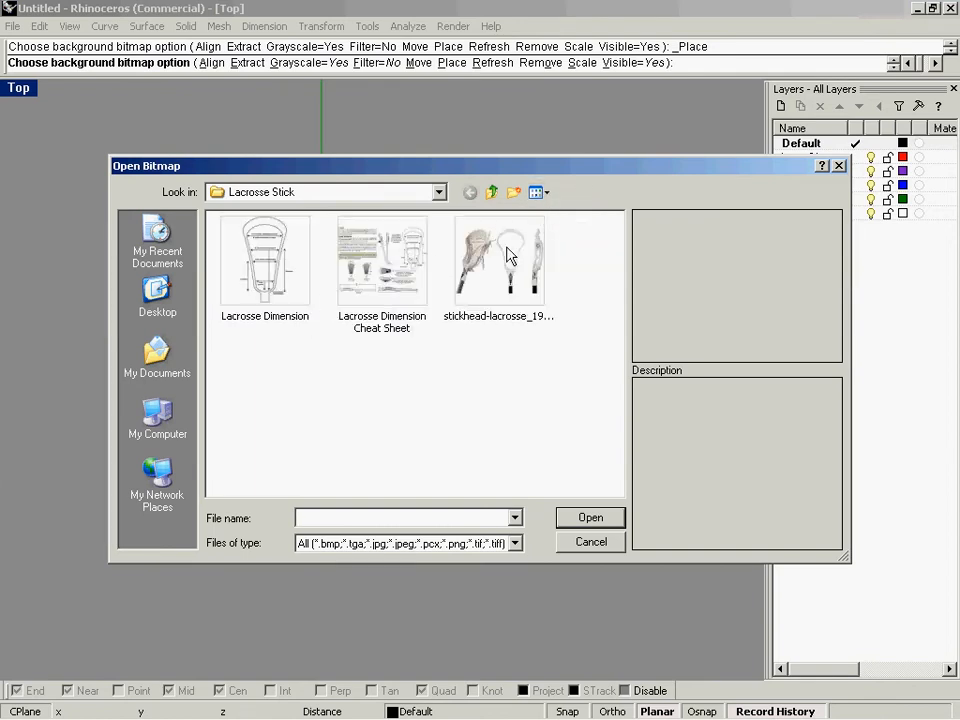
left_click(265, 260)
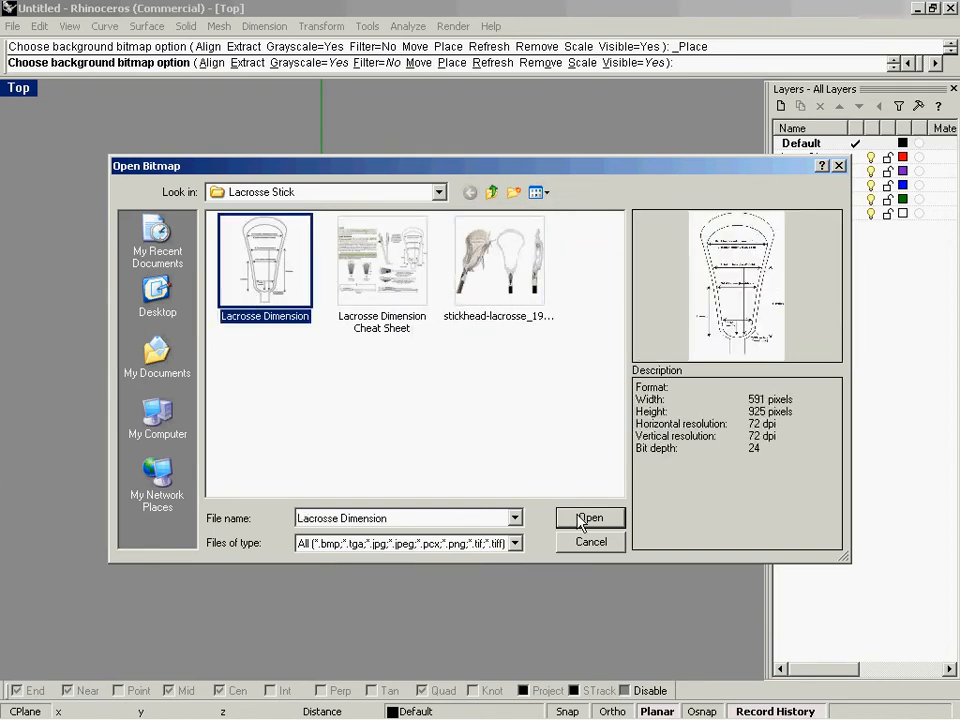
left_click(590, 517)
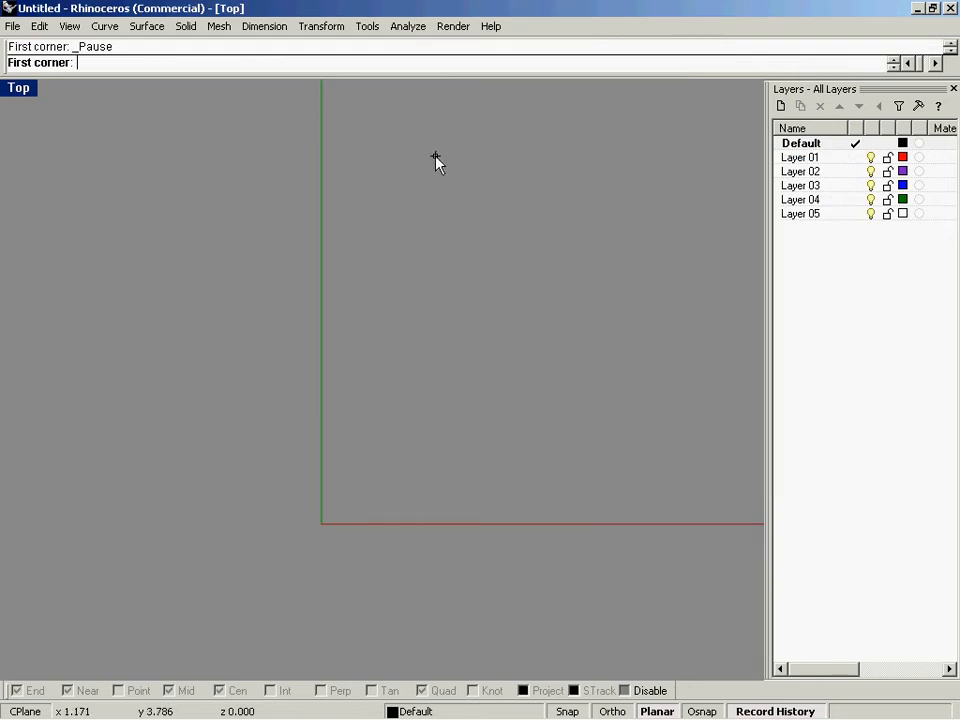
left_click(437, 139)
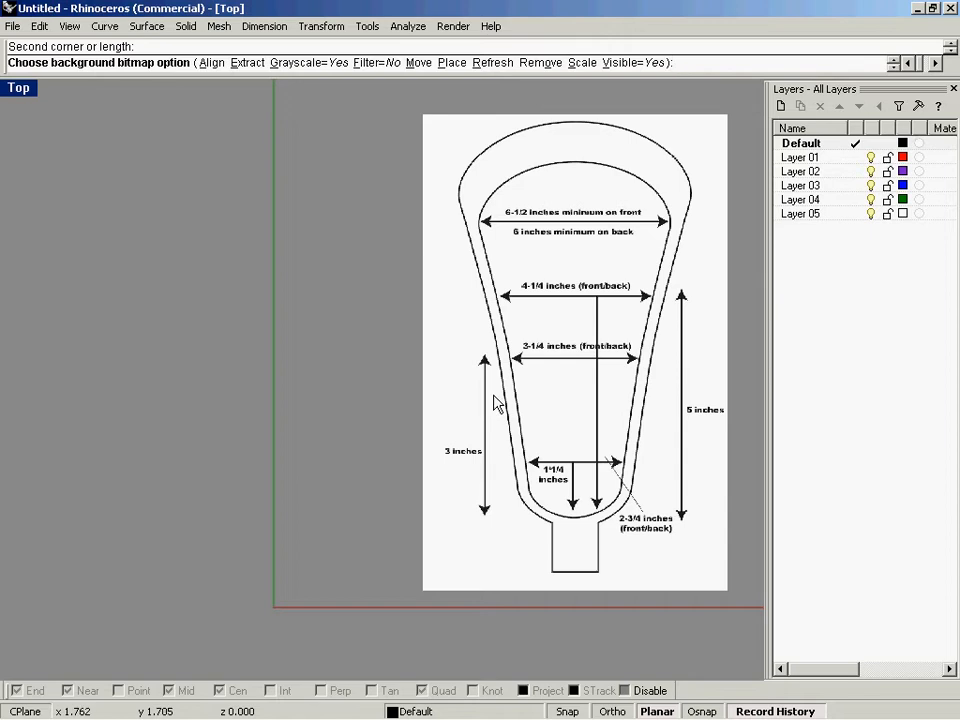
mouse_move(555, 467)
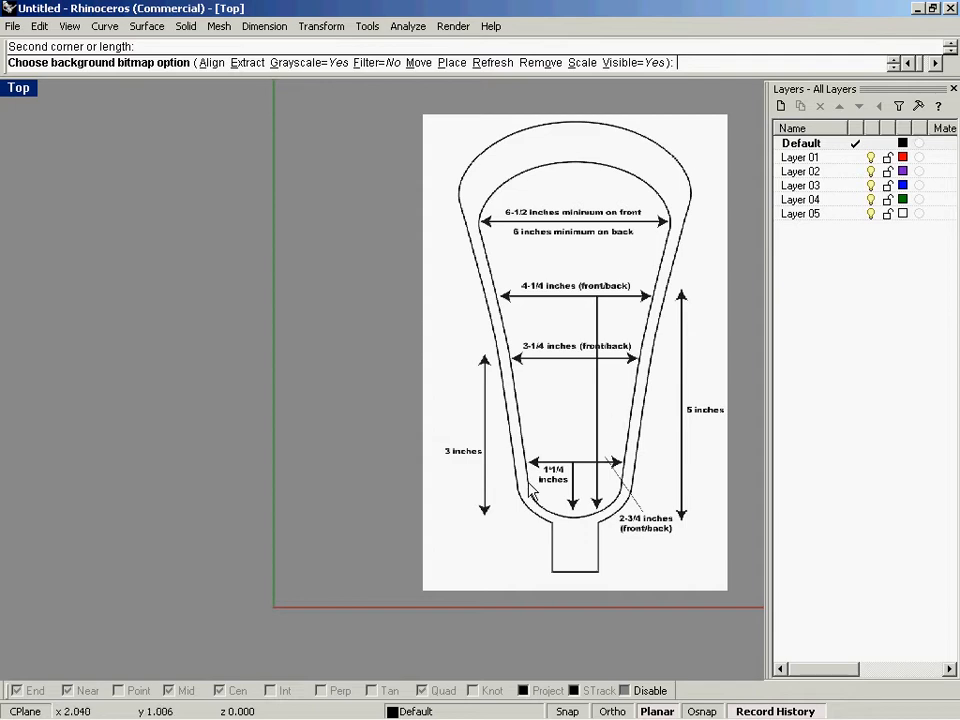
mouse_move(573, 477)
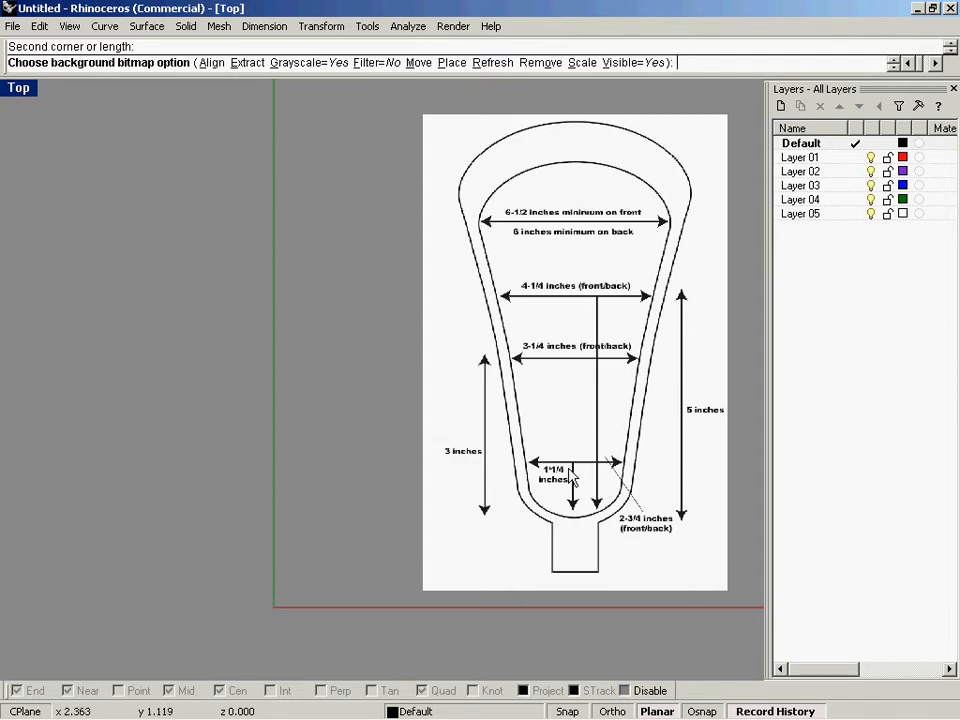
mouse_move(688, 277)
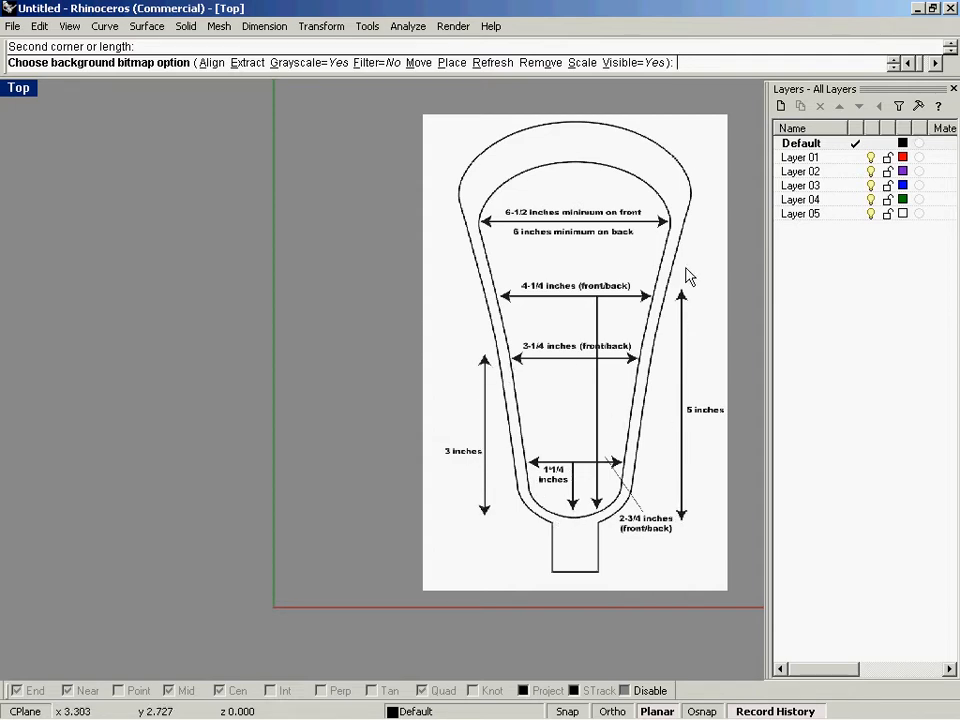
mouse_move(682, 300)
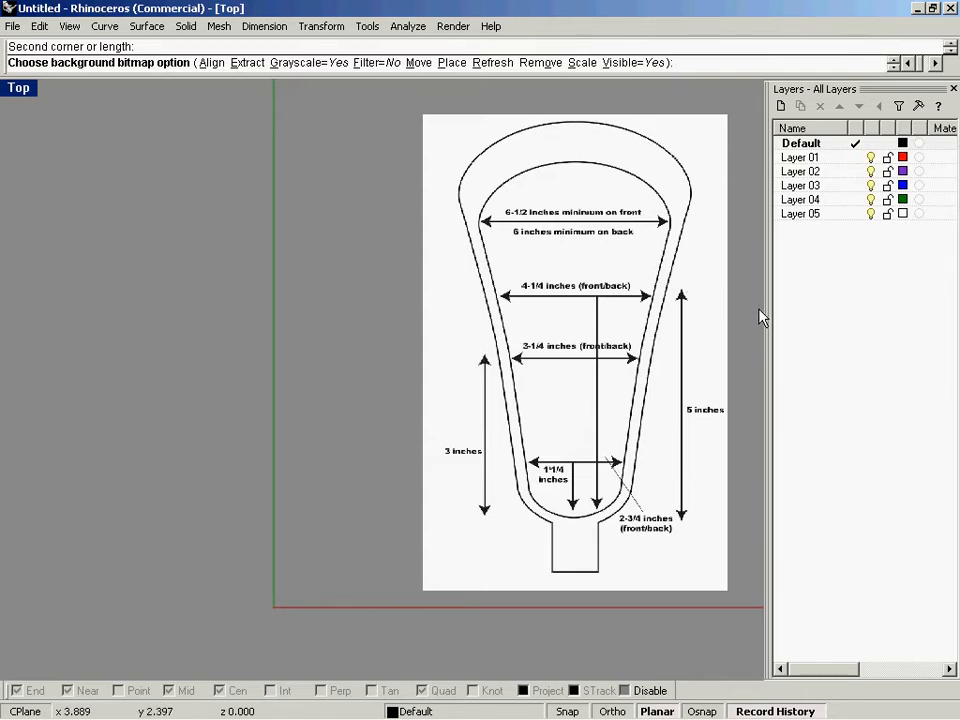
mouse_move(637, 313)
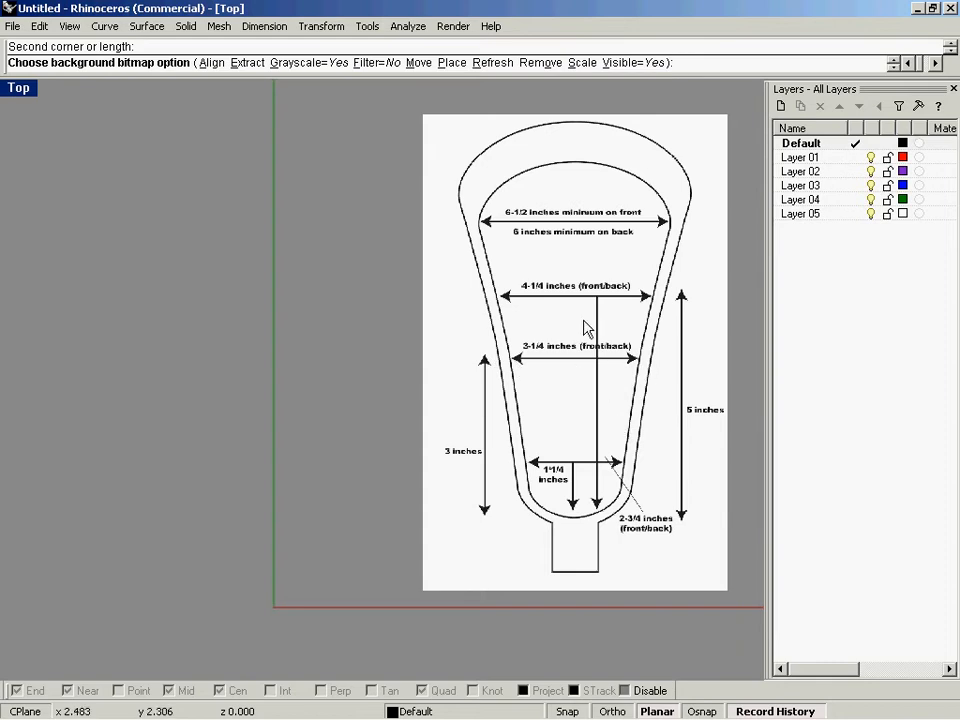
mouse_move(630, 538)
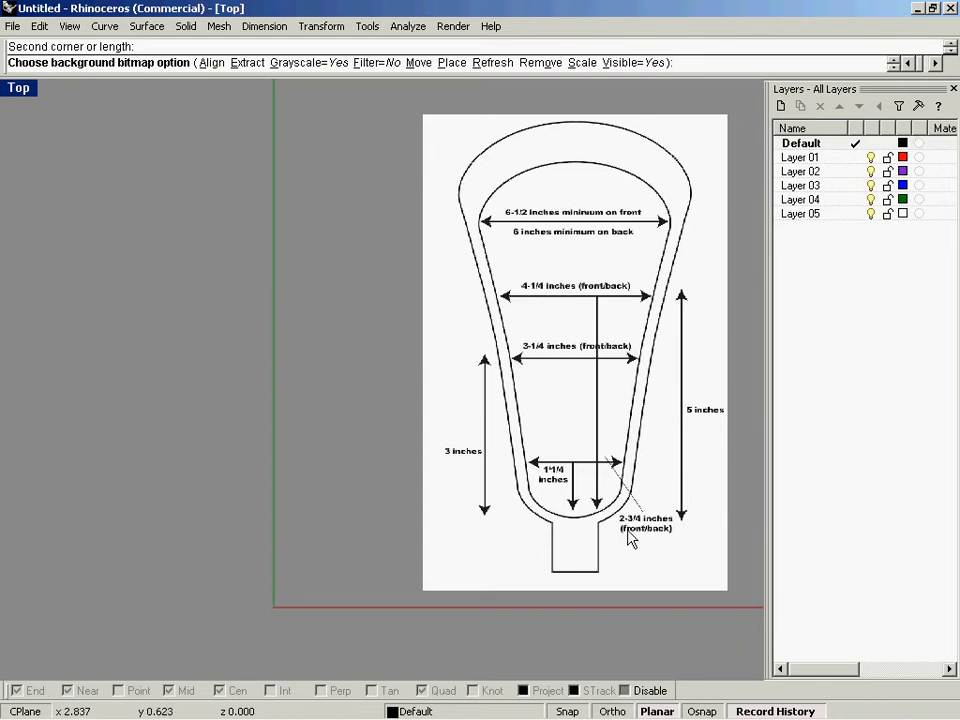
mouse_move(535, 363)
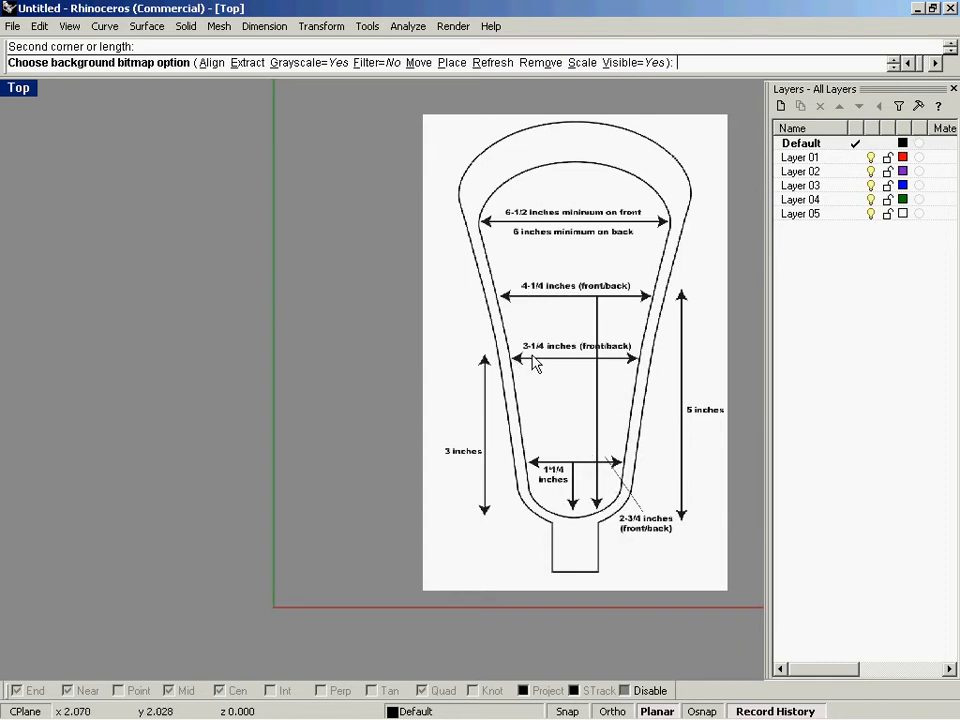
mouse_move(547, 300)
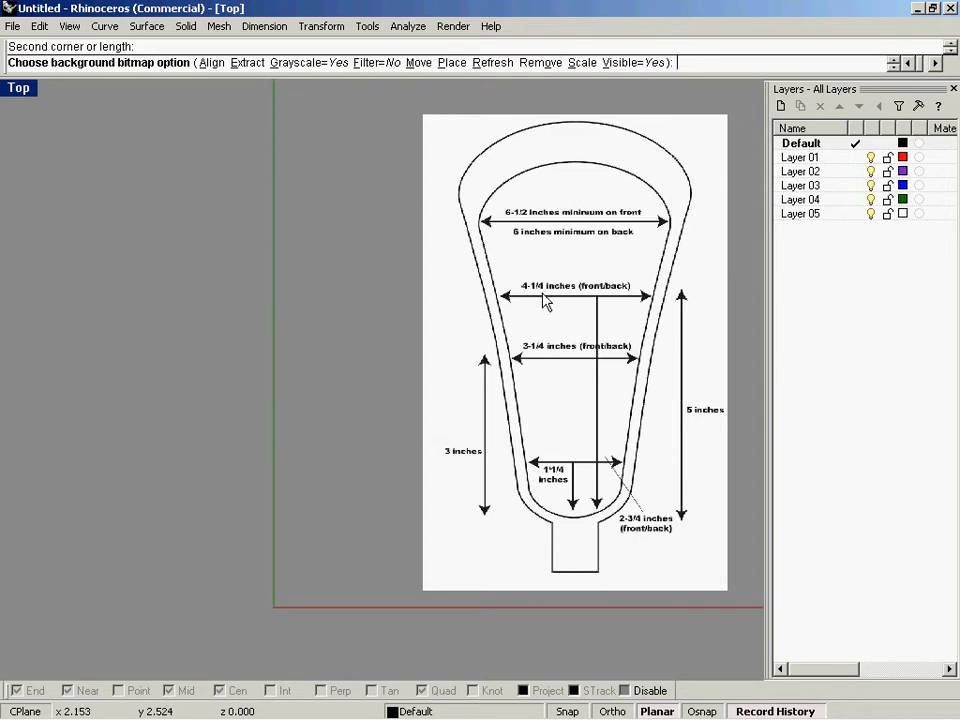
mouse_move(625, 308)
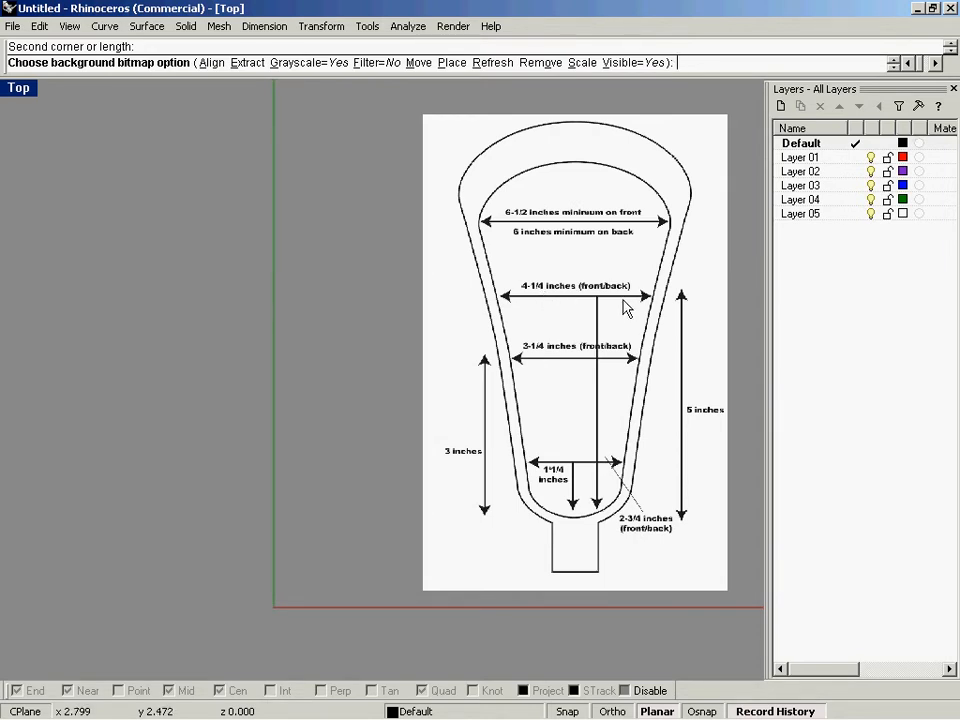
mouse_move(352, 437)
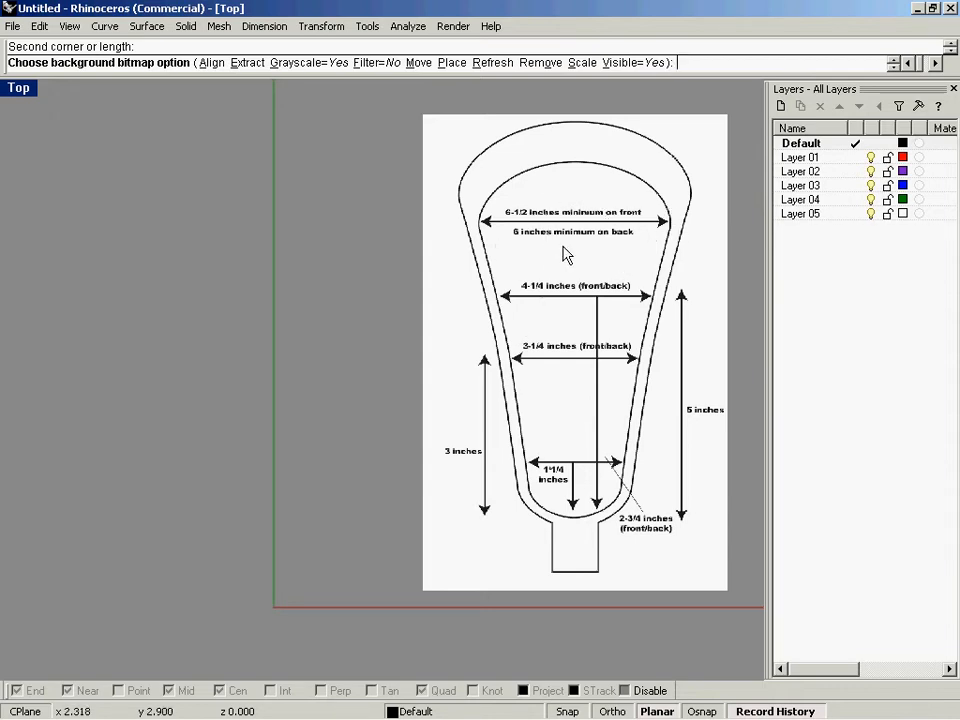
mouse_move(520, 235)
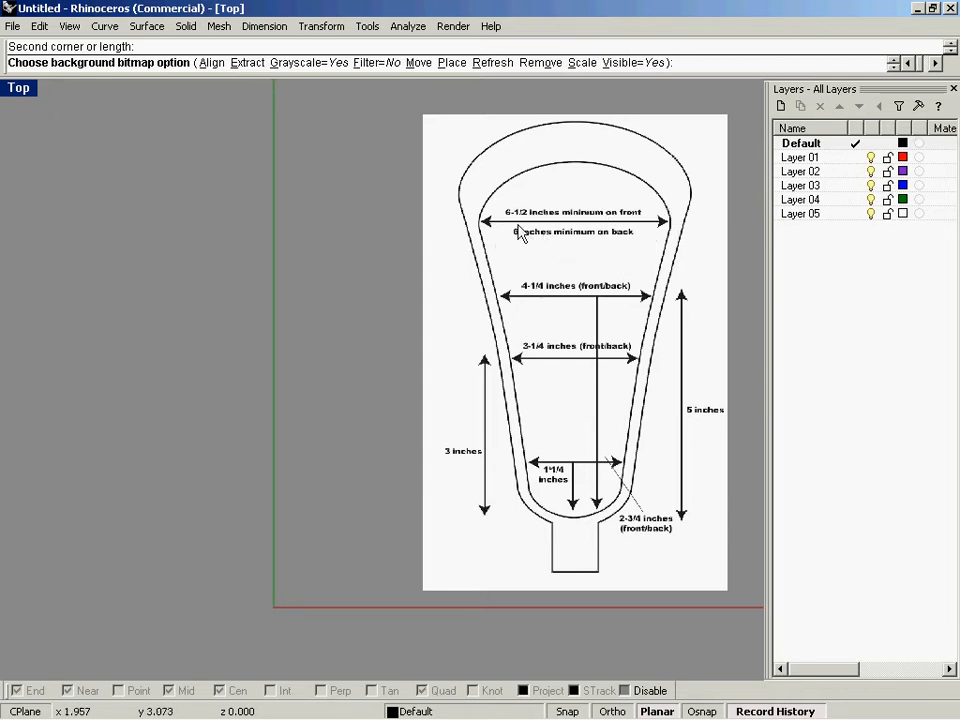
mouse_move(675, 228)
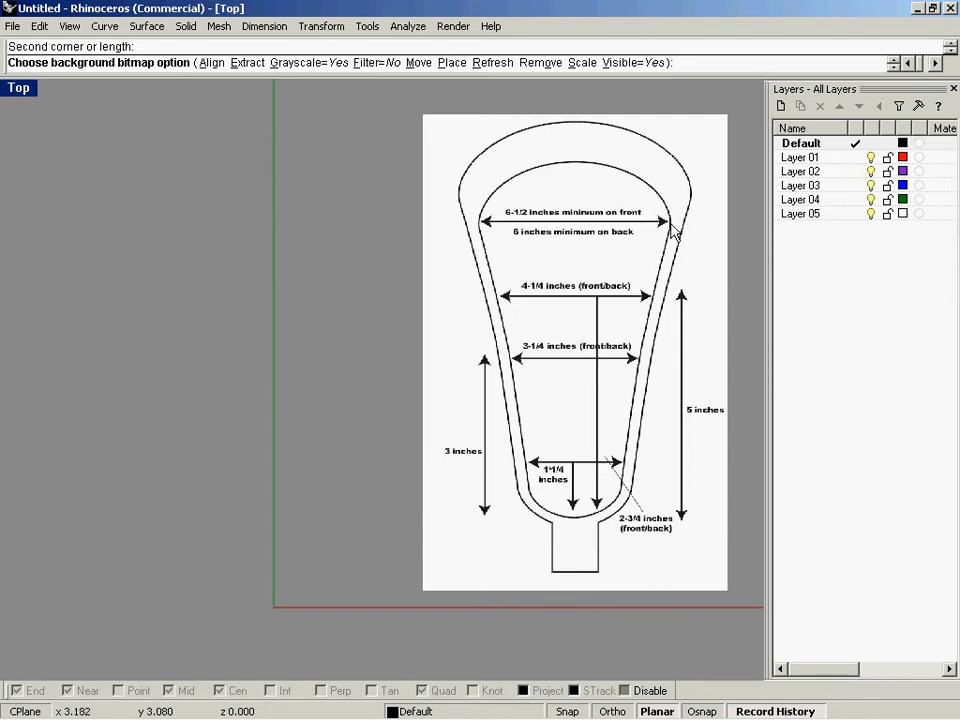
mouse_move(674, 232)
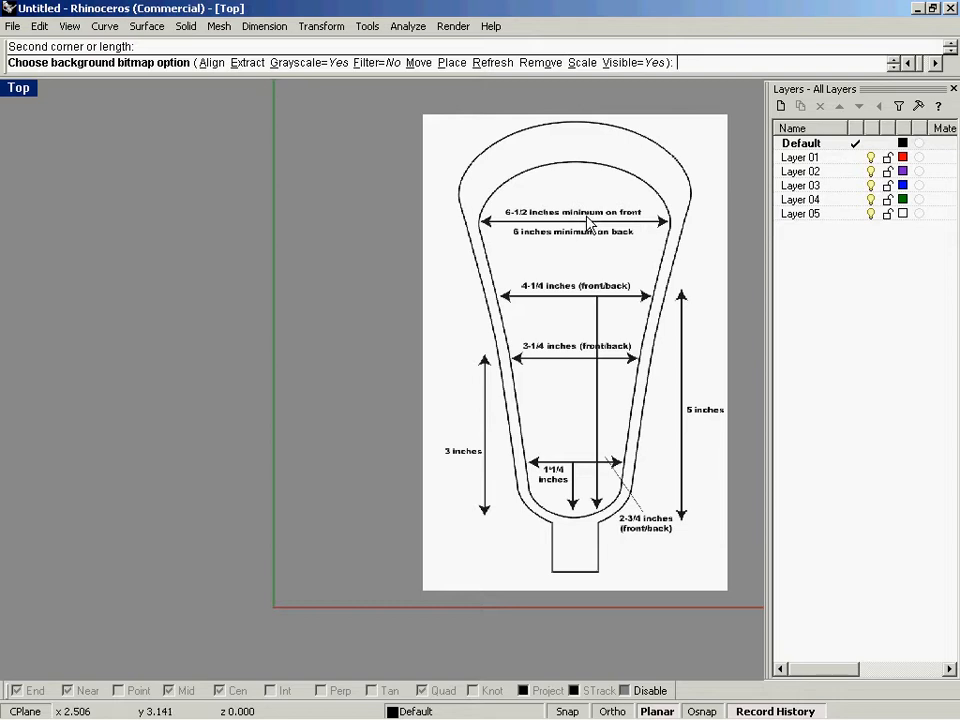
mouse_move(668, 230)
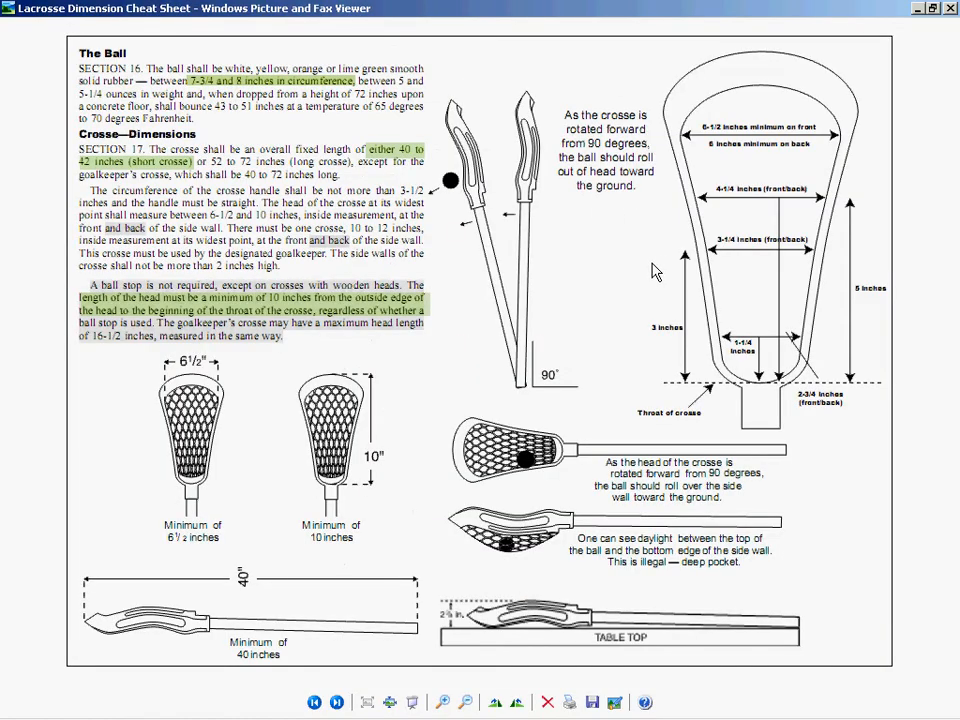
mouse_move(375, 398)
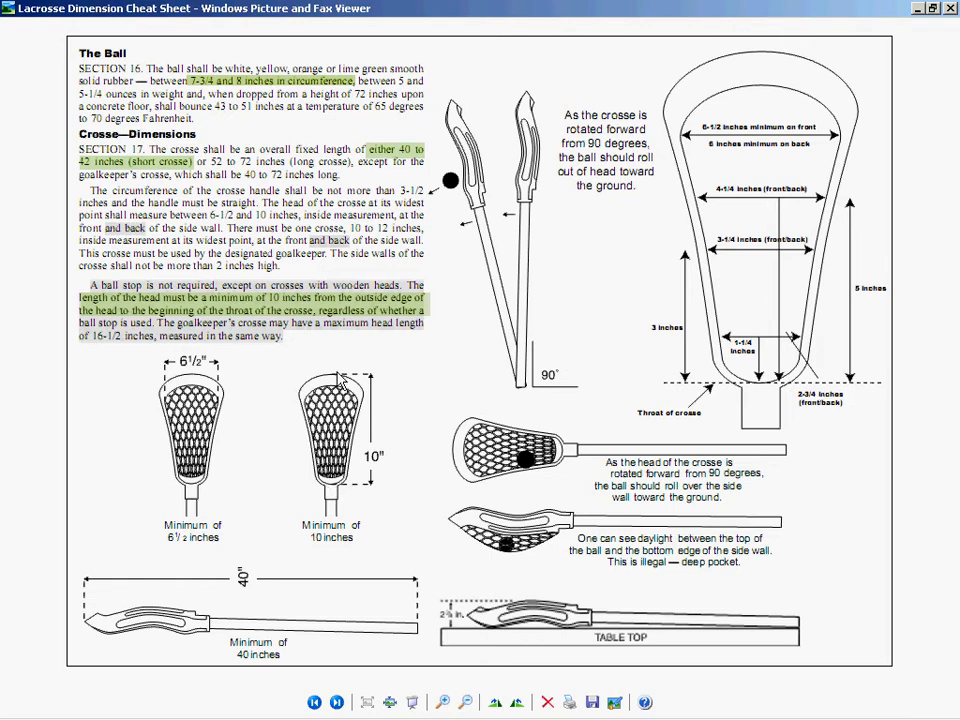
mouse_move(343, 388)
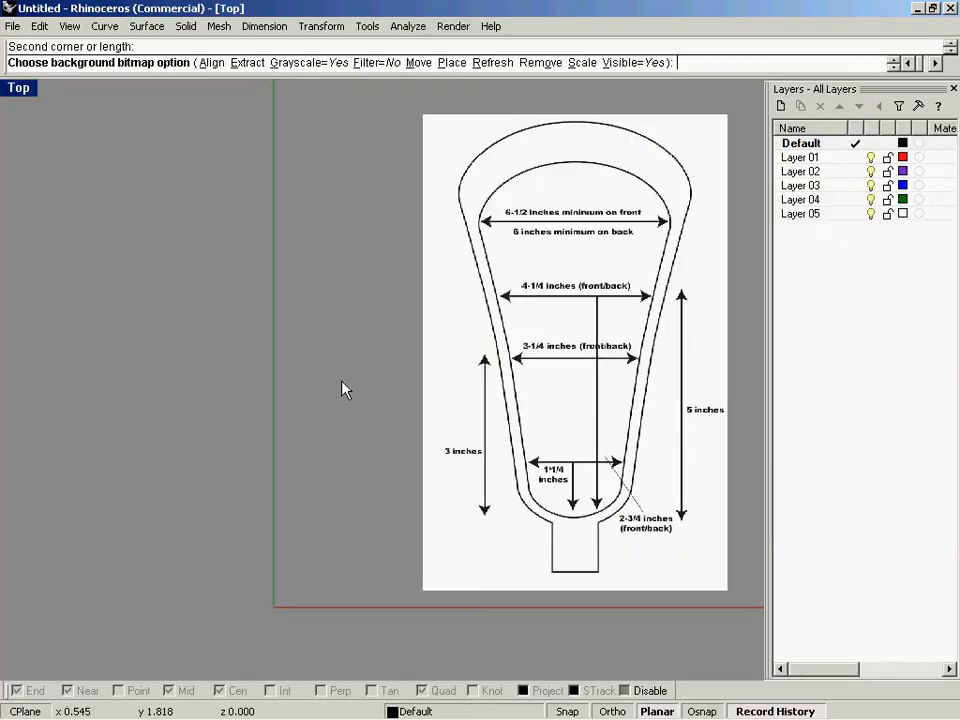
mouse_move(567, 546)
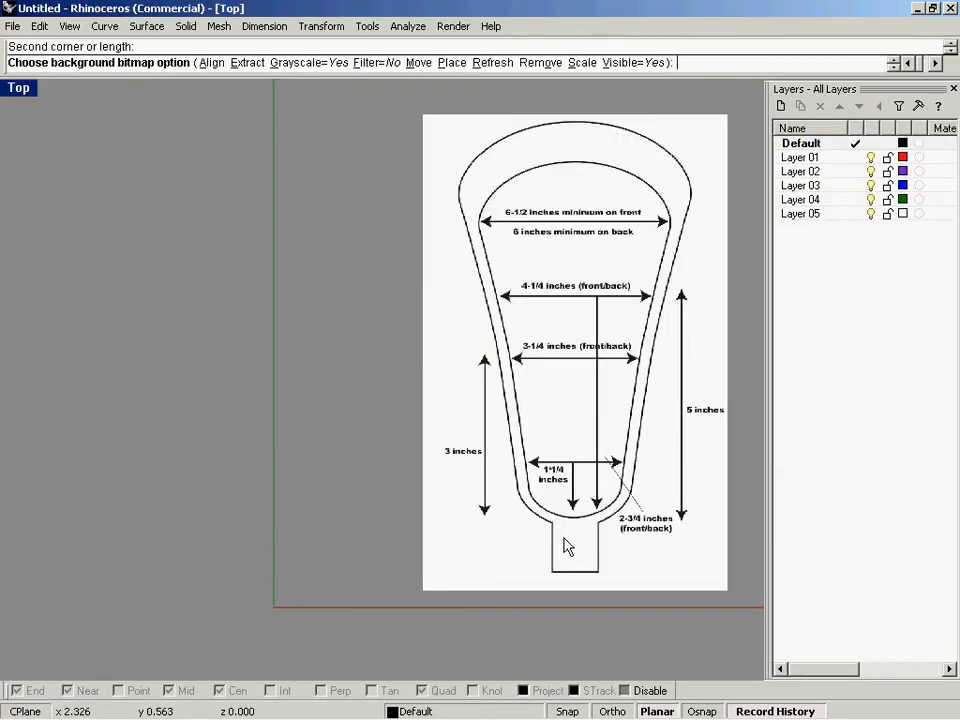
mouse_move(305, 363)
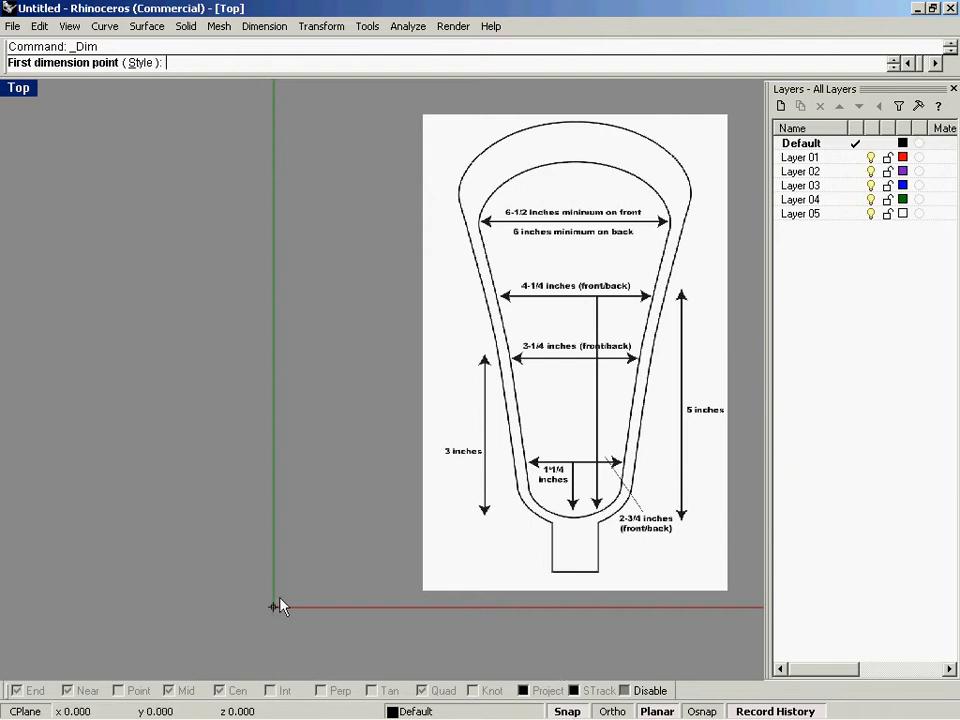
mouse_move(318, 557)
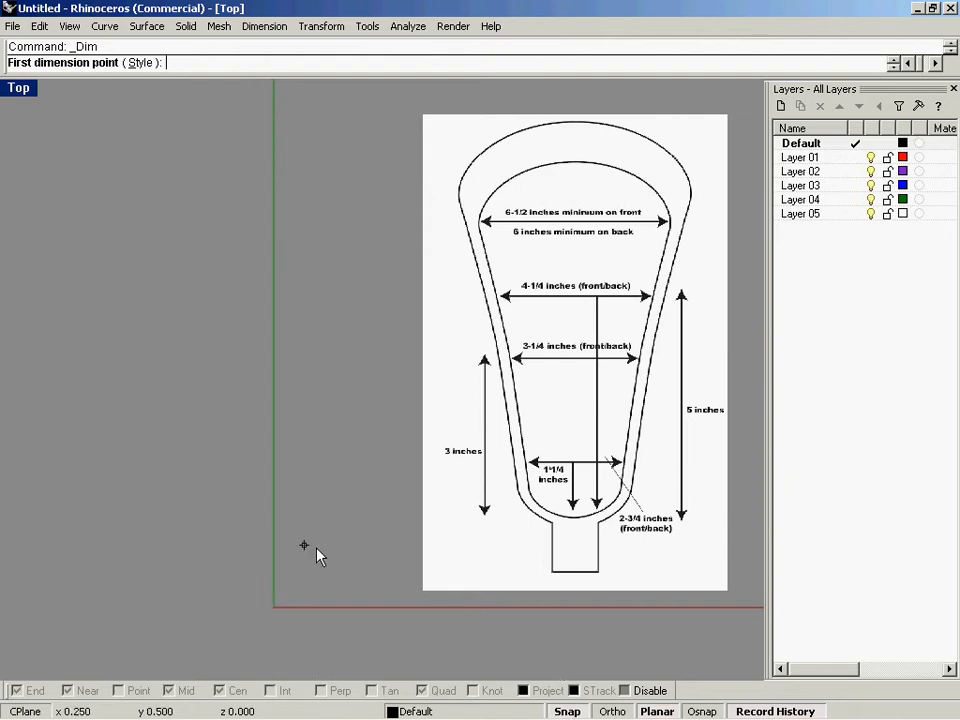
mouse_move(210, 450)
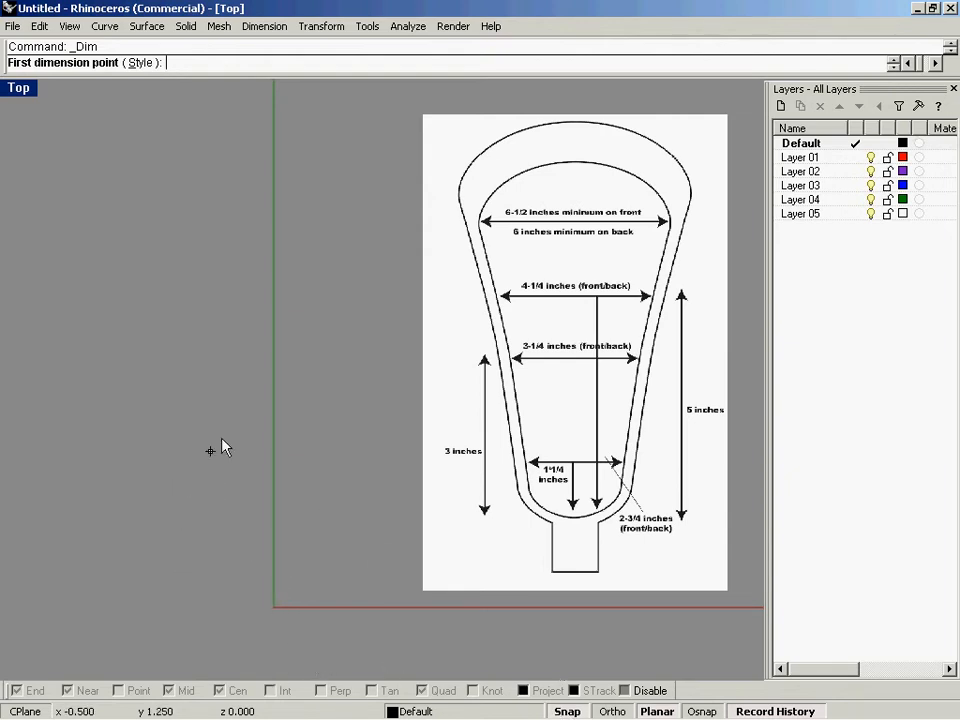
mouse_move(368, 520)
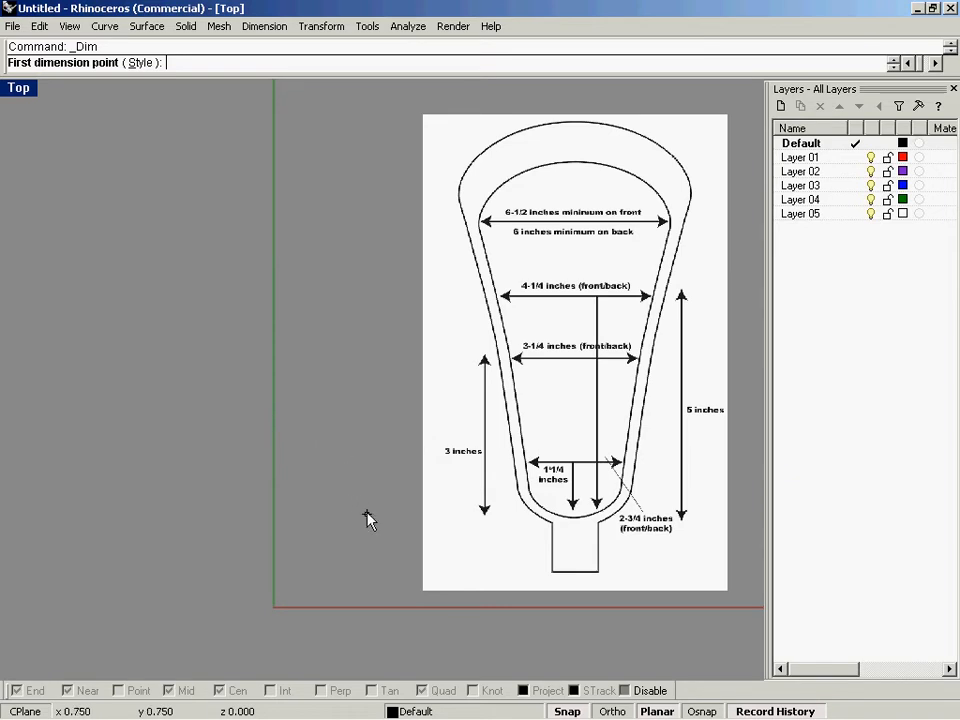
Set the vertical dimension's first point at the Top-view origin
left_click(273, 608)
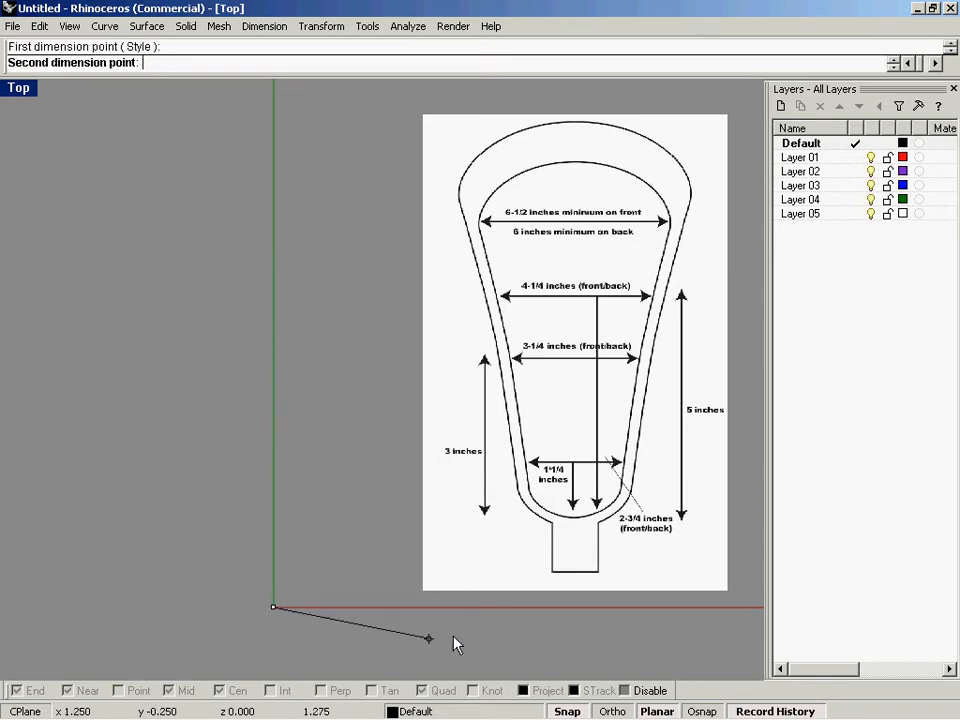
mouse_move(553, 670)
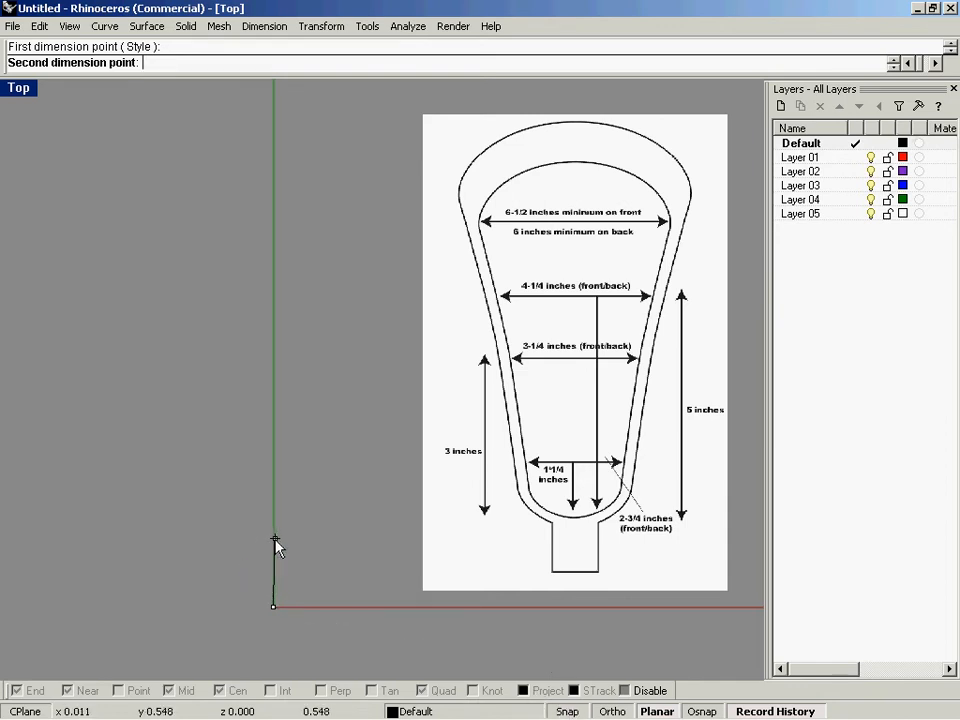
mouse_move(275, 388)
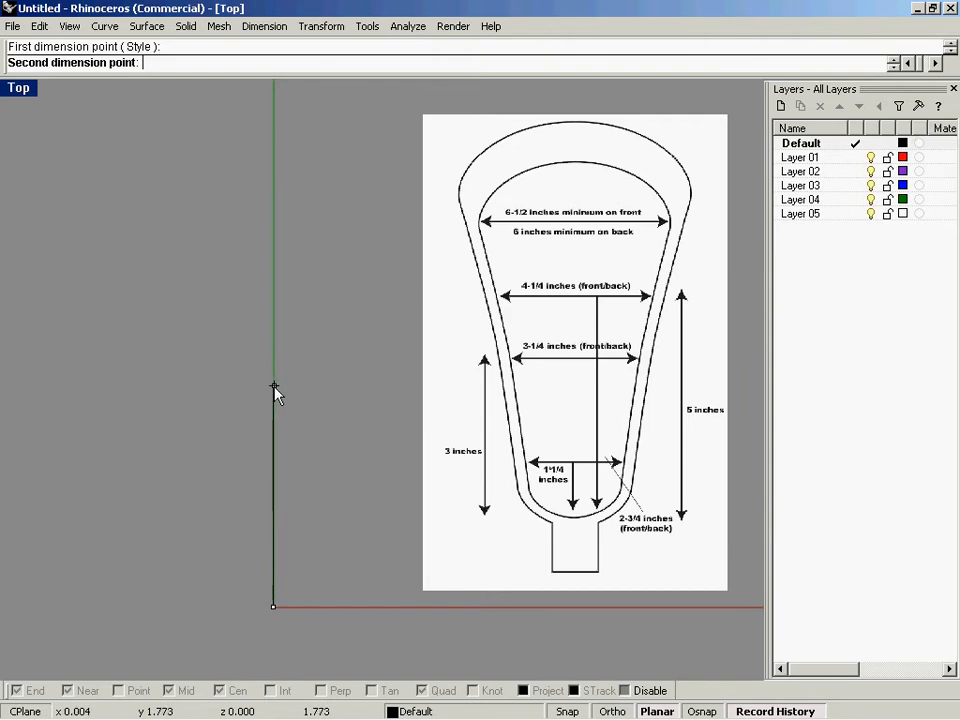
mouse_move(250, 372)
type("1.25")
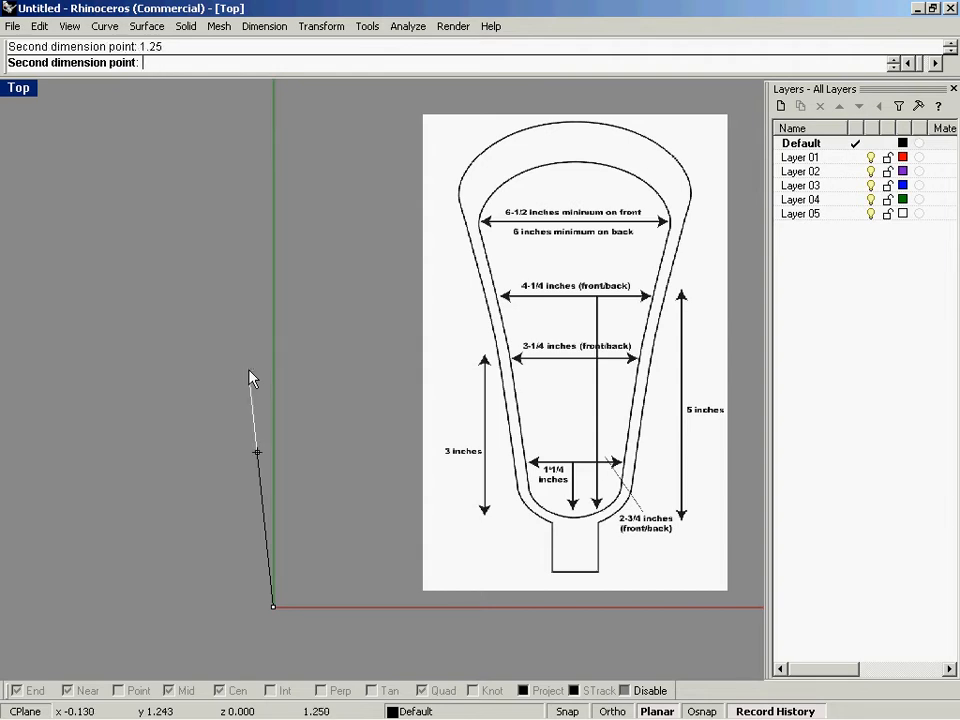
mouse_move(337, 368)
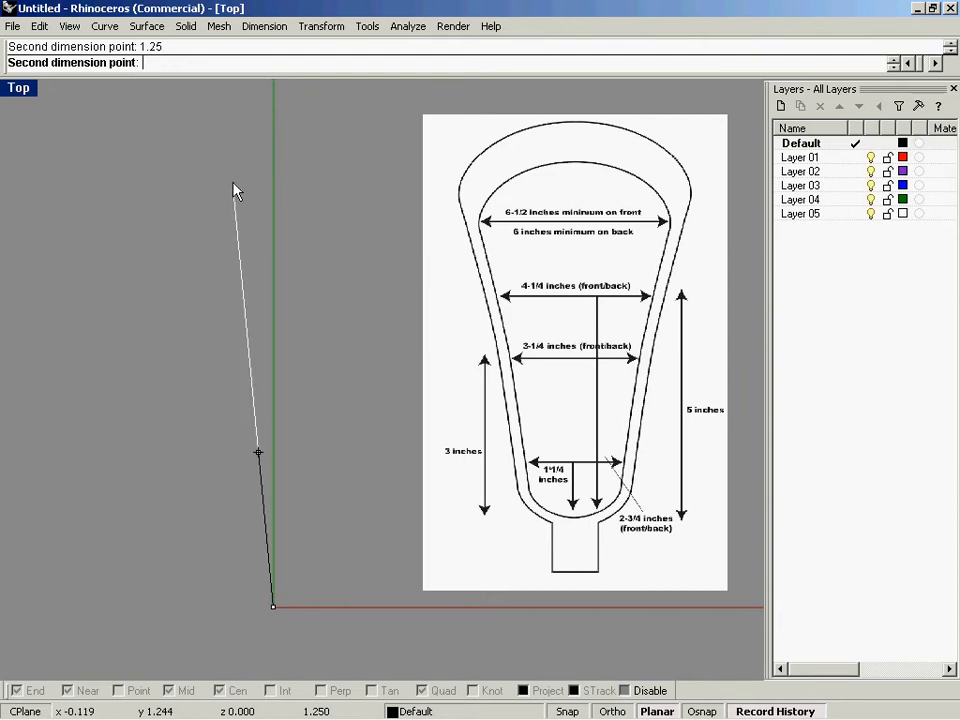
mouse_move(295, 300)
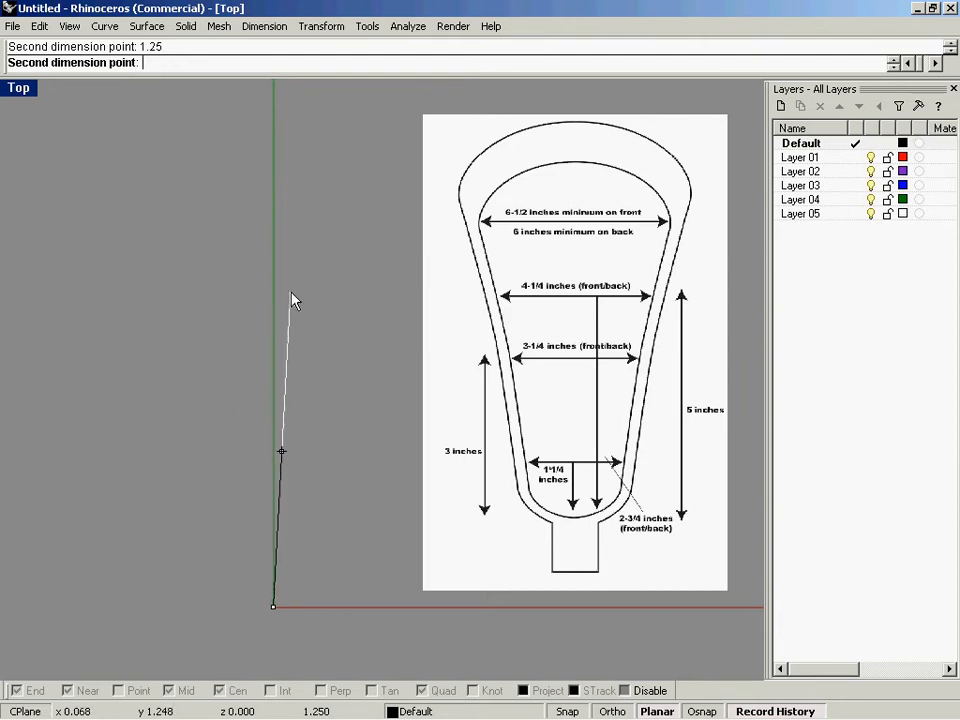
mouse_move(323, 432)
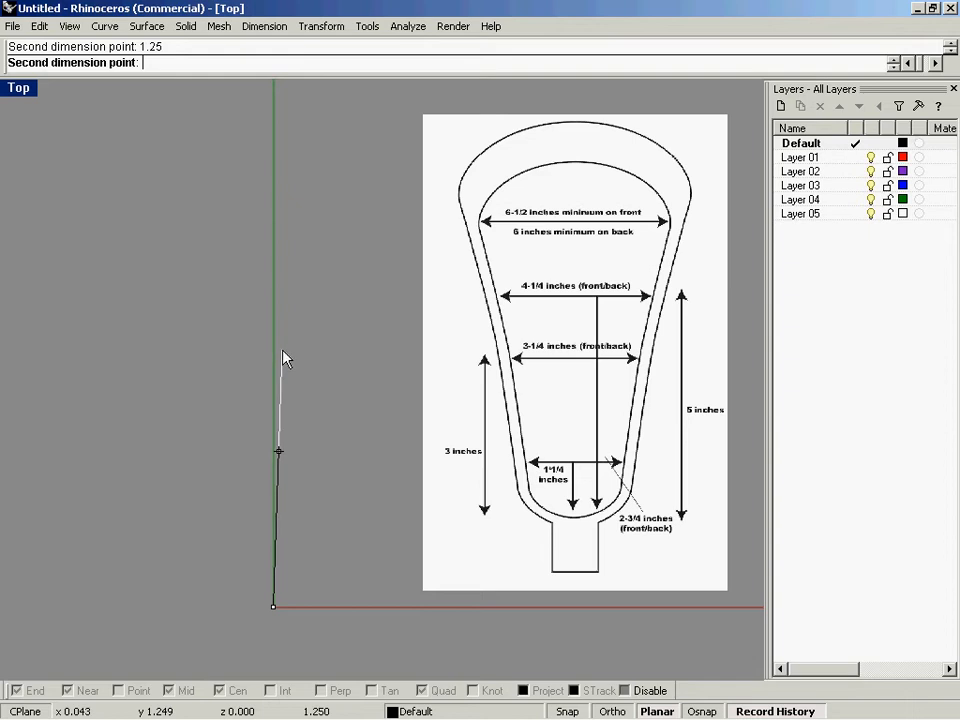
mouse_move(289, 343)
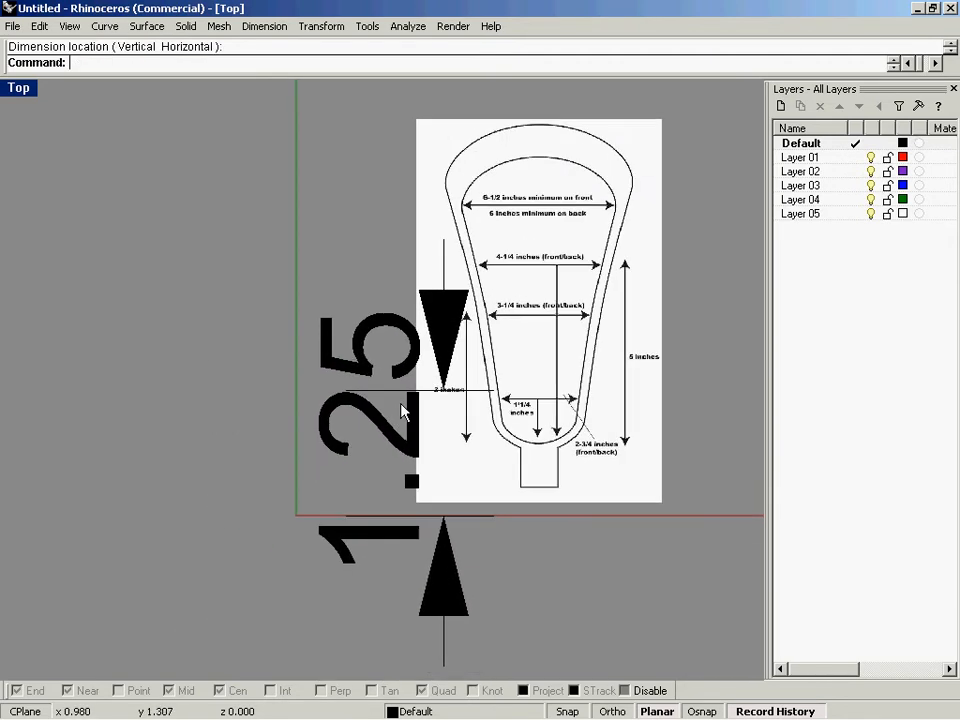
Set Global dimension scale to .1 in Dimension Properties
left_click(264, 26)
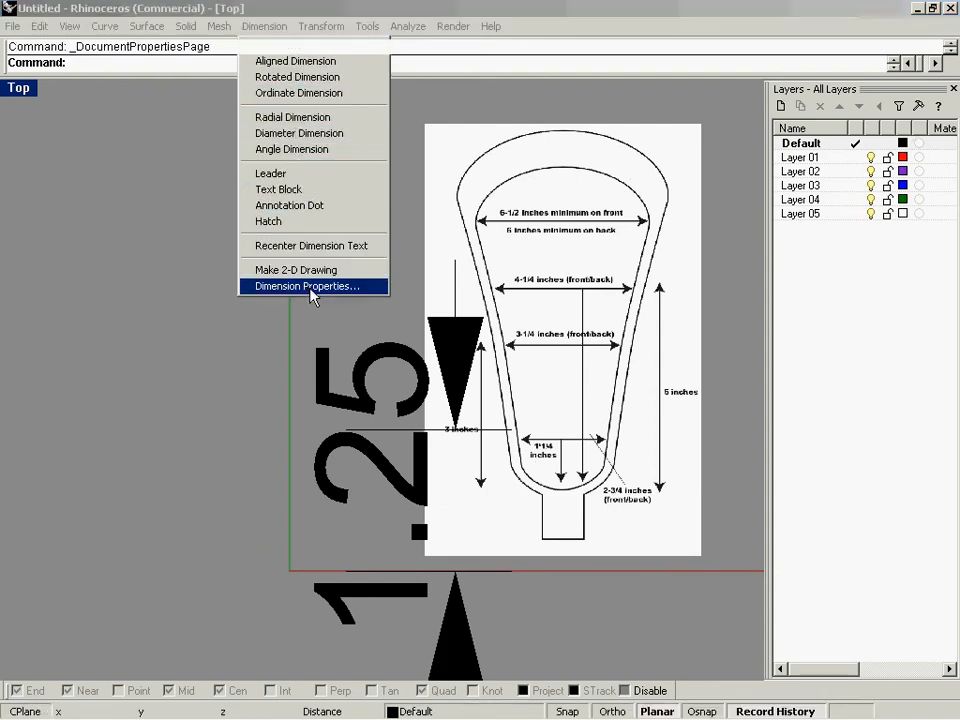
left_click(306, 286)
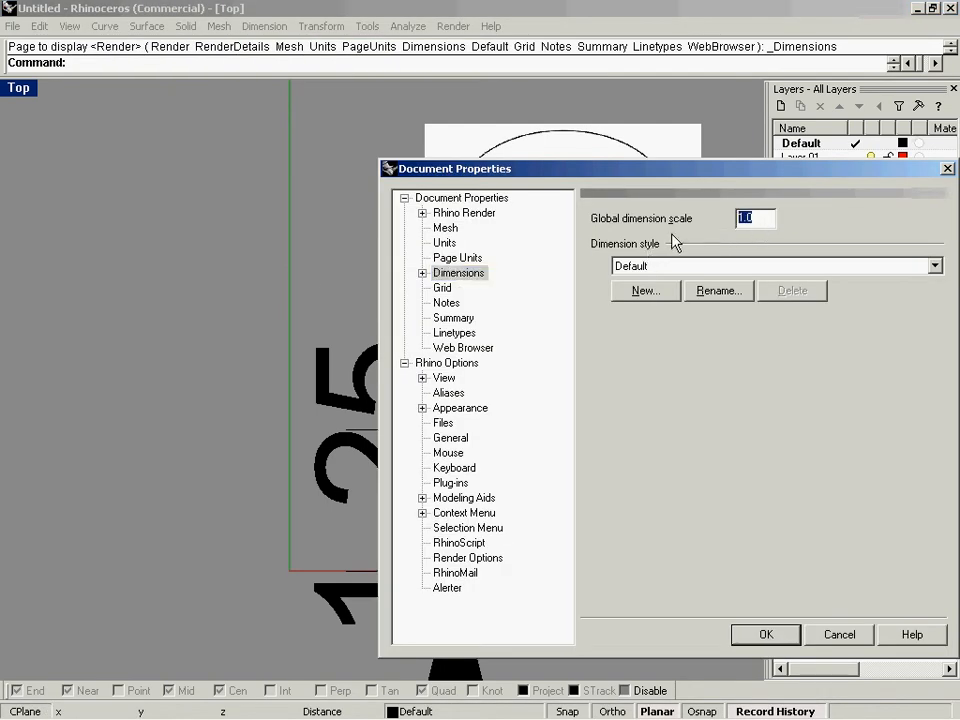
type(".1")
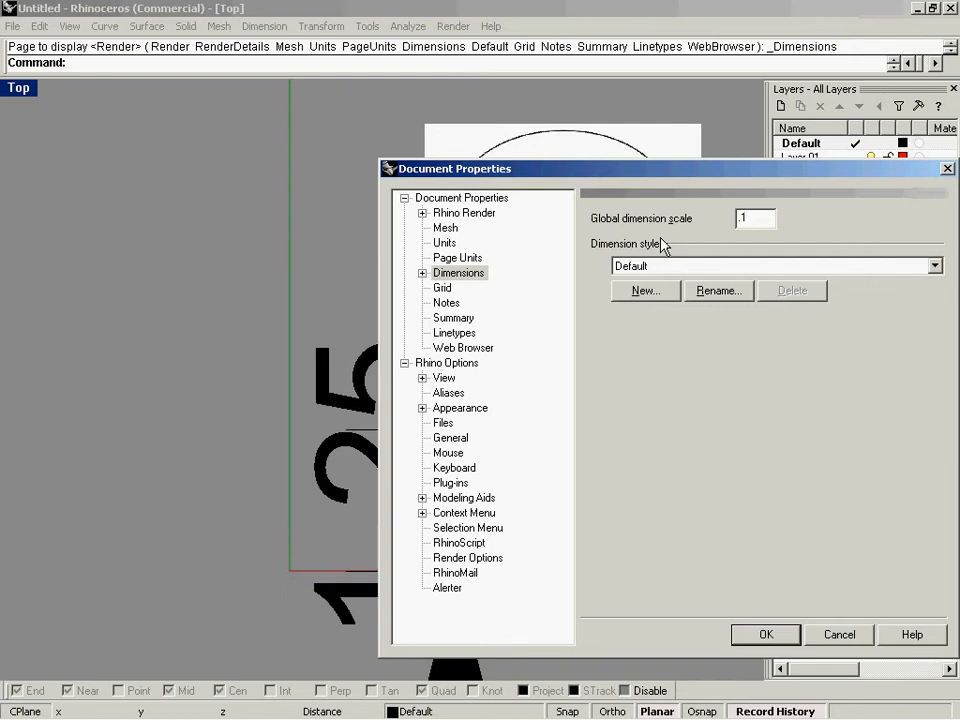
left_click(766, 634)
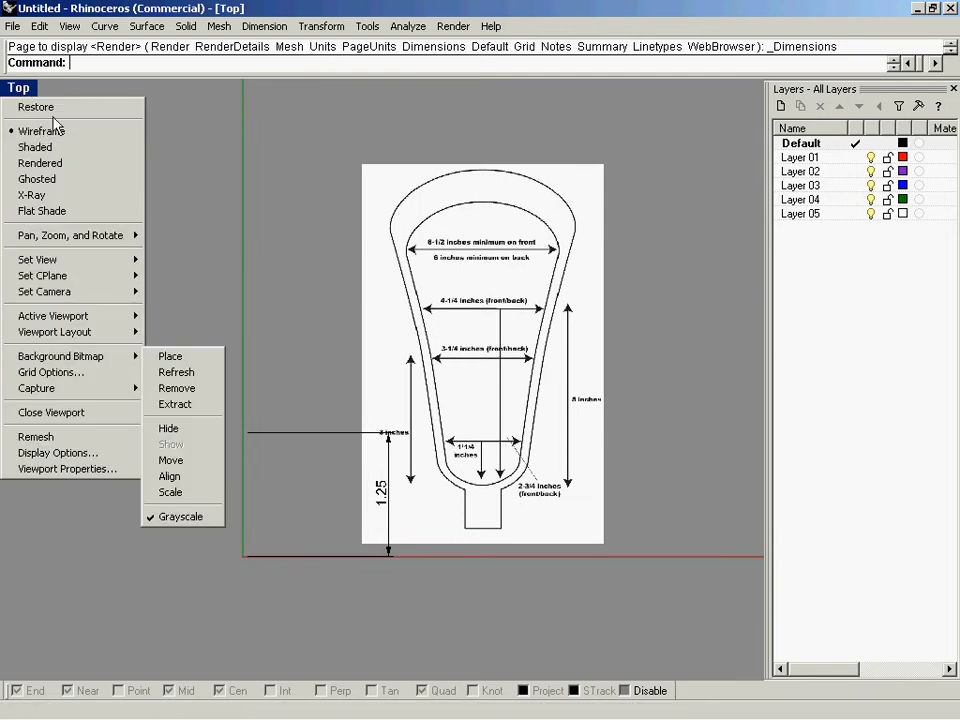
mouse_move(18, 95)
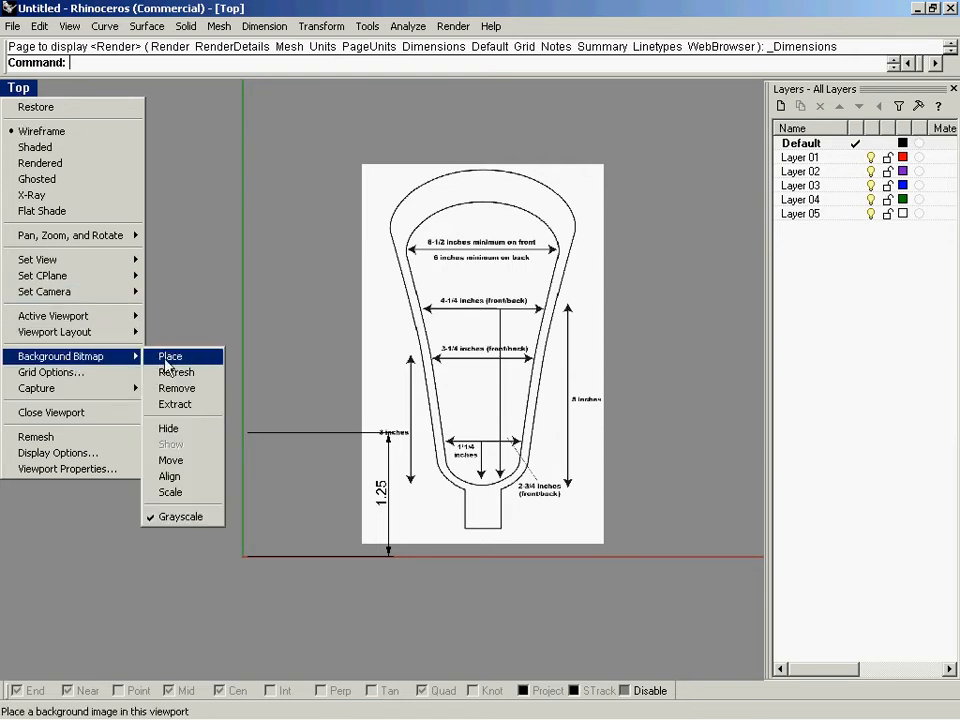
Re-place the lacrosse-head rulebook bitmap as the Top view background
left_click(170, 460)
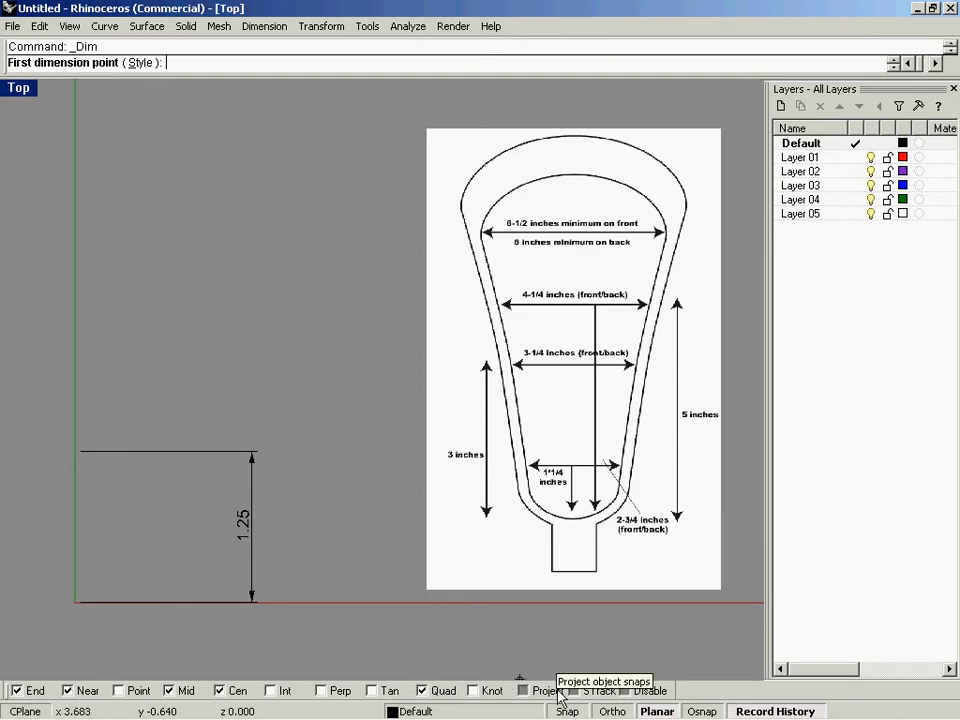
mouse_move(595, 691)
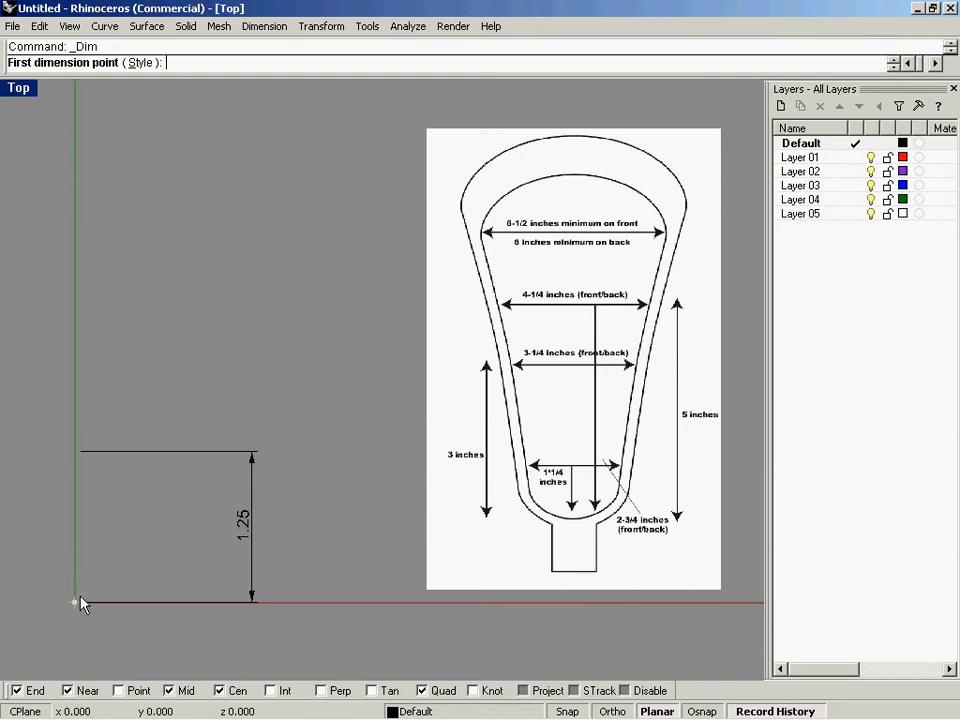
mouse_move(117, 555)
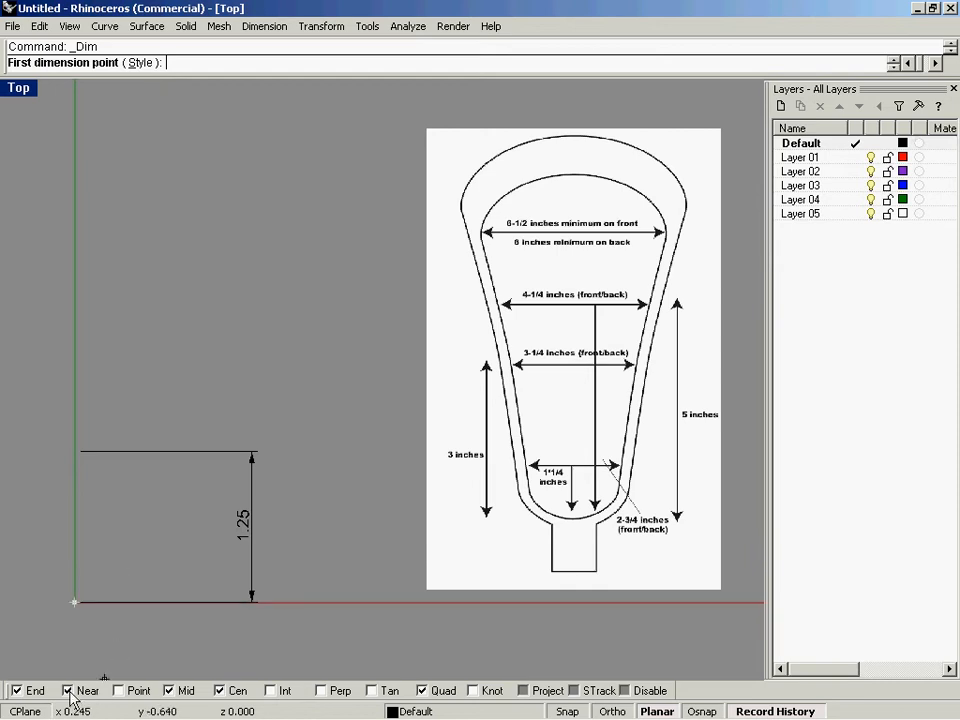
mouse_move(88, 690)
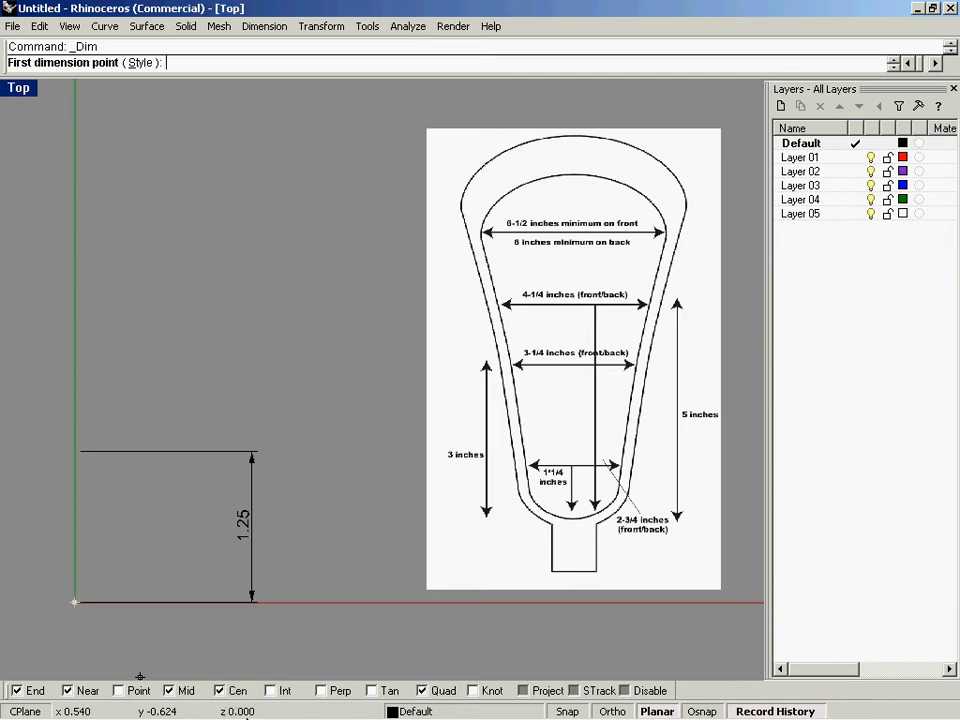
mouse_move(421, 690)
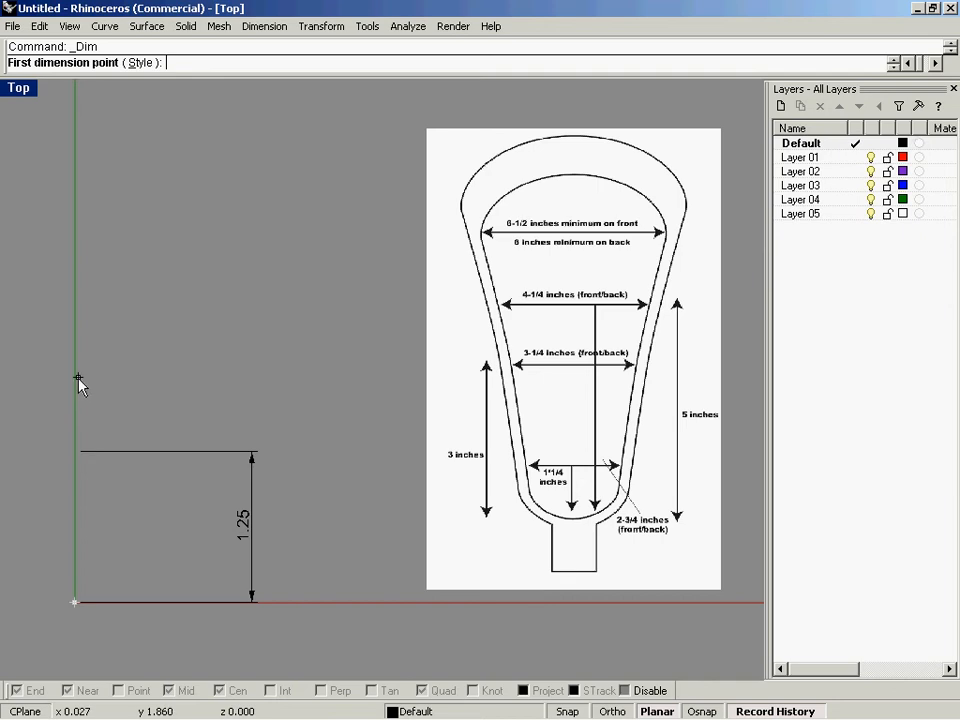
mouse_move(117, 353)
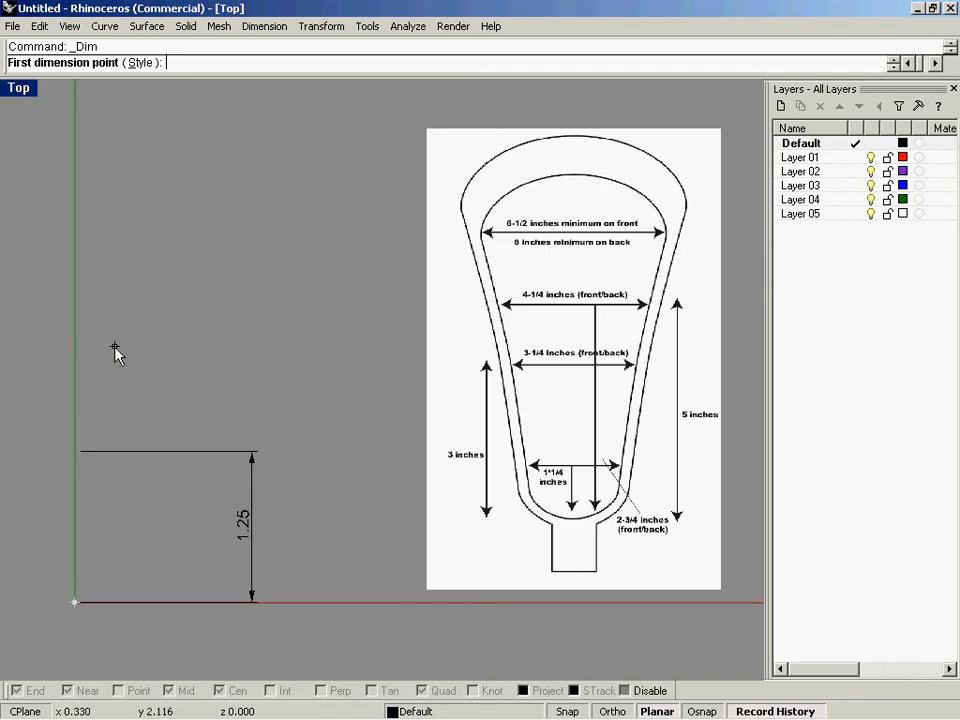
Place 3-inch and 5-inch vertical dimensions from the origin, to the right of the 1.25 one
type("3")
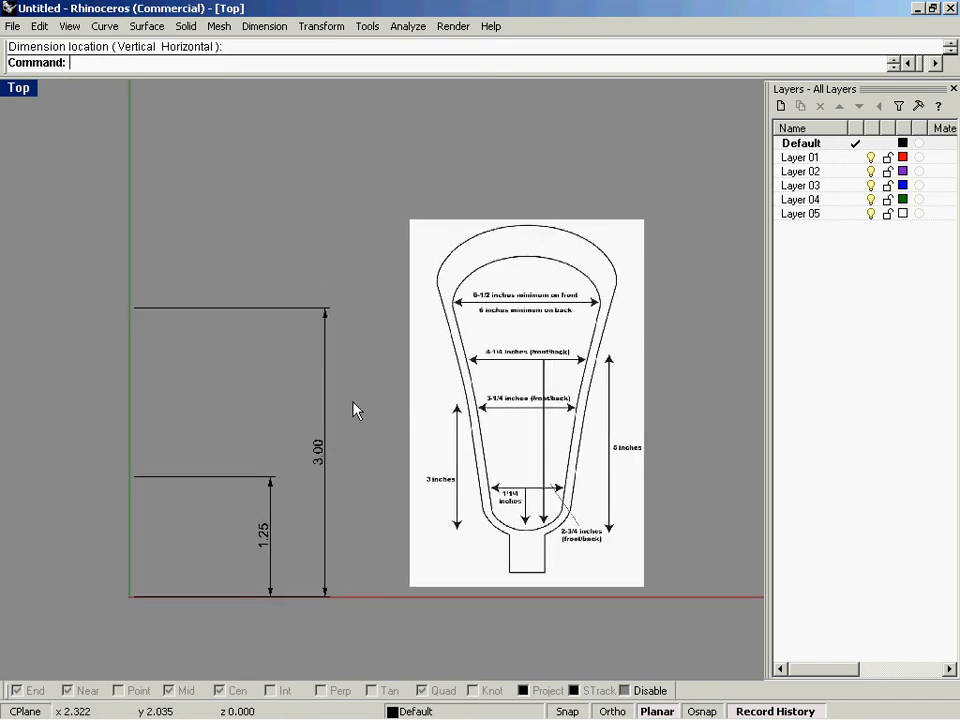
left_click(135, 277)
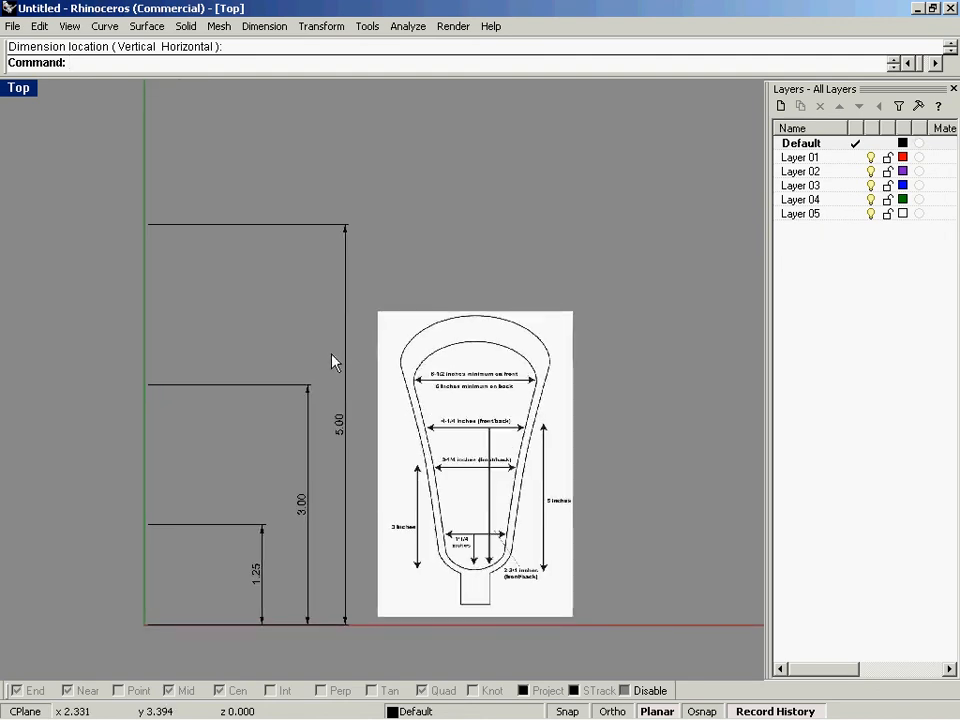
left_click(145, 623)
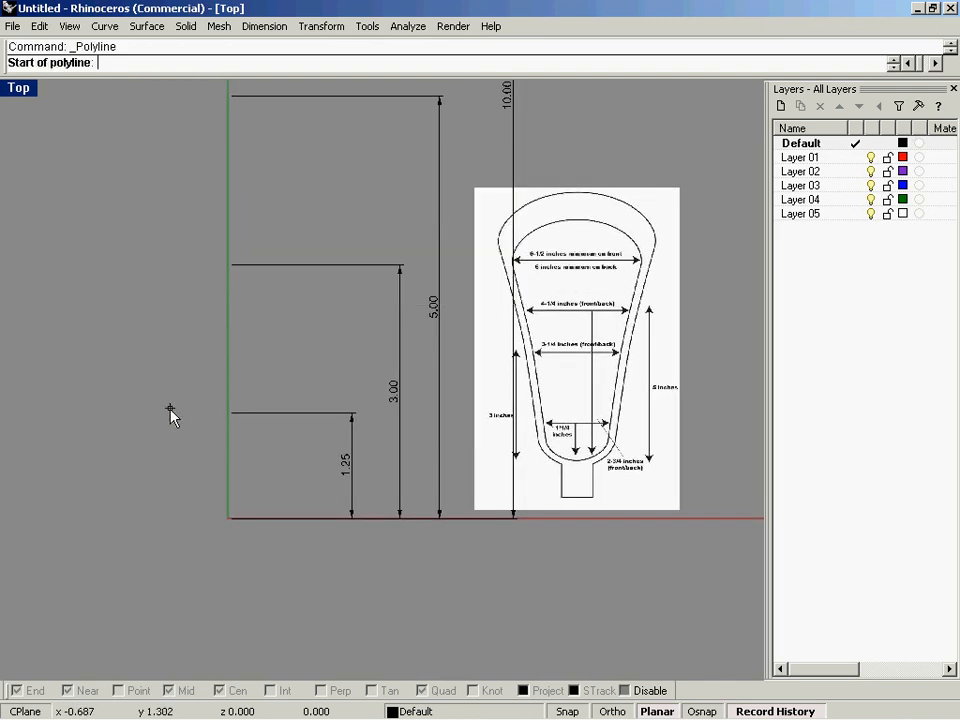
Draw a 2.75-inch horizontal width guide line and a second, longer one near the 1.25 and 3.00 heights
left_click(165, 375)
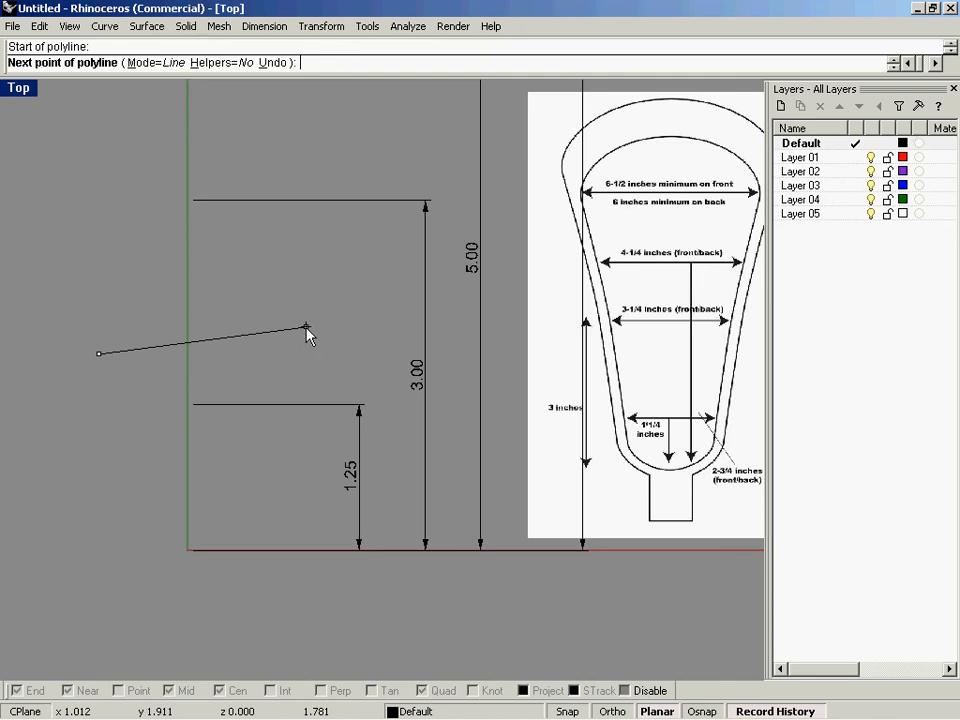
type("2.75")
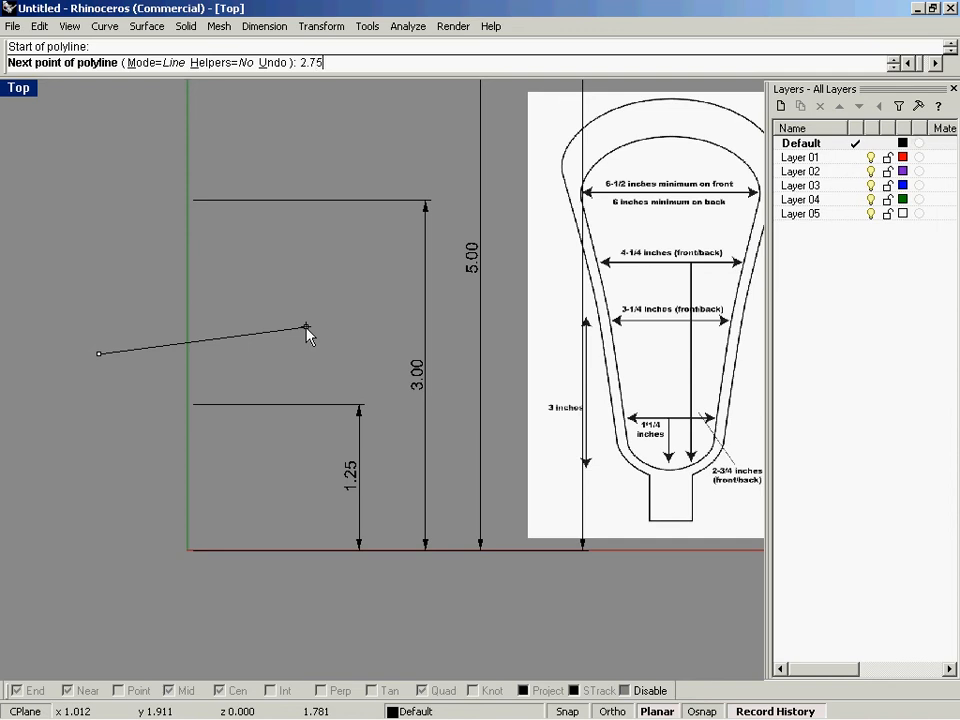
left_click(418, 313)
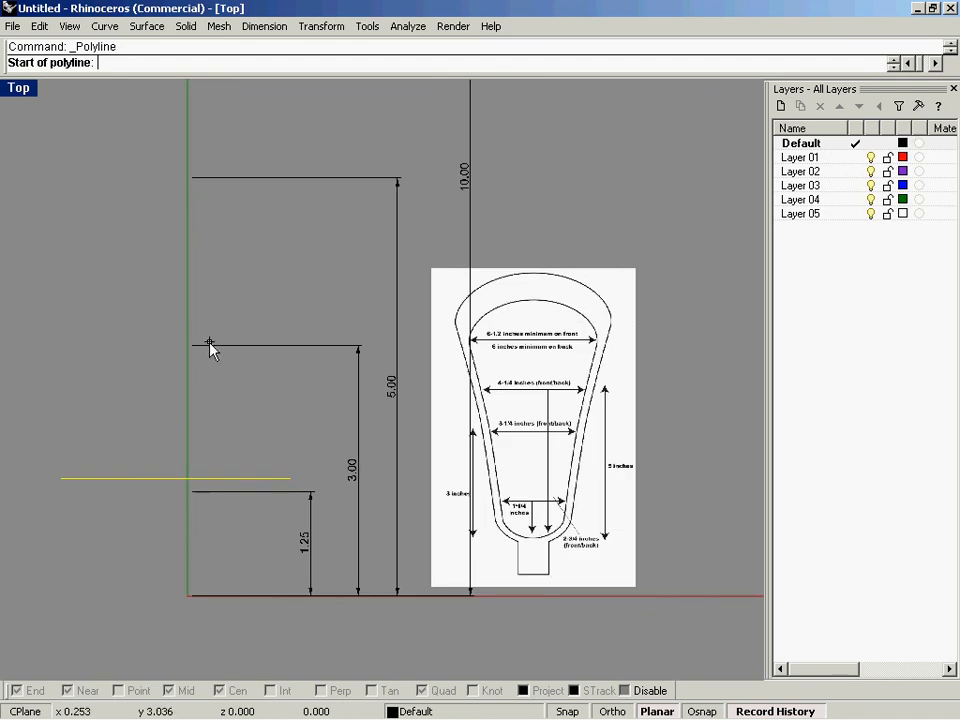
mouse_move(150, 330)
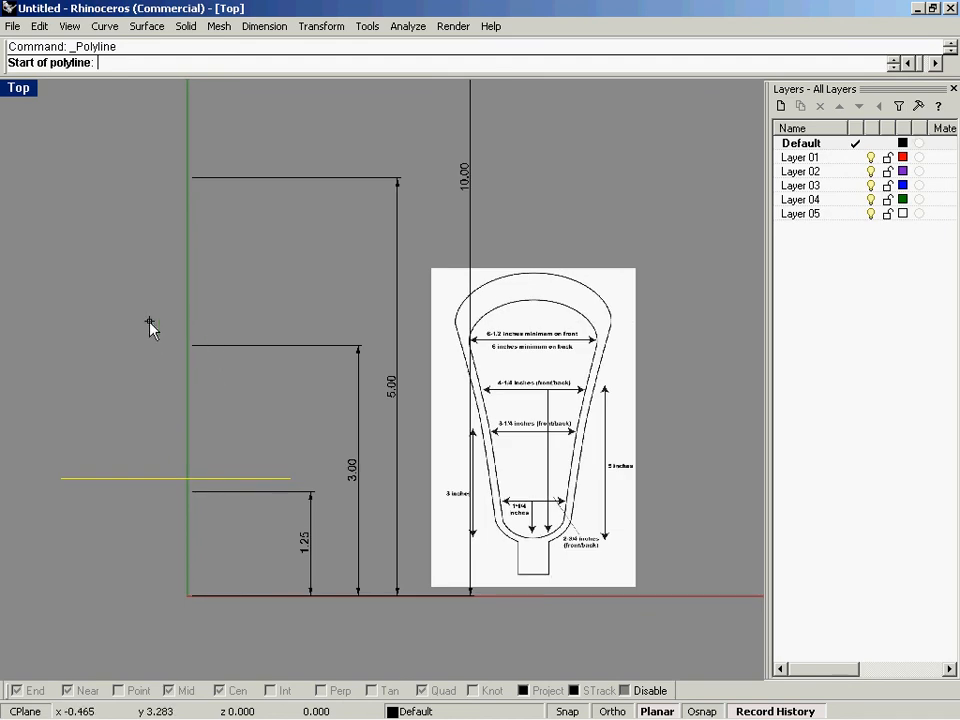
left_click(85, 318)
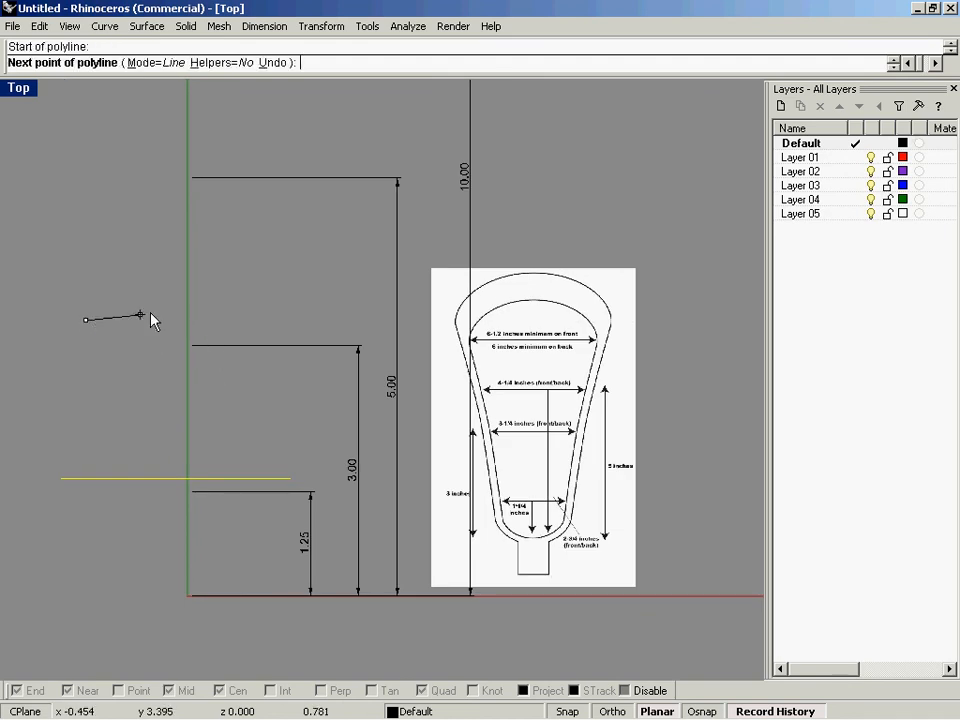
left_click(313, 330)
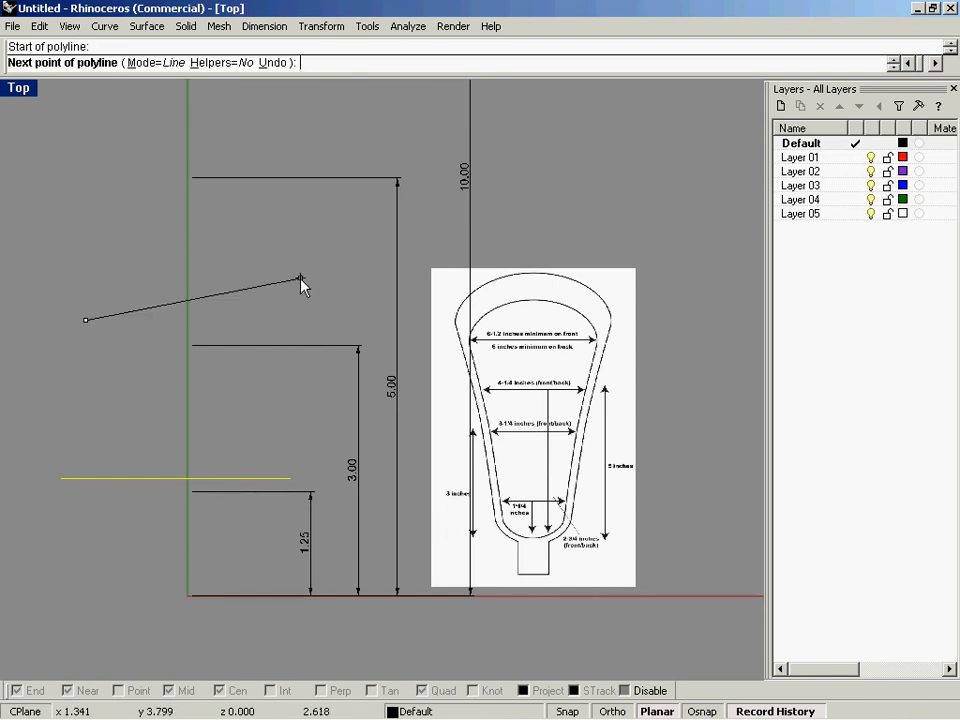
left_click(351, 268)
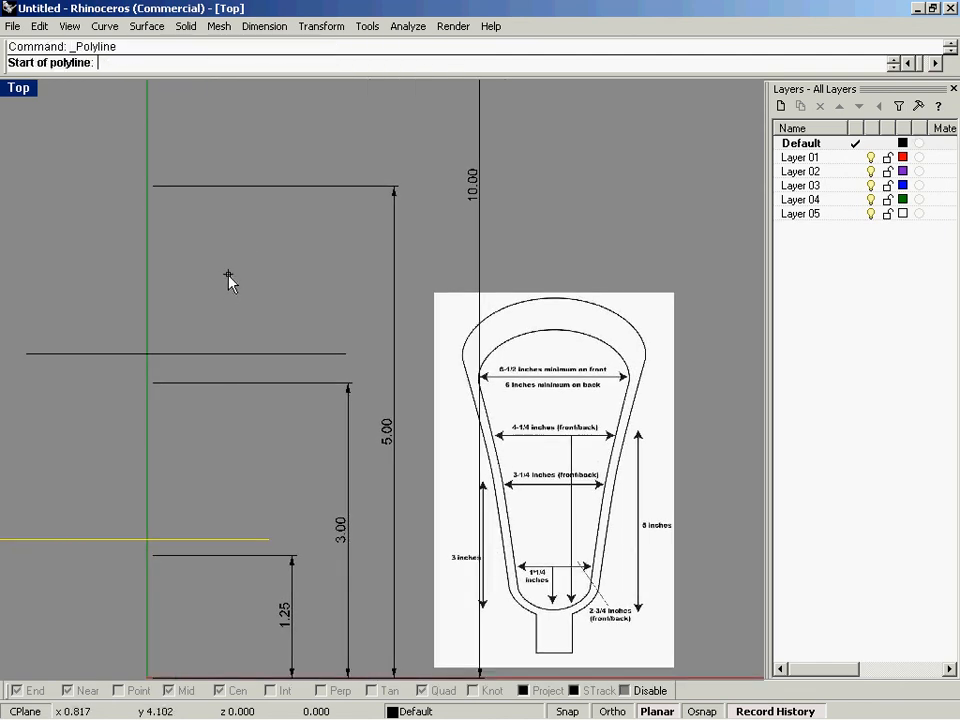
Draw horizontal width guide lines of 4.25 and 6.5 inches above the 5.00 height
left_click(228, 276)
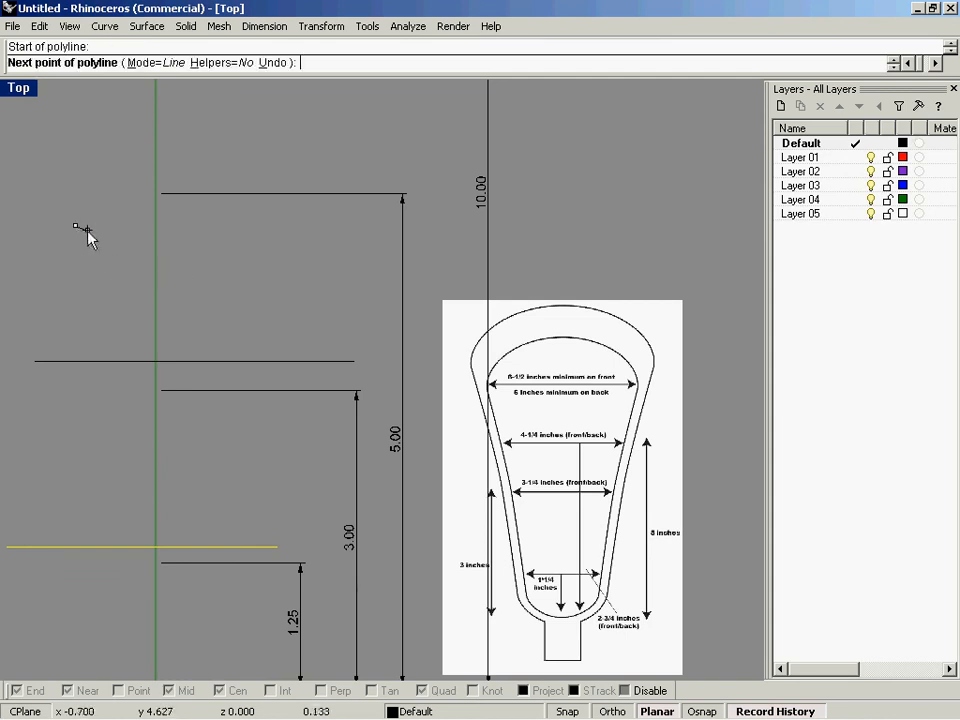
type("4.25")
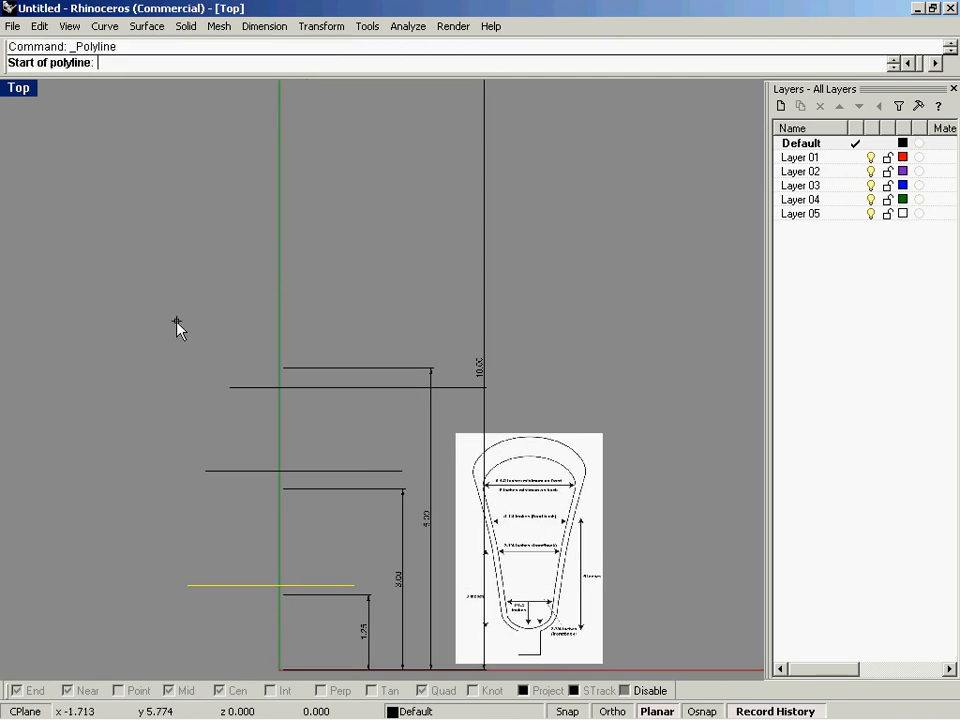
left_click(172, 318)
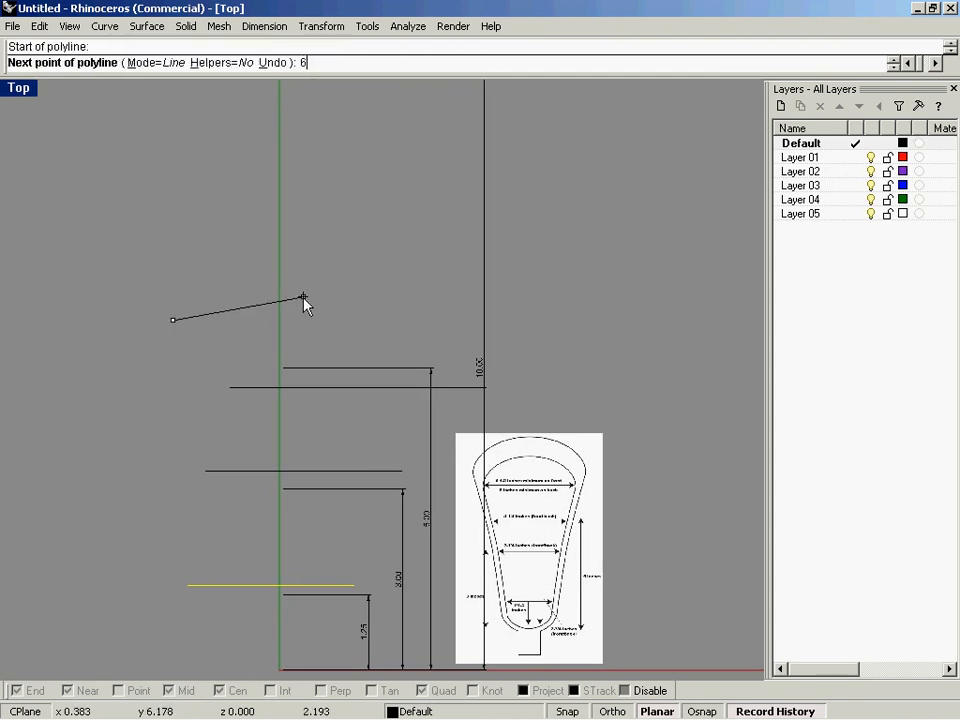
left_click(534, 318)
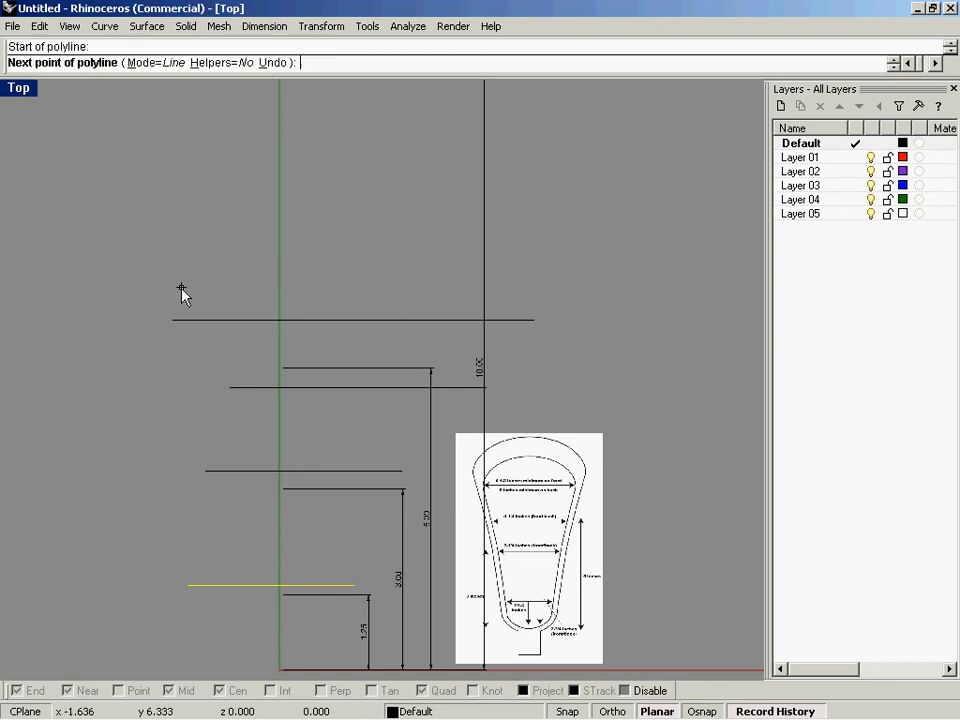
type("6.5")
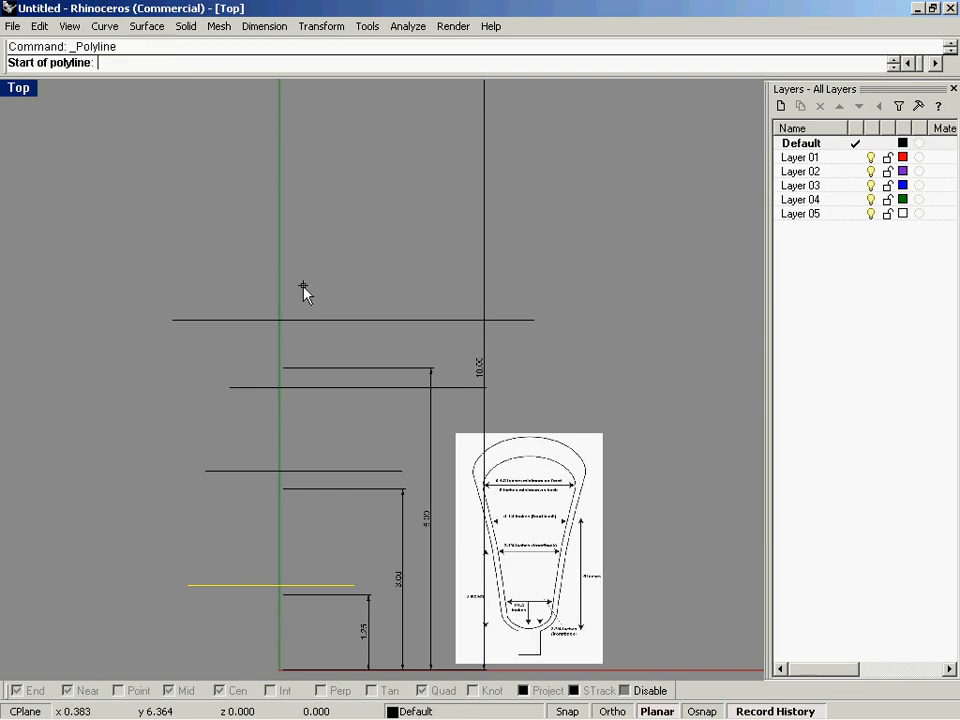
left_click(180, 298)
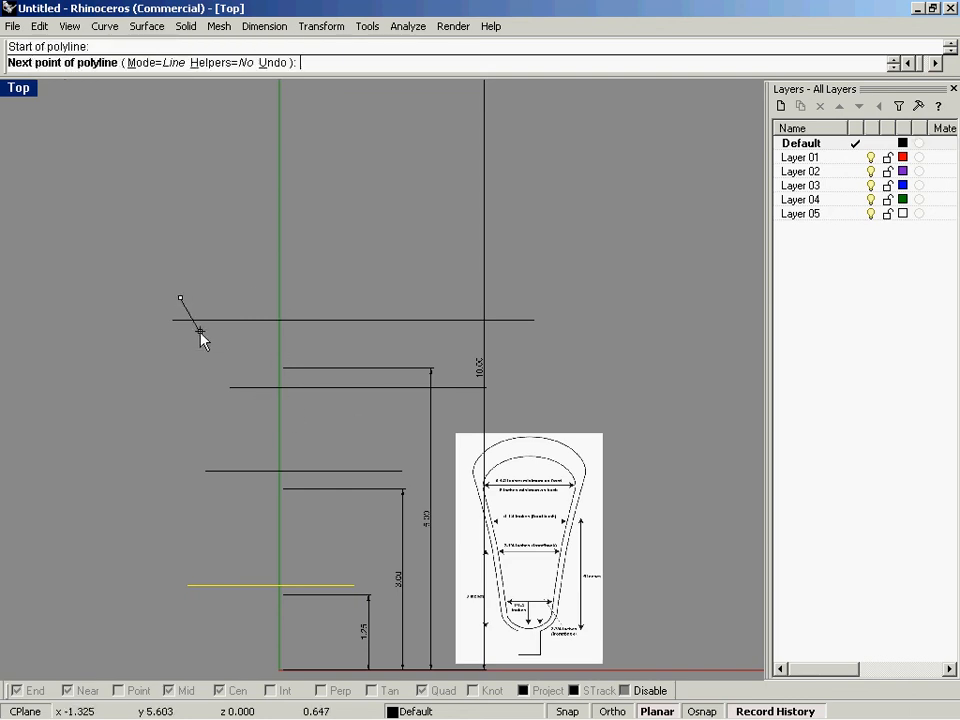
left_click(428, 374)
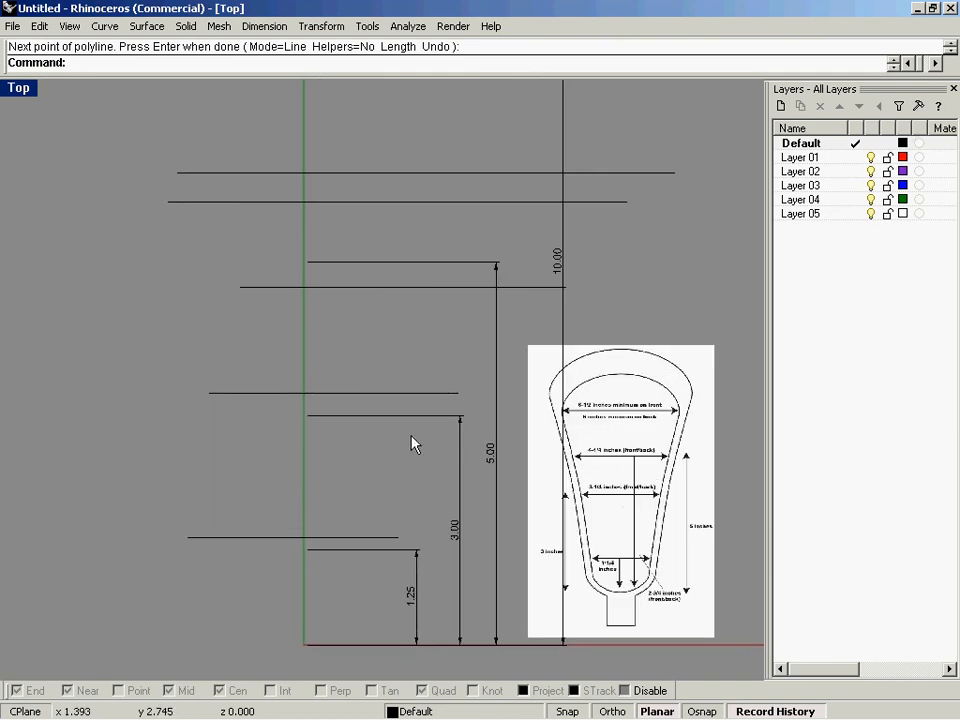
mouse_move(340, 400)
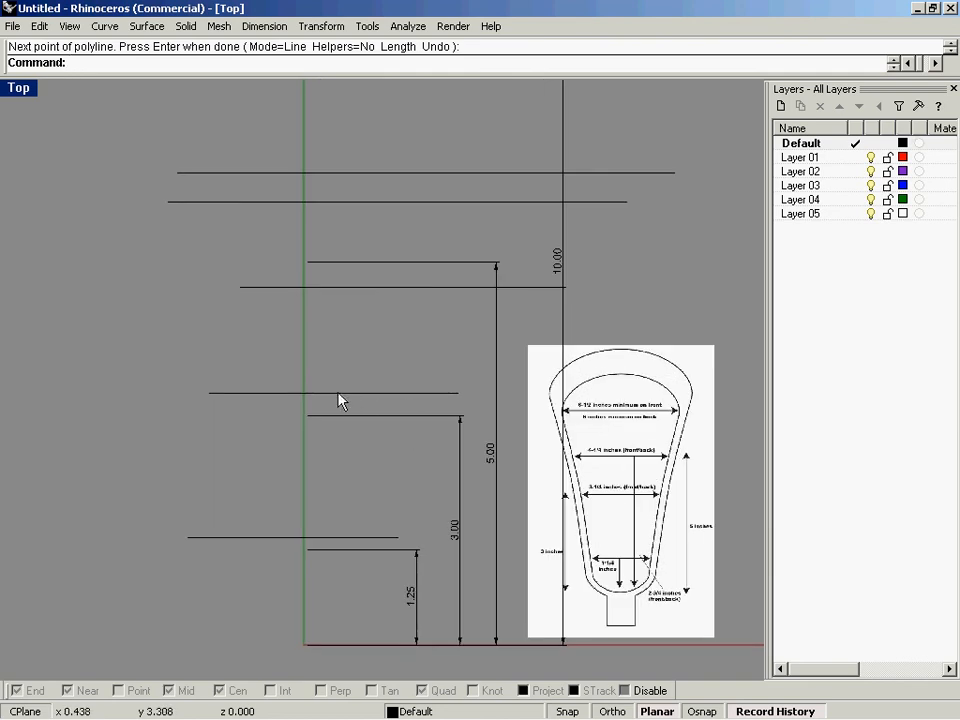
mouse_move(314, 423)
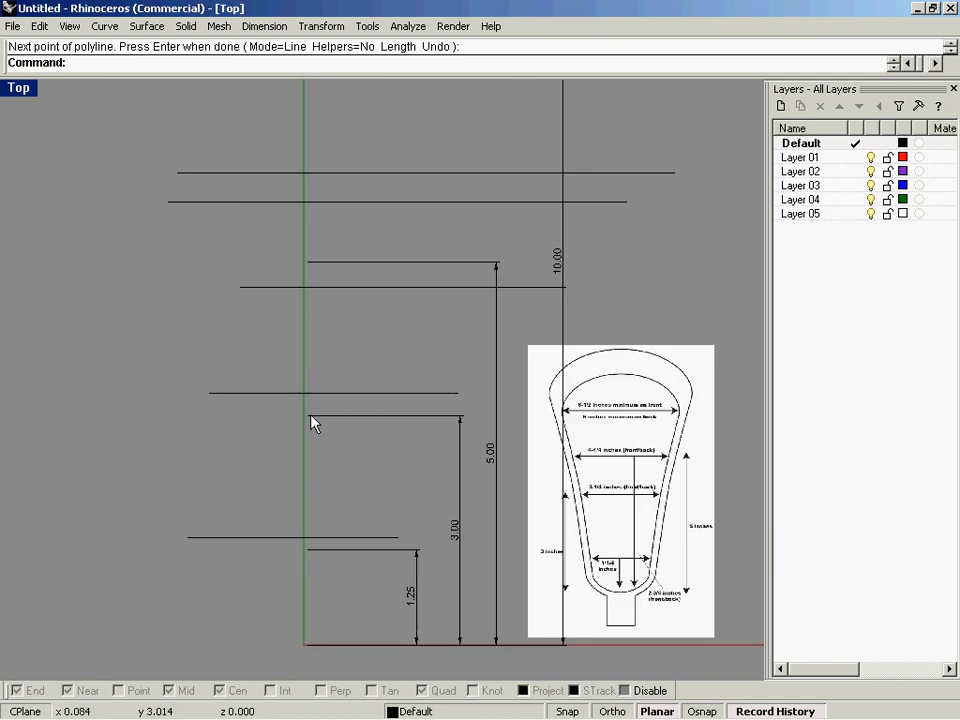